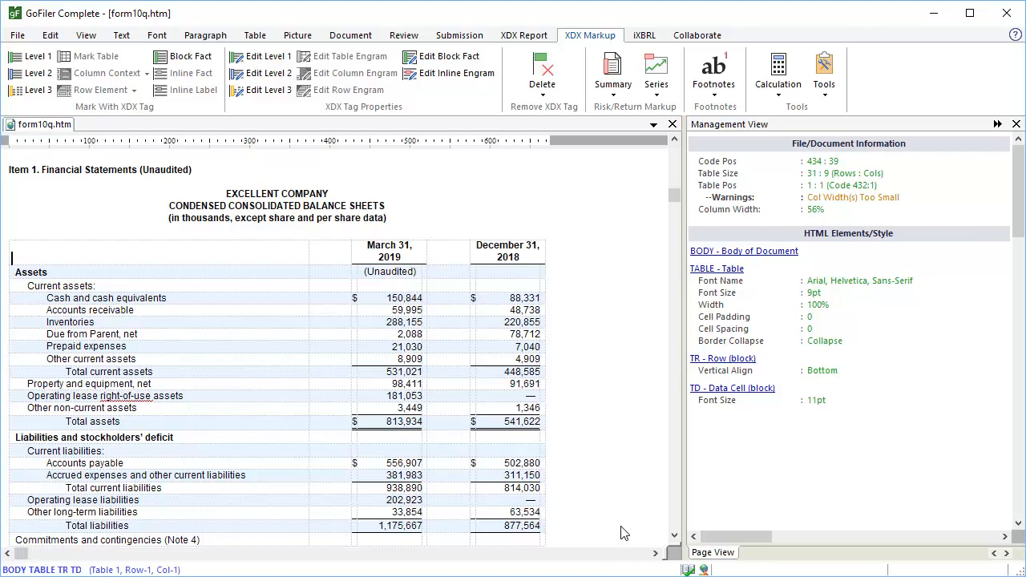
{"action": "mouse_move", "coordinate": [16, 259]}
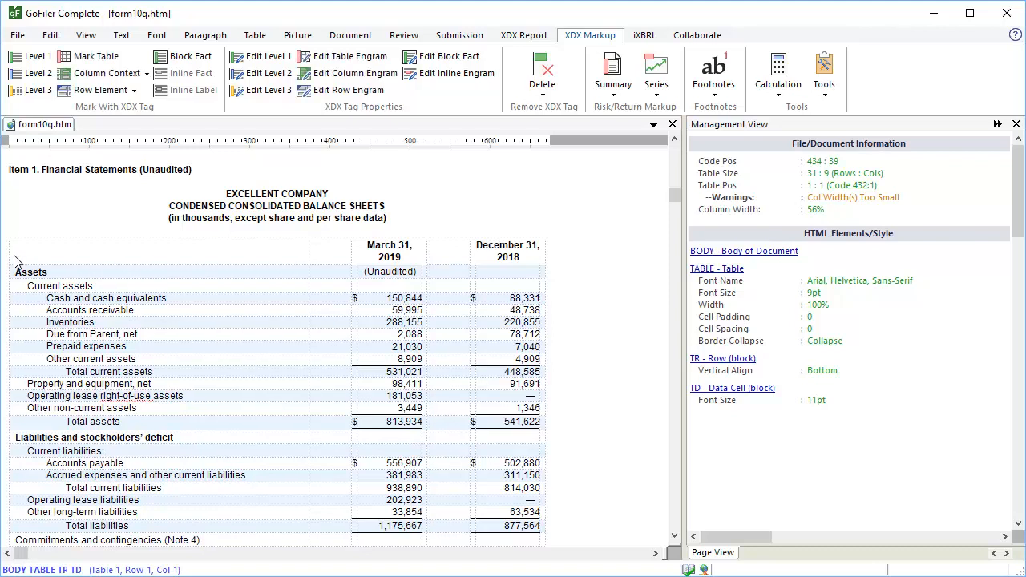
Place the cursor inside the balance sheet table to start marking it as an XBRL table.
{"action": "left_click", "coordinate": [97, 56]}
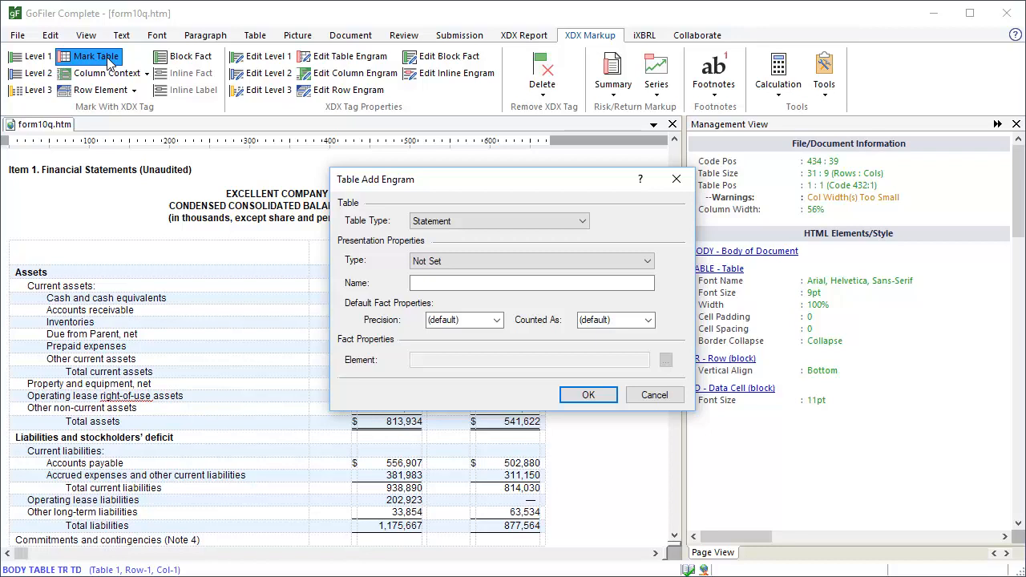
Set type Statement - Balance Sheet and name the table Condensed Consolidated Balance Sheets.
{"action": "left_click", "coordinate": [497, 221]}
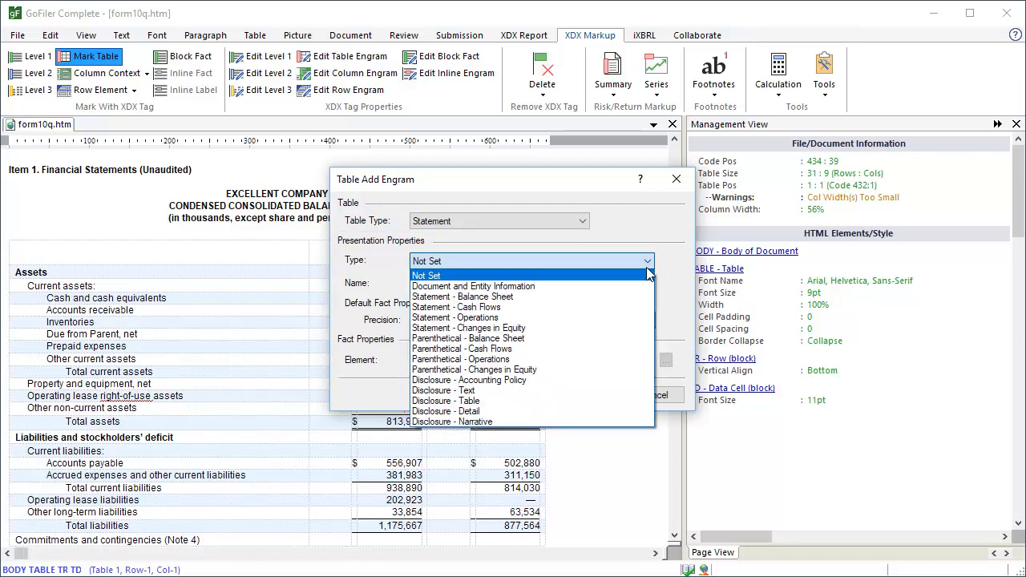
{"action": "left_click", "coordinate": [462, 296]}
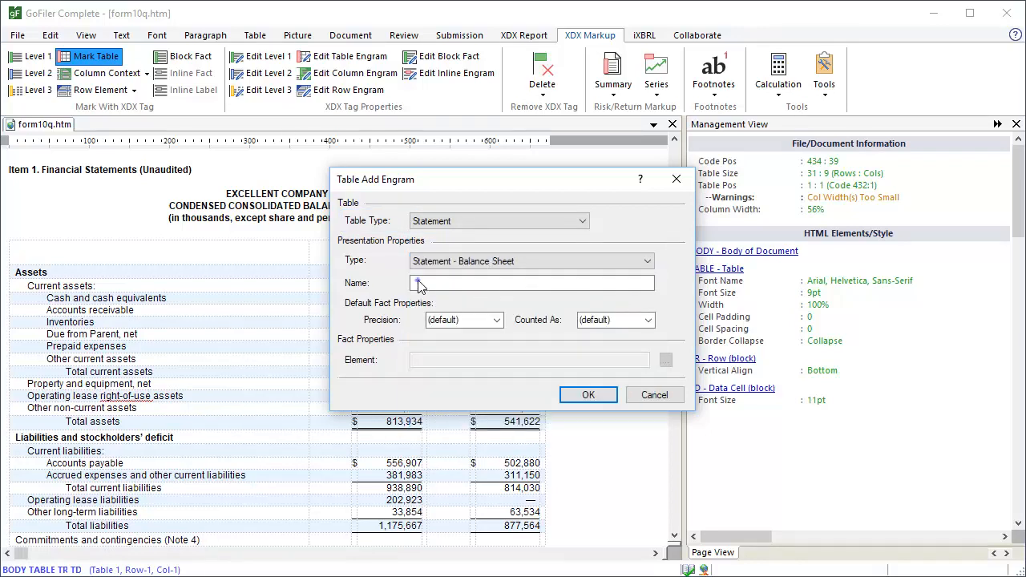
{"action": "type", "text": "Condensed Consolidate"}
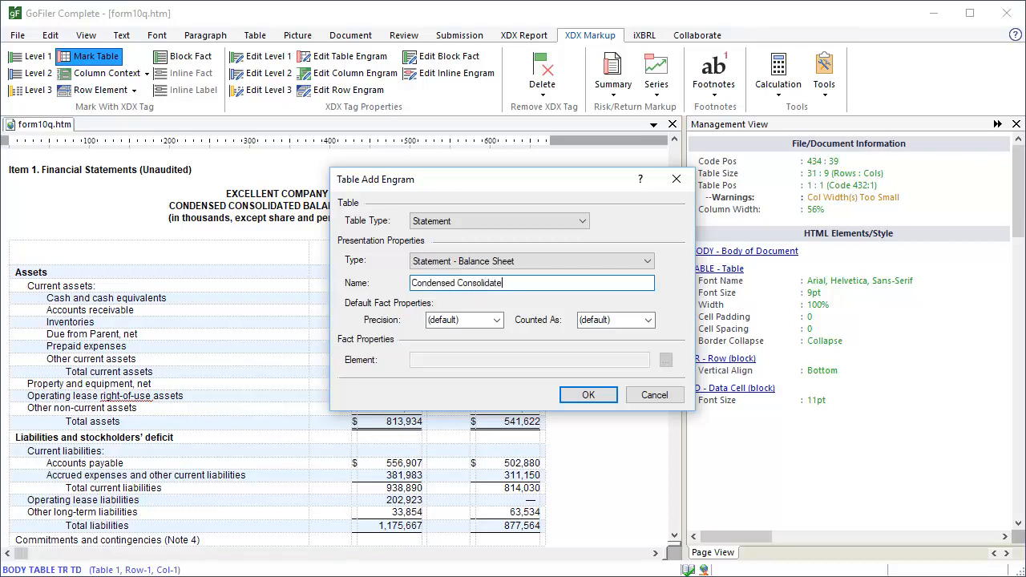
{"action": "type", "text": "Balance She"}
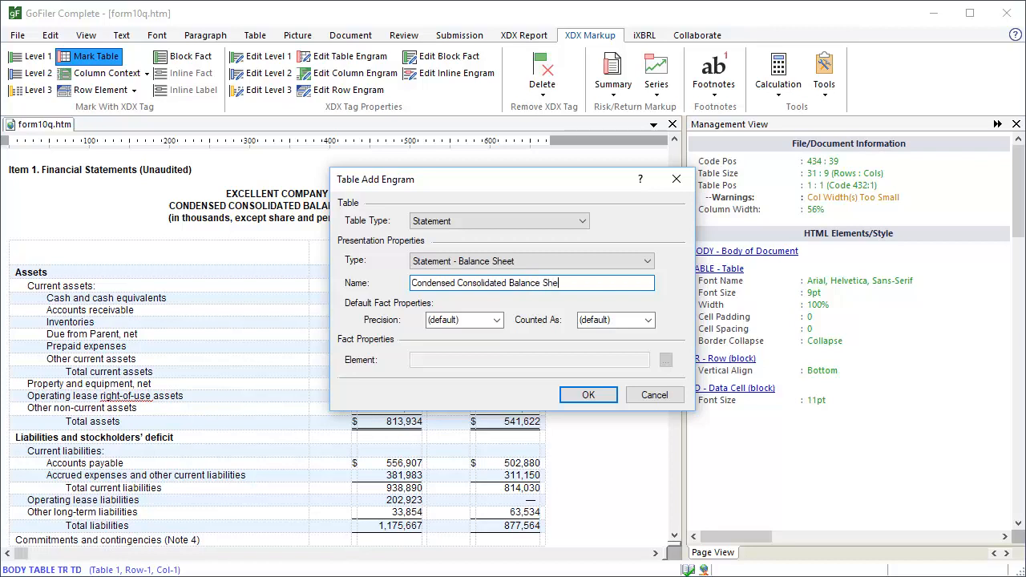
{"action": "type", "text": "ts"}
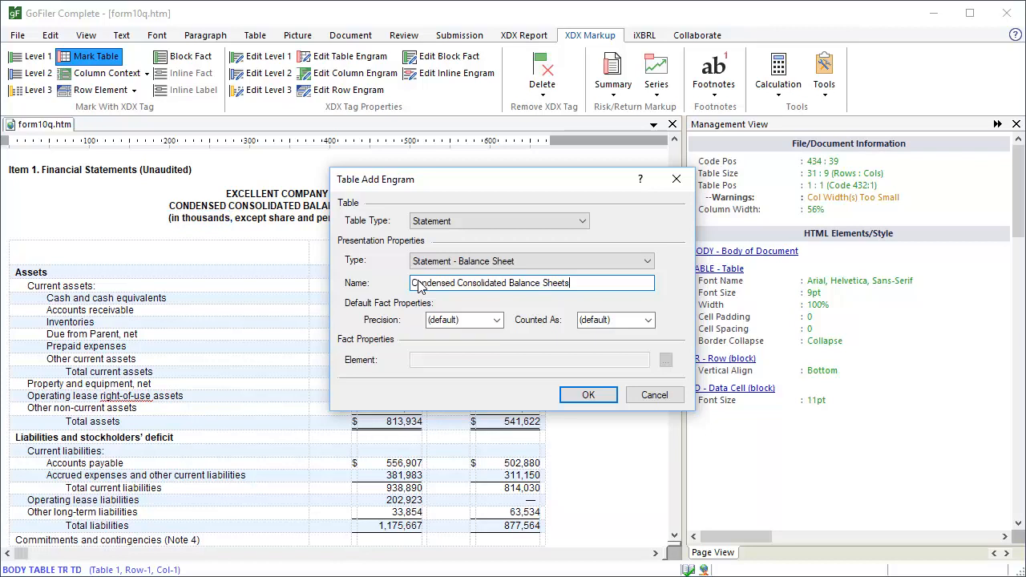
Set precision and counted-as to -3 (Thousands).
{"action": "left_click", "coordinate": [495, 320]}
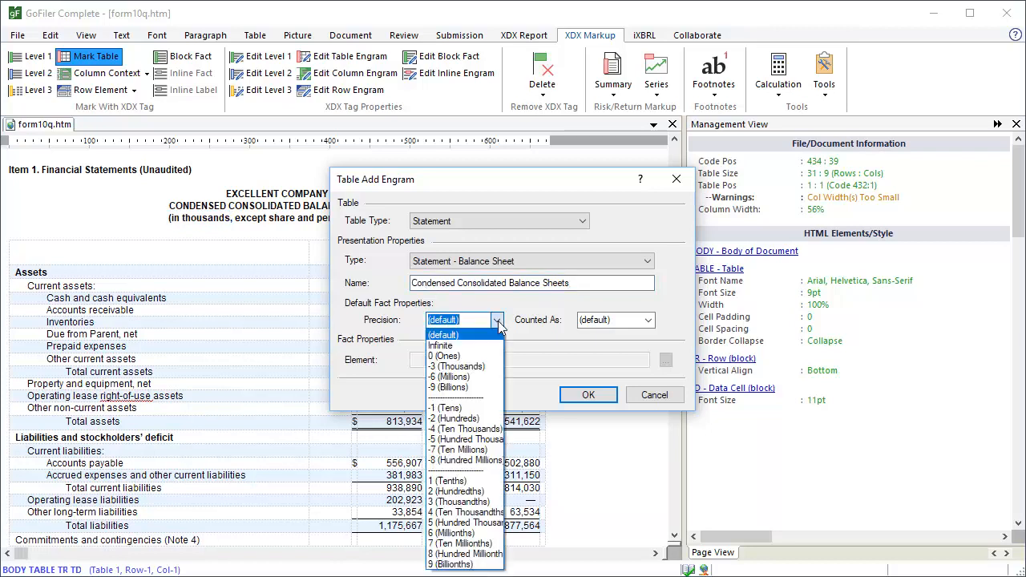
{"action": "left_click", "coordinate": [462, 366]}
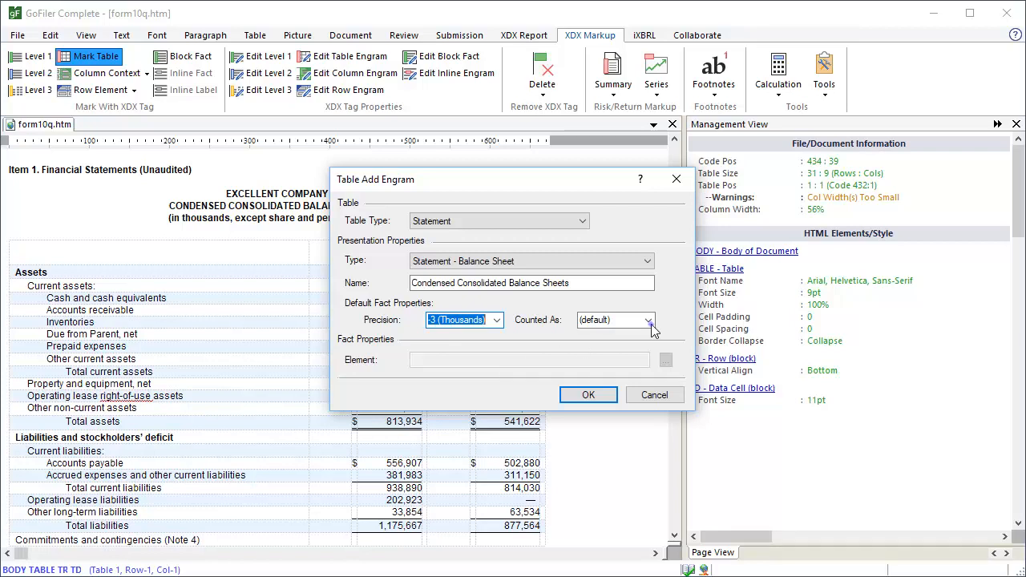
{"action": "left_click", "coordinate": [646, 321]}
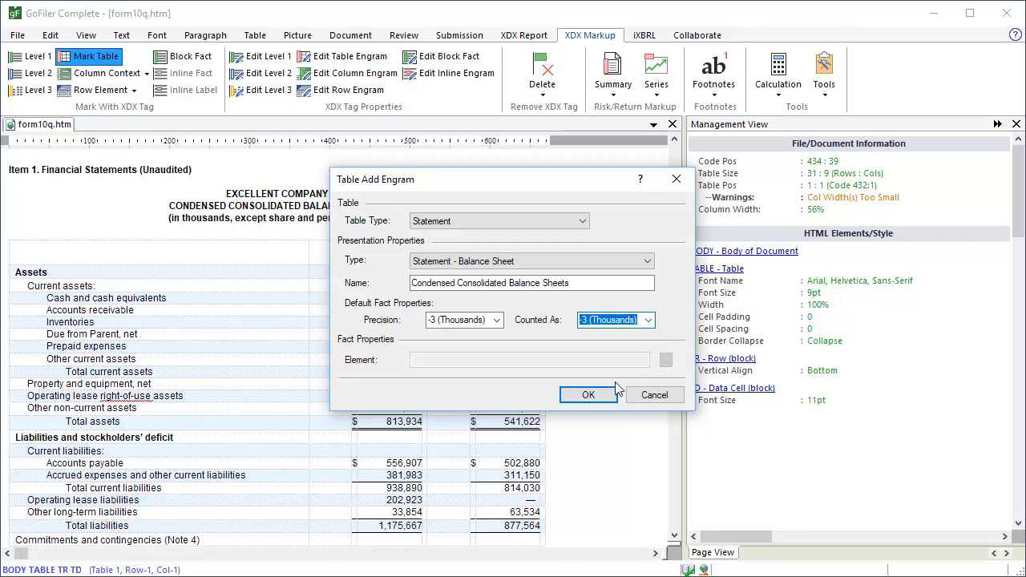
Confirm the table engram and select the March 31, 2019 column heading for its context.
{"action": "left_click", "coordinate": [587, 394]}
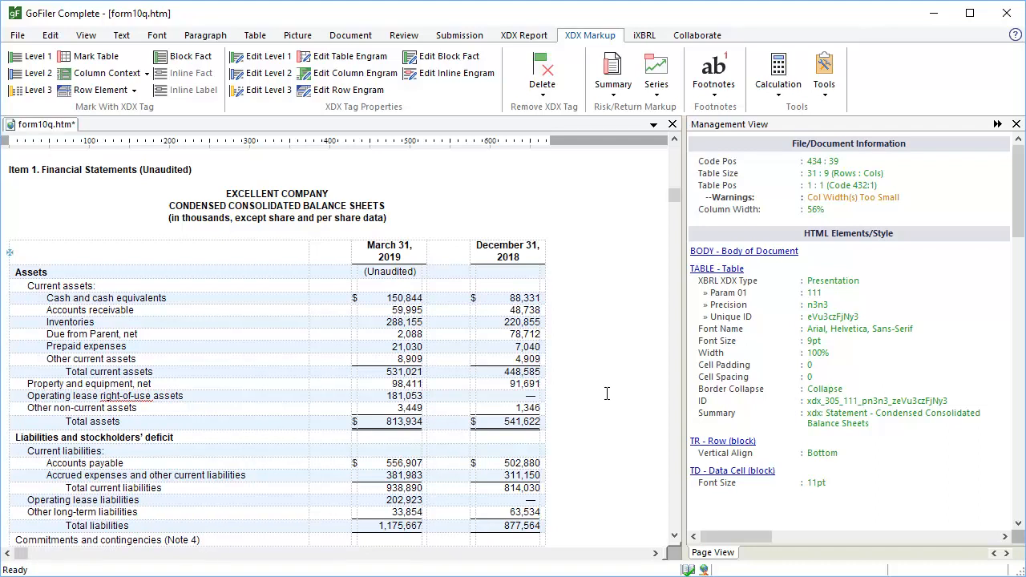
{"action": "left_click", "coordinate": [389, 257]}
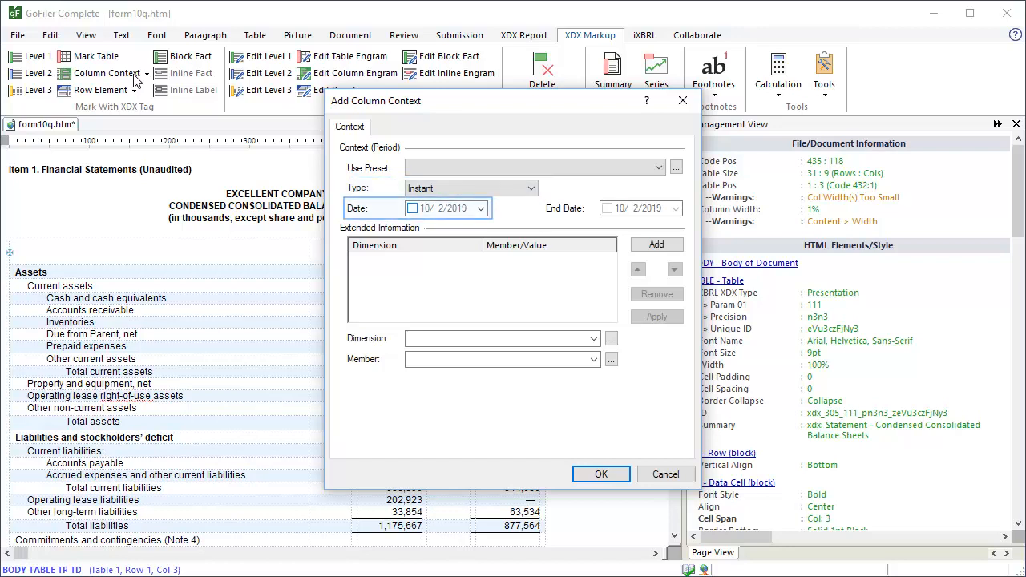
Apply the 'At the end of Q1' preset, instant dated 3/31/2019, to the March 31, 2019 column.
{"action": "left_click", "coordinate": [659, 169]}
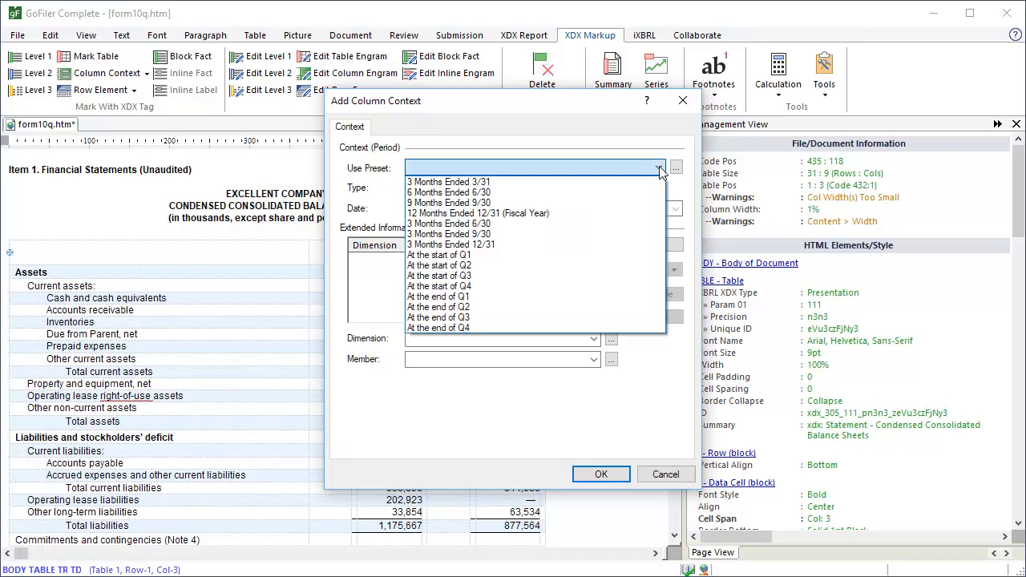
{"action": "left_click", "coordinate": [439, 295]}
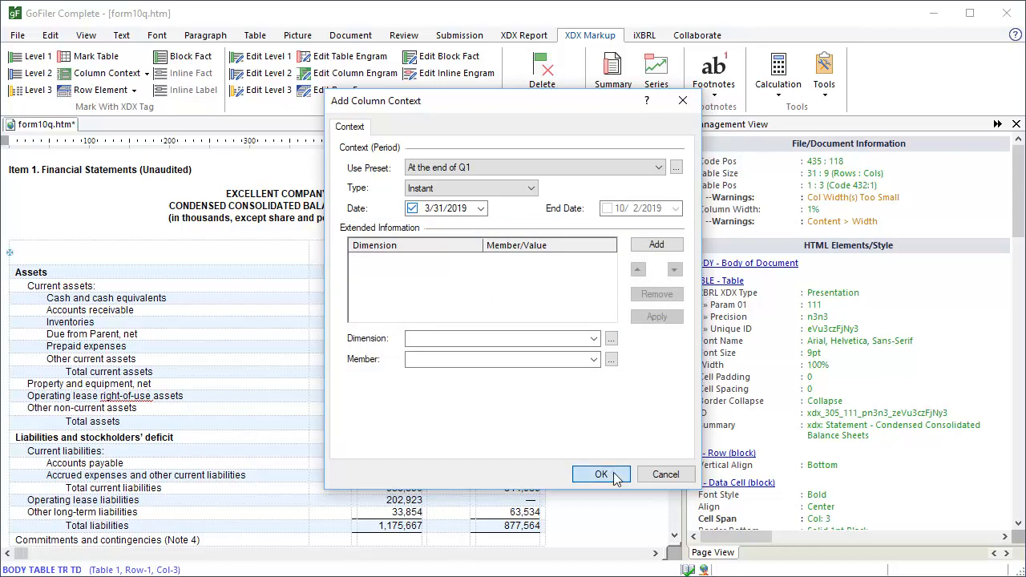
{"action": "left_click", "coordinate": [601, 475]}
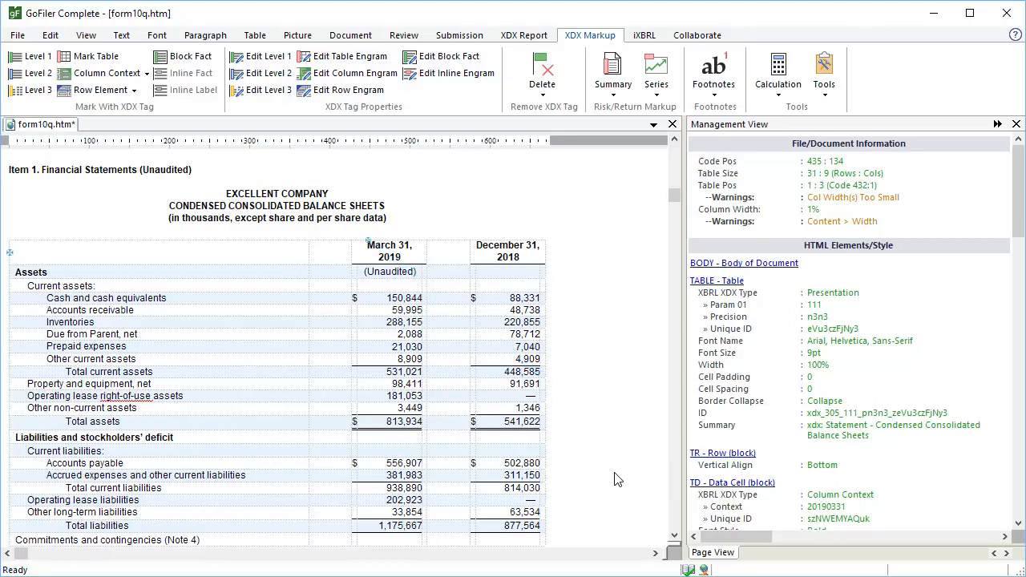
{"action": "mouse_move", "coordinate": [481, 250]}
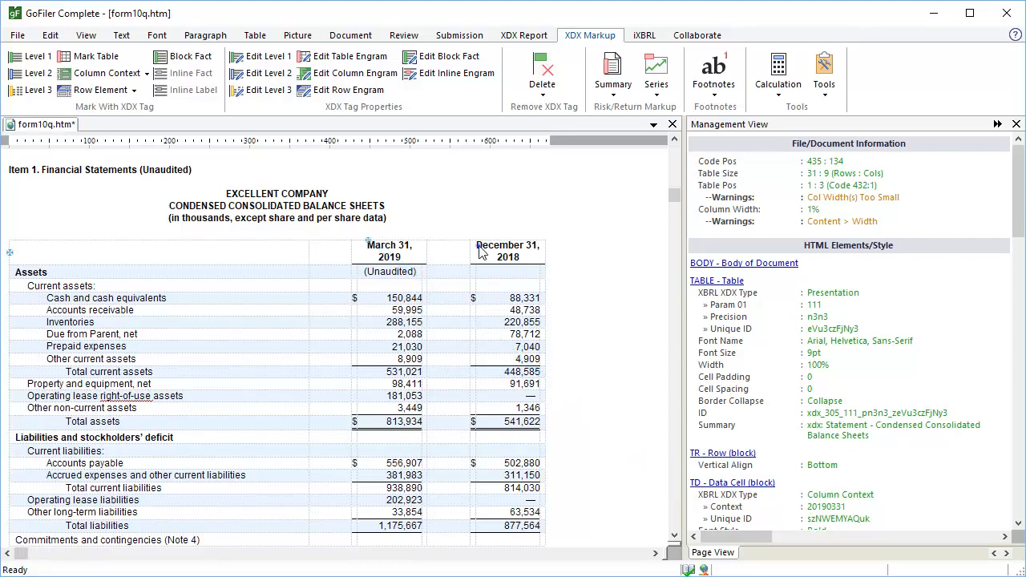
Give the December 31, 2018 column an instant context using the 'At the end of Q4' preset.
{"action": "left_click", "coordinate": [507, 250]}
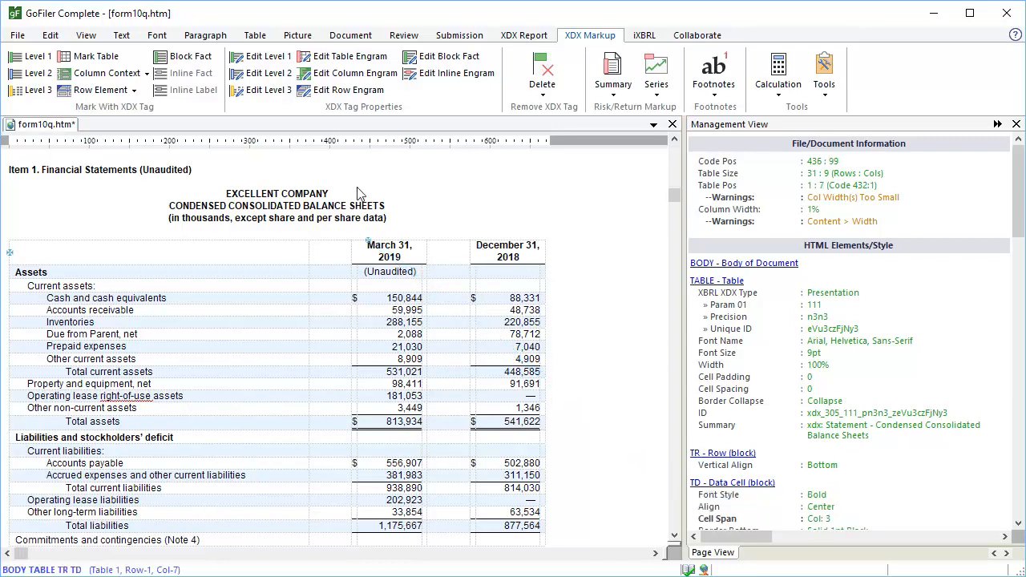
{"action": "left_click", "coordinate": [102, 74]}
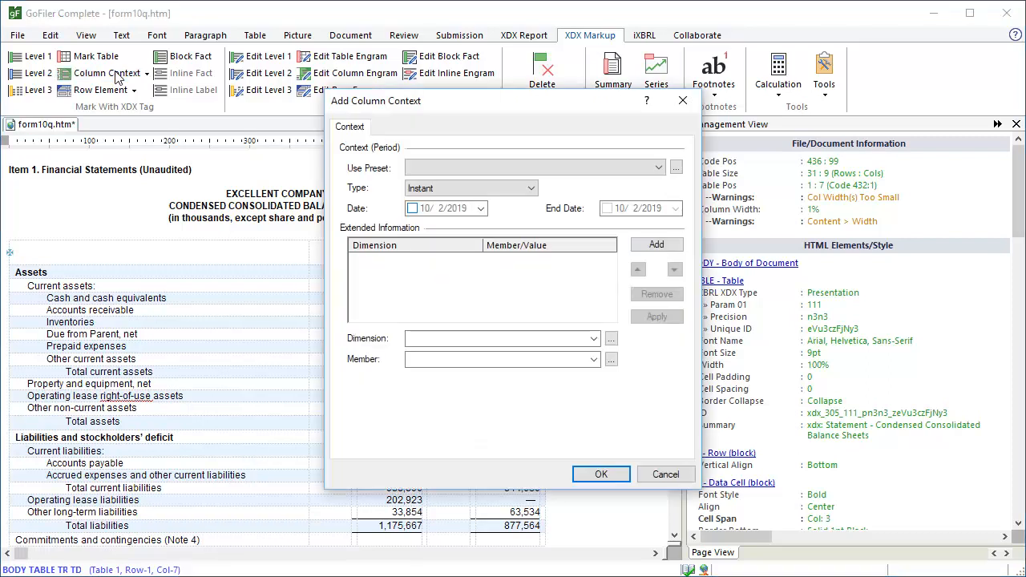
{"action": "left_click", "coordinate": [658, 169]}
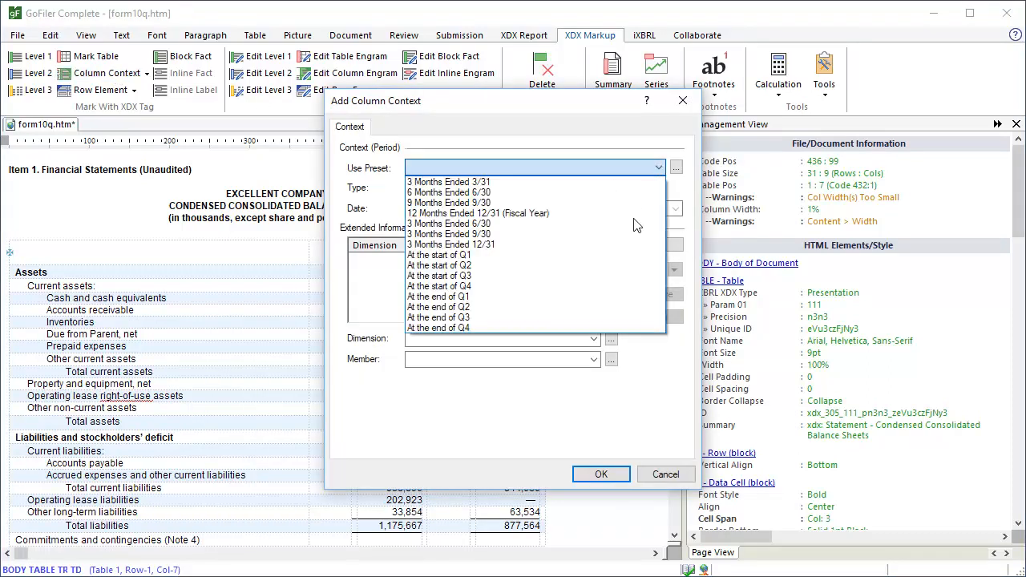
{"action": "left_click", "coordinate": [439, 327]}
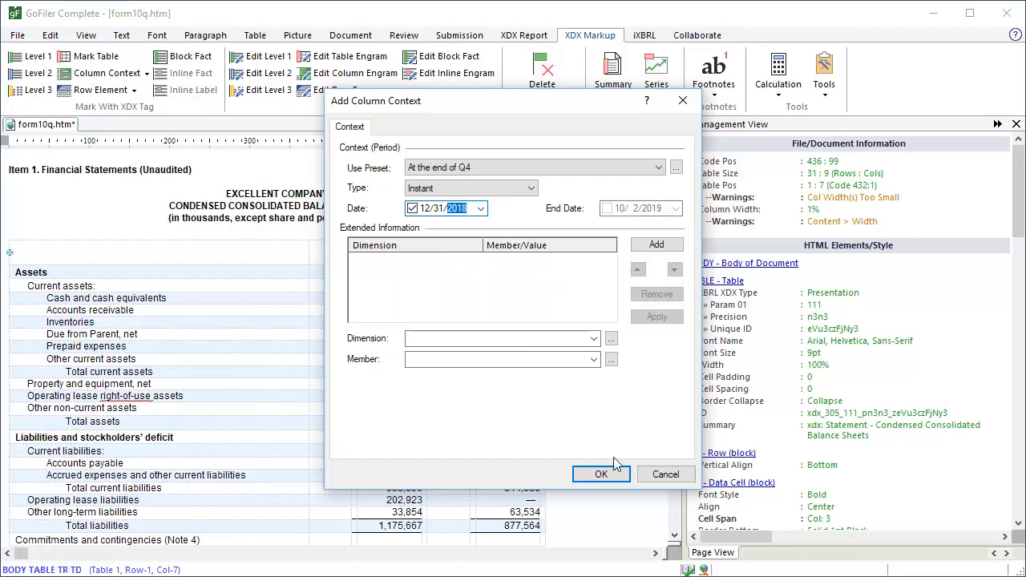
{"action": "left_click", "coordinate": [602, 475]}
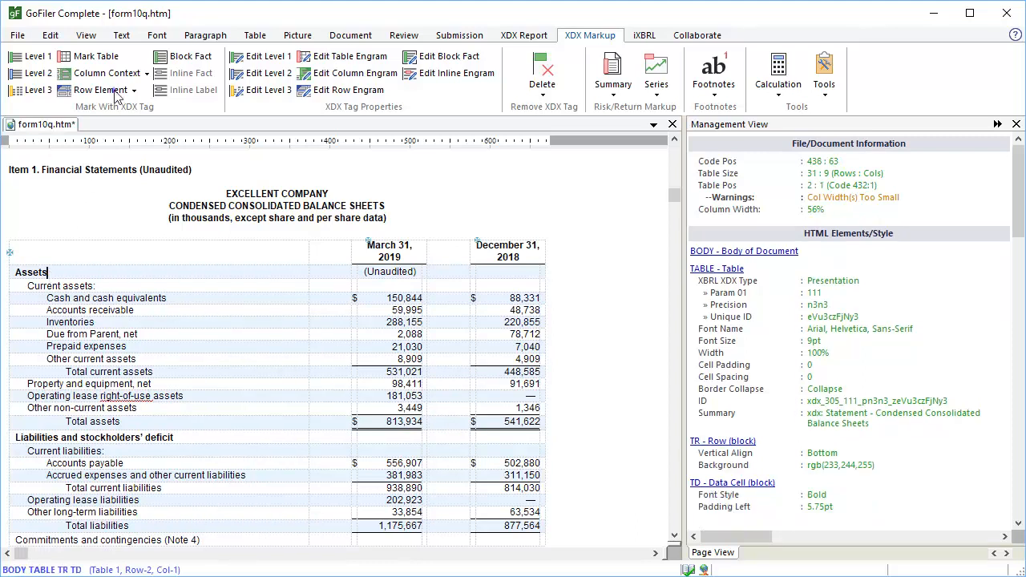
Tag the Assets row with us-gaap AssetsAbstract as a heading labelled Assets.
{"action": "left_click", "coordinate": [94, 90]}
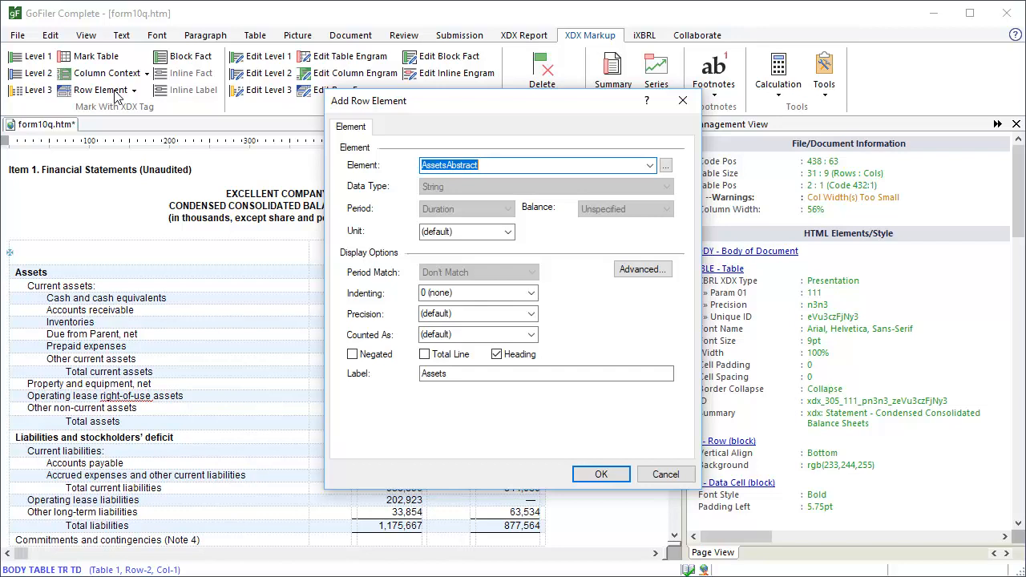
{"action": "left_click", "coordinate": [478, 292]}
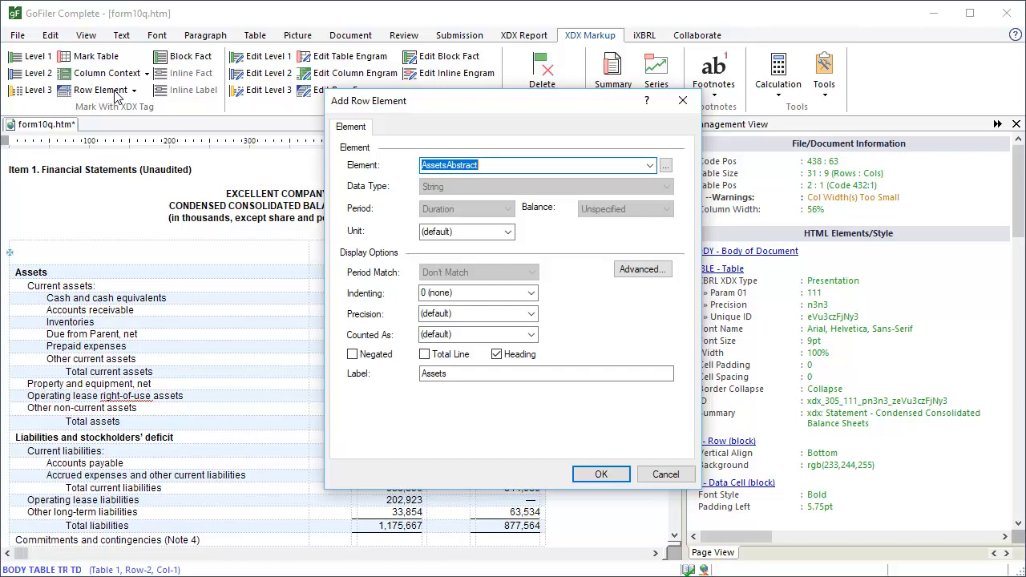
{"action": "mouse_move", "coordinate": [185, 148]}
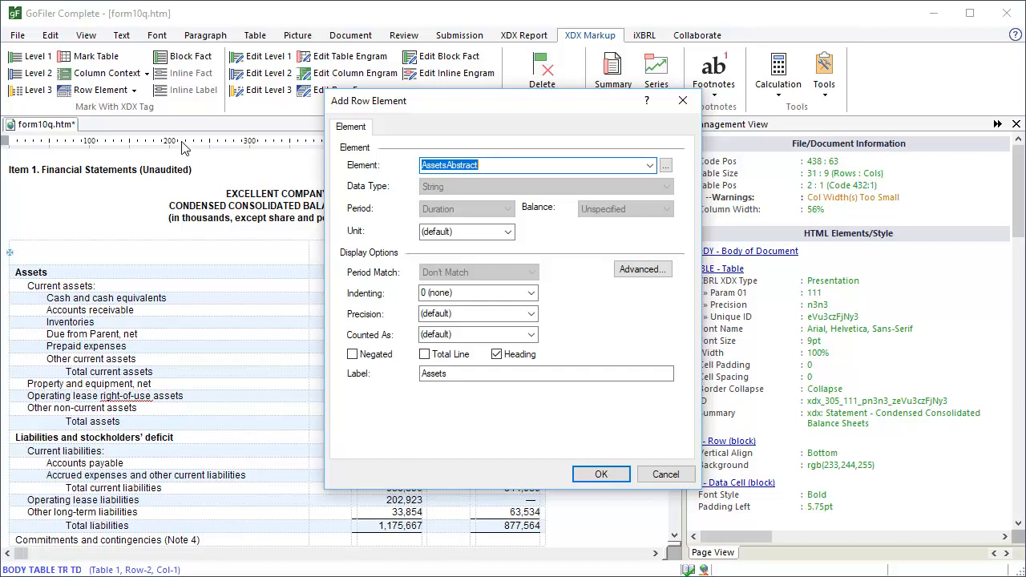
{"action": "left_click", "coordinate": [600, 475]}
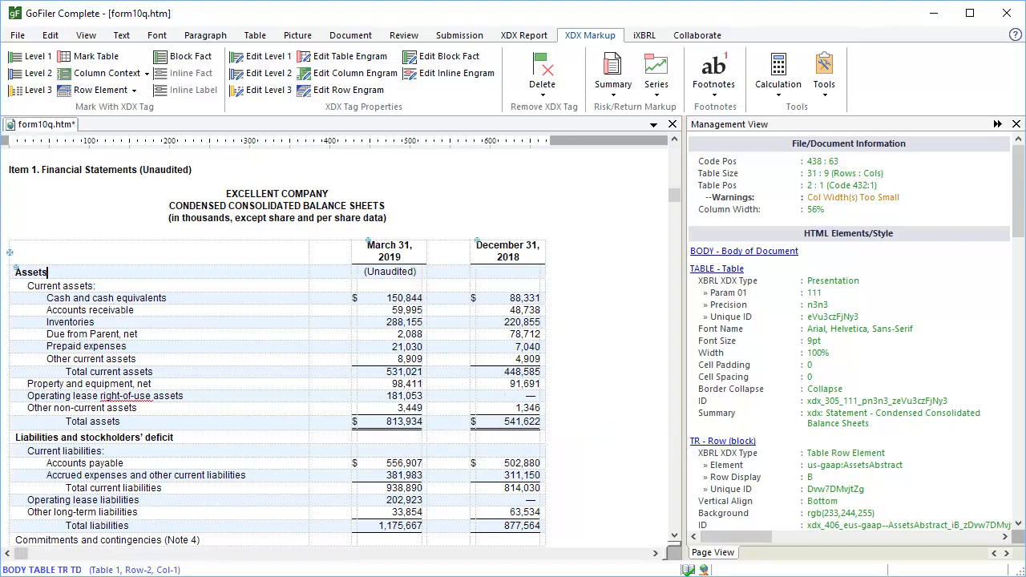
{"action": "mouse_move", "coordinate": [624, 484]}
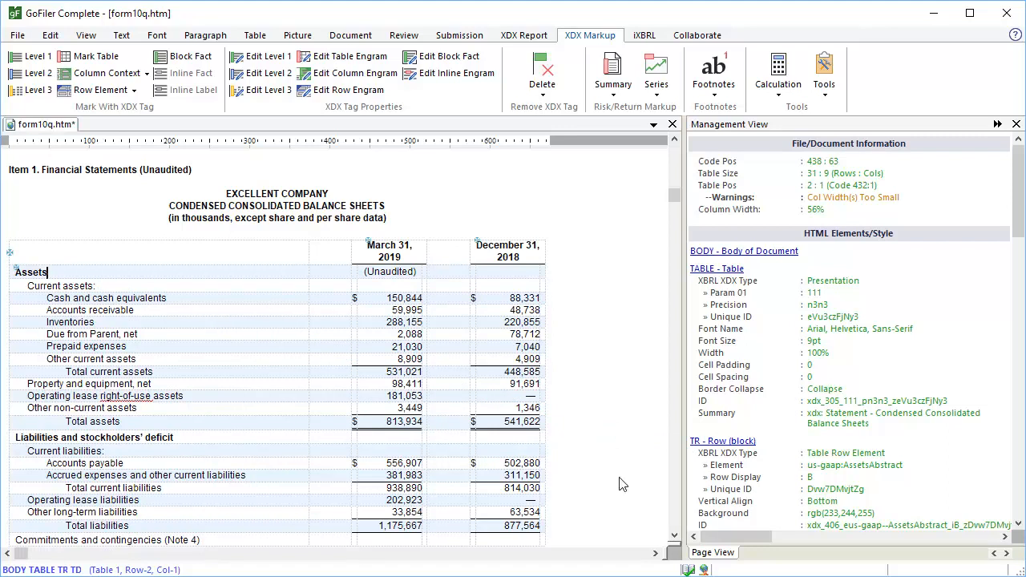
{"action": "mouse_move", "coordinate": [120, 300]}
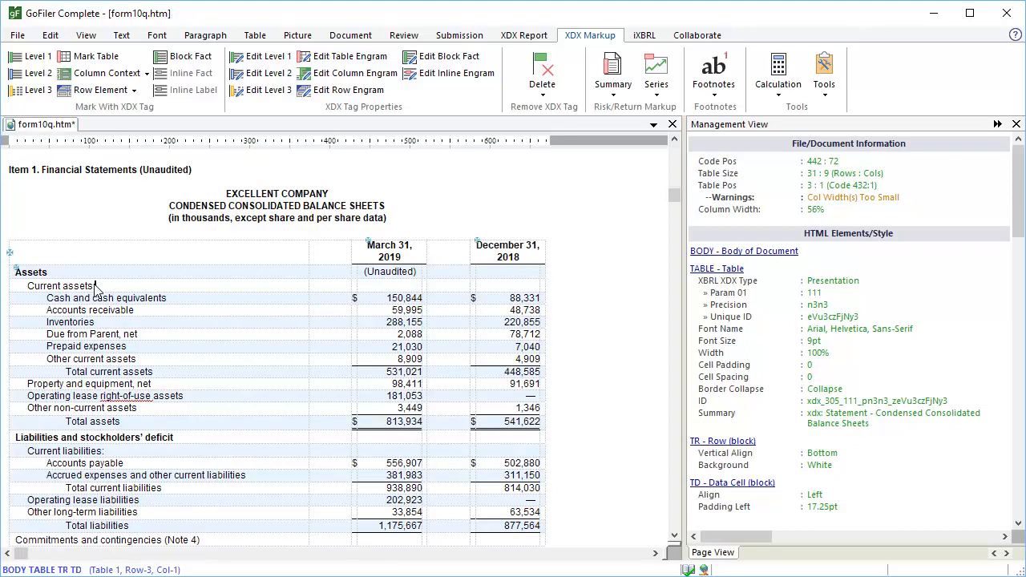
Start a row element for Current assets and search the element library for 'current assets'.
{"action": "left_click", "coordinate": [98, 89]}
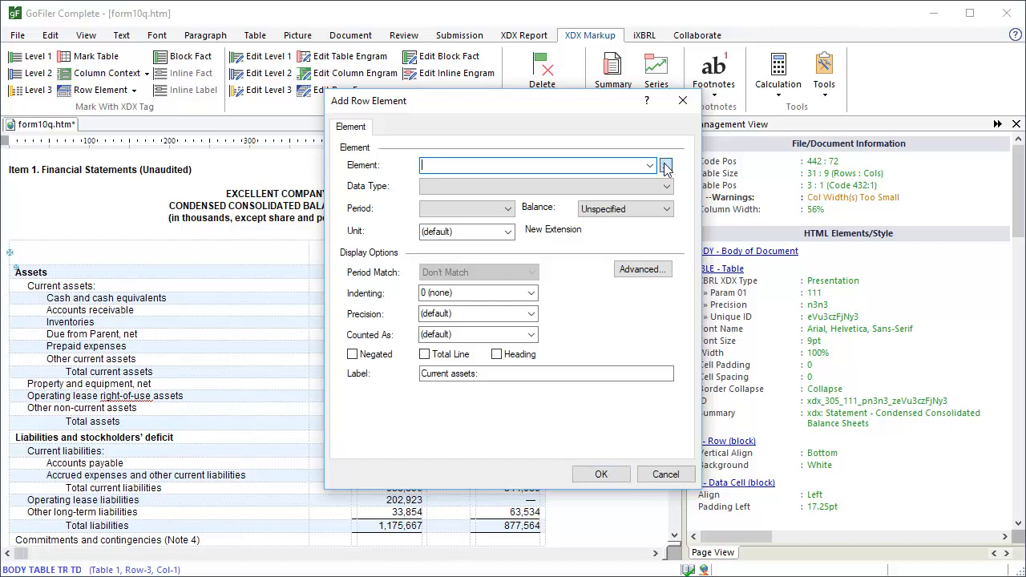
{"action": "left_click", "coordinate": [665, 166]}
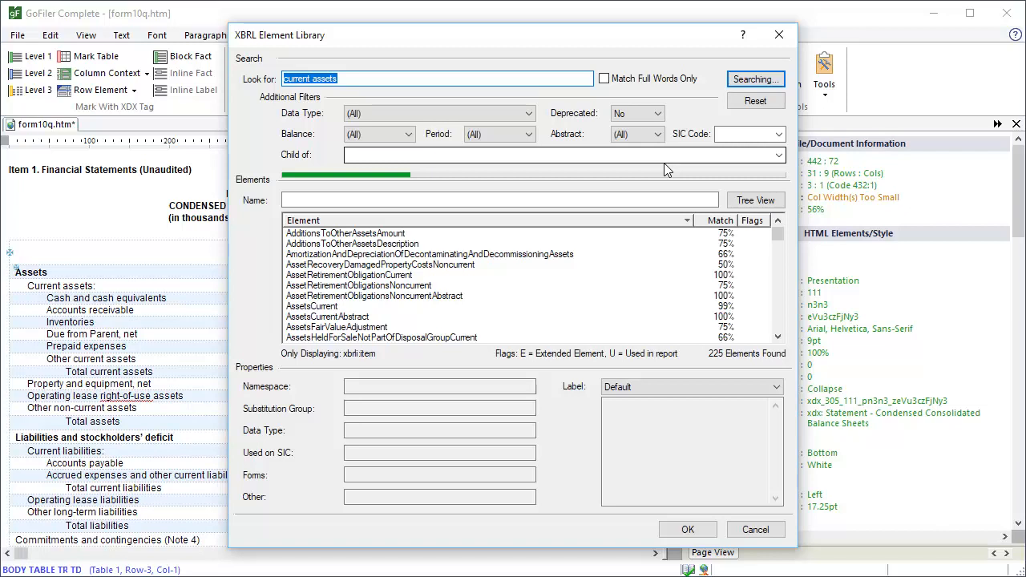
Filter to String, abstract elements and choose us-gaap:AssetsCurrentAbstract for the row.
{"action": "left_click", "coordinate": [754, 79]}
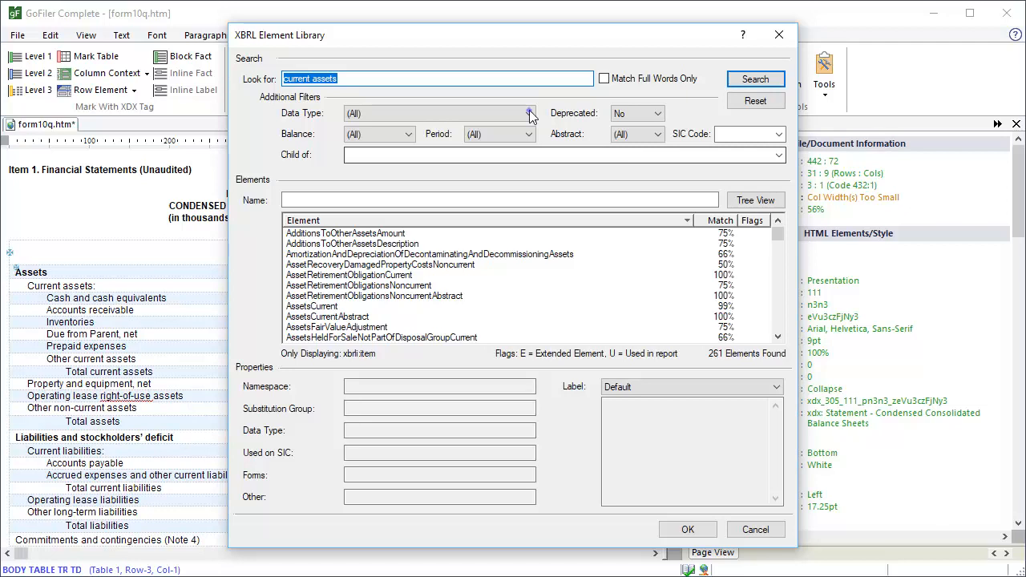
{"action": "left_click", "coordinate": [529, 113]}
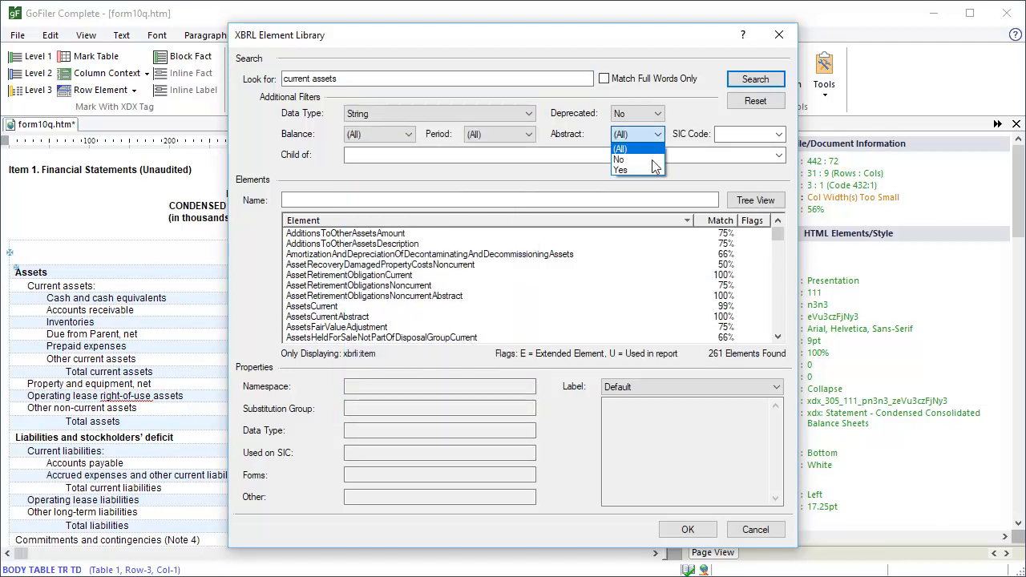
{"action": "left_click", "coordinate": [621, 170]}
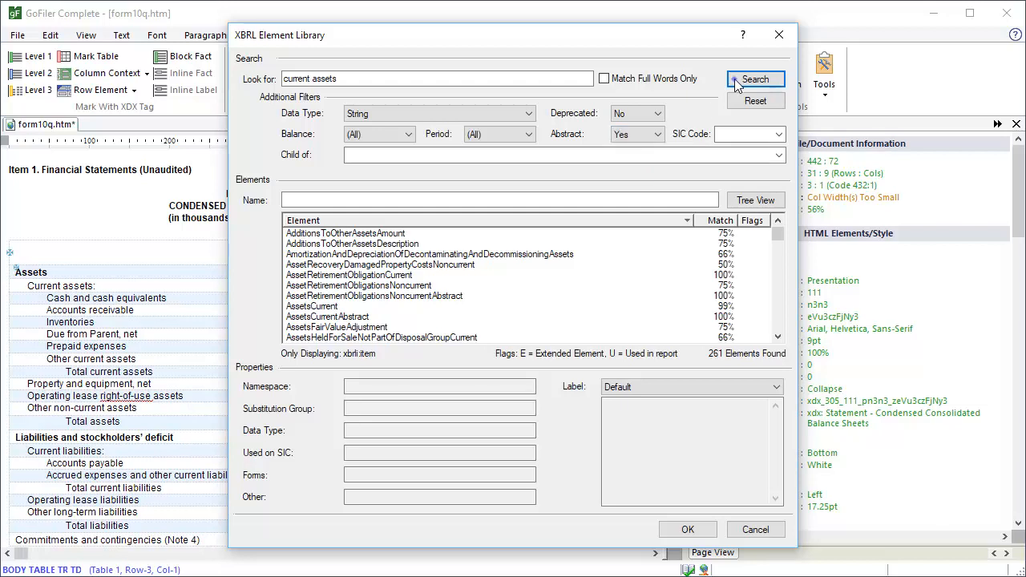
{"action": "left_click", "coordinate": [753, 79]}
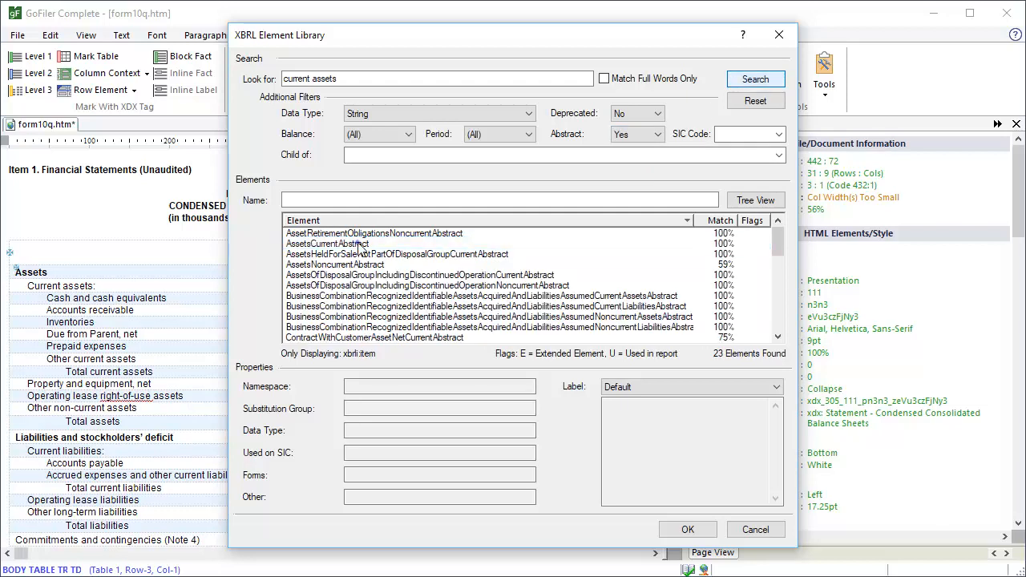
{"action": "left_click", "coordinate": [327, 244]}
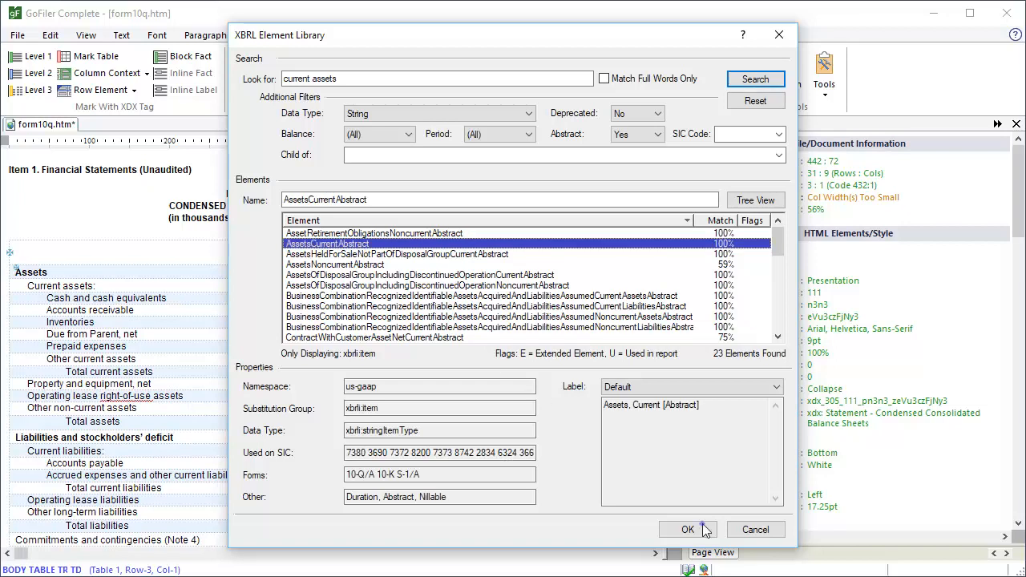
{"action": "left_click", "coordinate": [687, 529]}
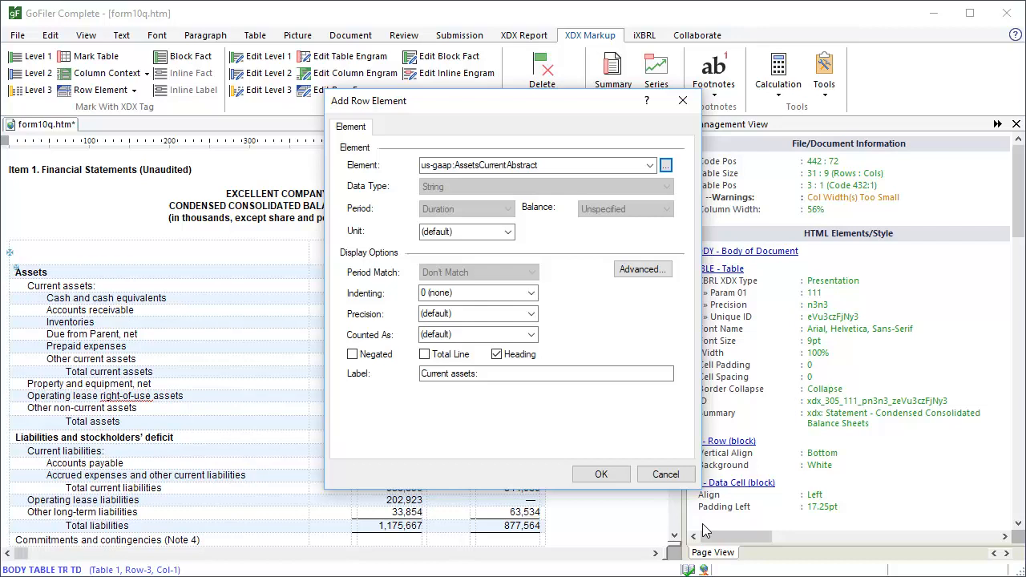
Indent the Current assets heading one level, confirm the tag and move to Cash and cash equivalents.
{"action": "left_click", "coordinate": [531, 292]}
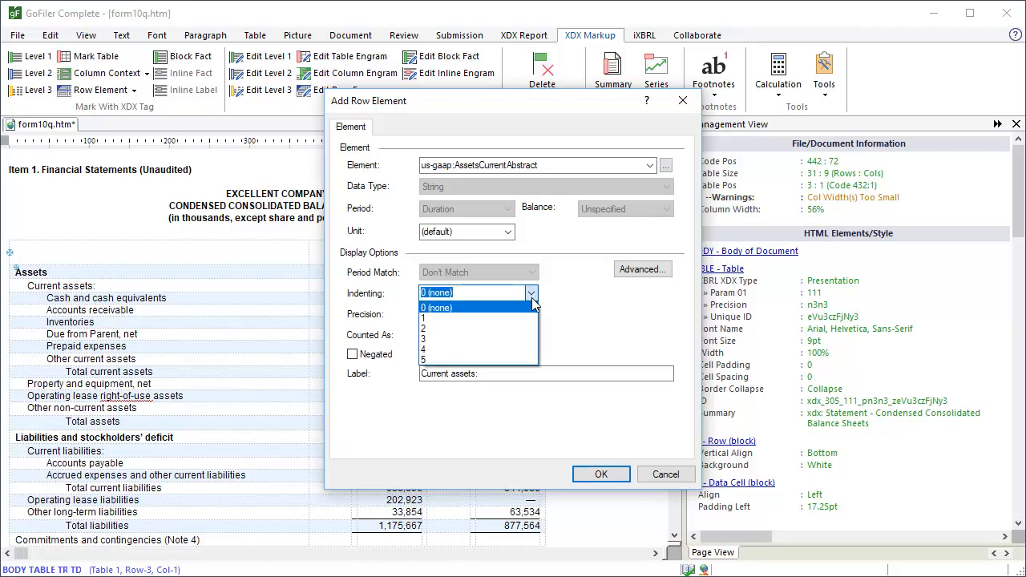
{"action": "left_click", "coordinate": [436, 318]}
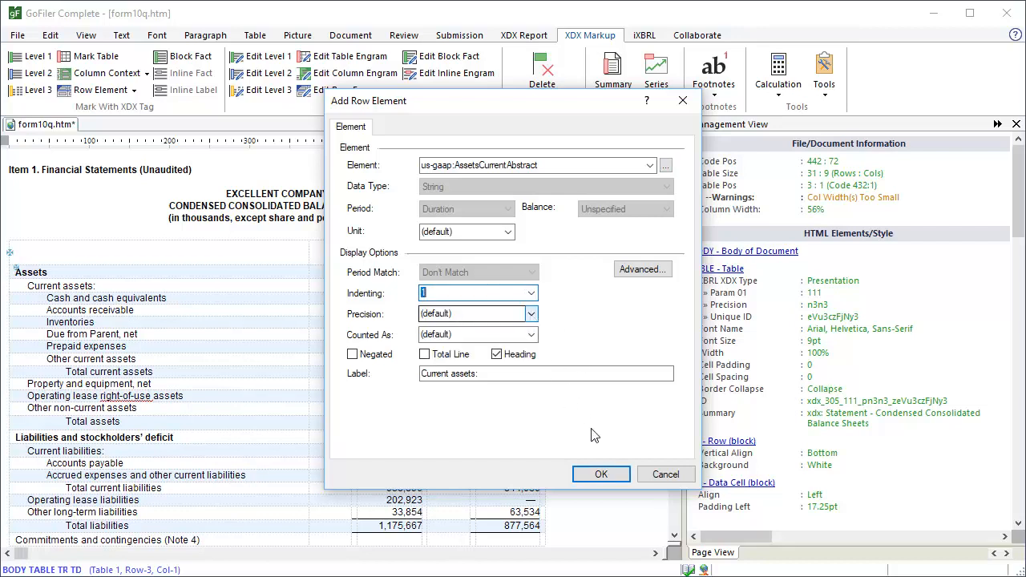
{"action": "left_click", "coordinate": [602, 474]}
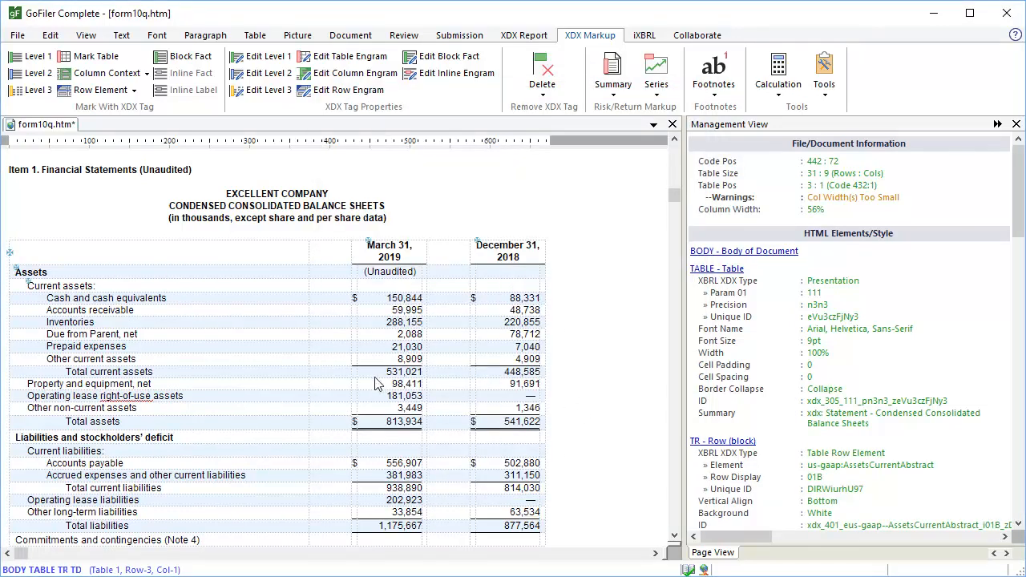
{"action": "left_click", "coordinate": [108, 297]}
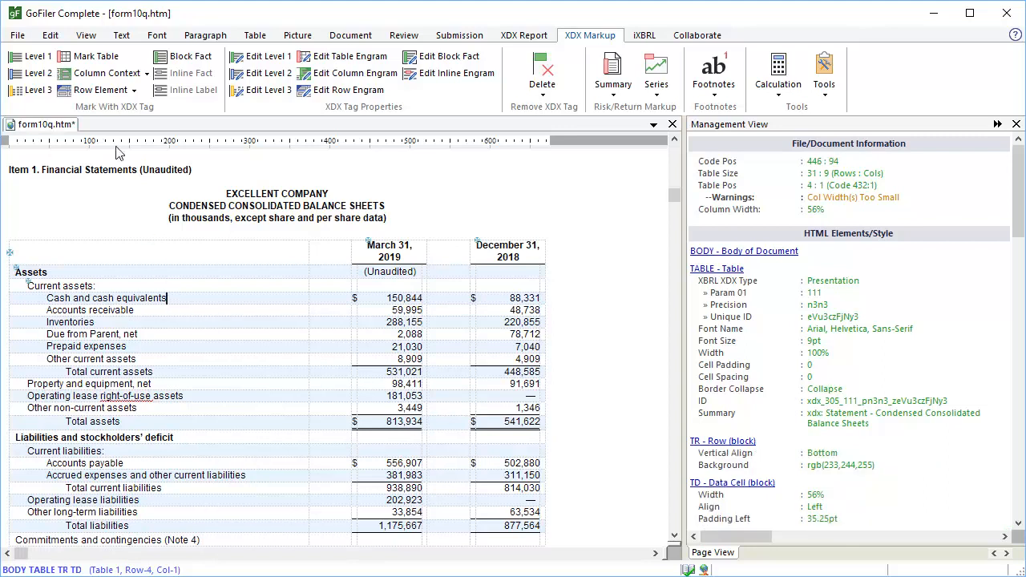
Tag Cash and cash equivalents as CashAndCashEquivalentsAtCarryingValue (indent 1) and Accounts receivable as AccountsReceivableNetCurrent (indent 2).
{"action": "left_click", "coordinate": [97, 89]}
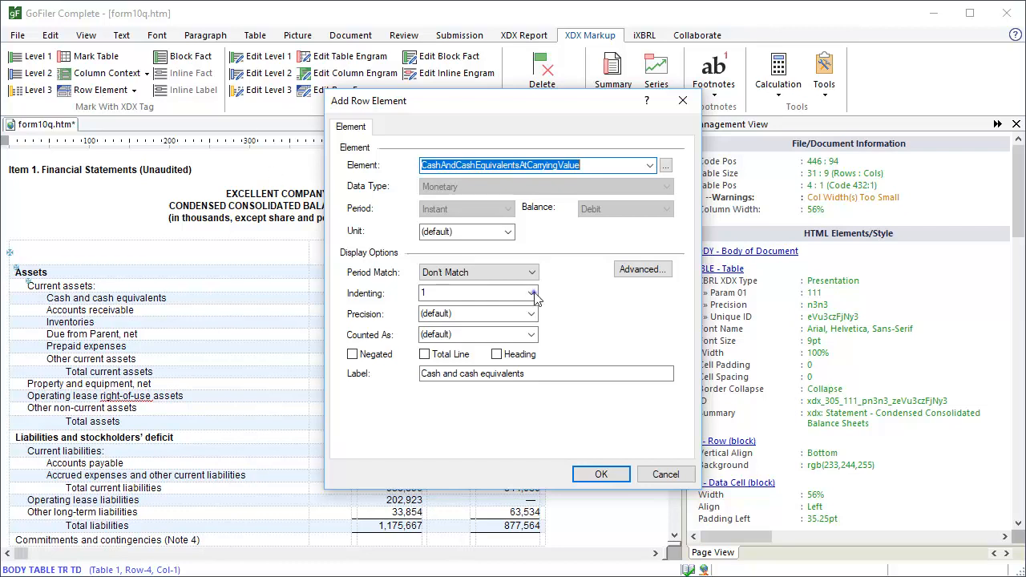
{"action": "left_click", "coordinate": [532, 292]}
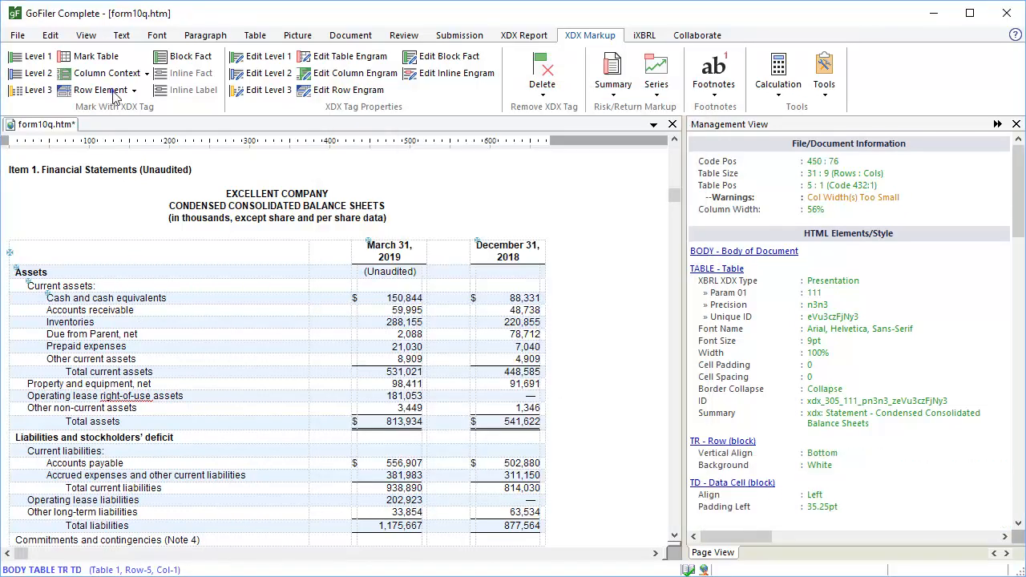
{"action": "left_click", "coordinate": [96, 89]}
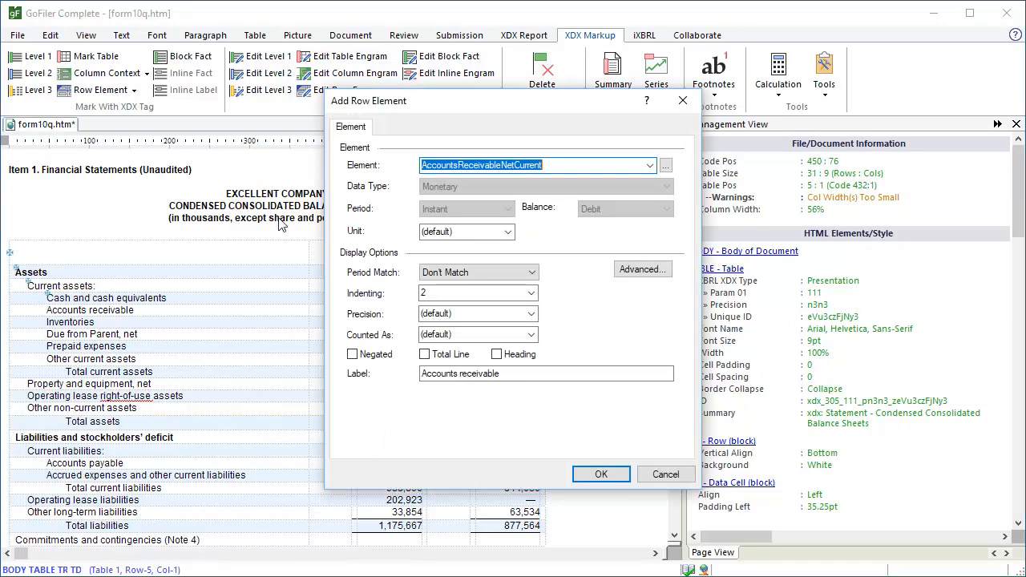
{"action": "left_click", "coordinate": [600, 475]}
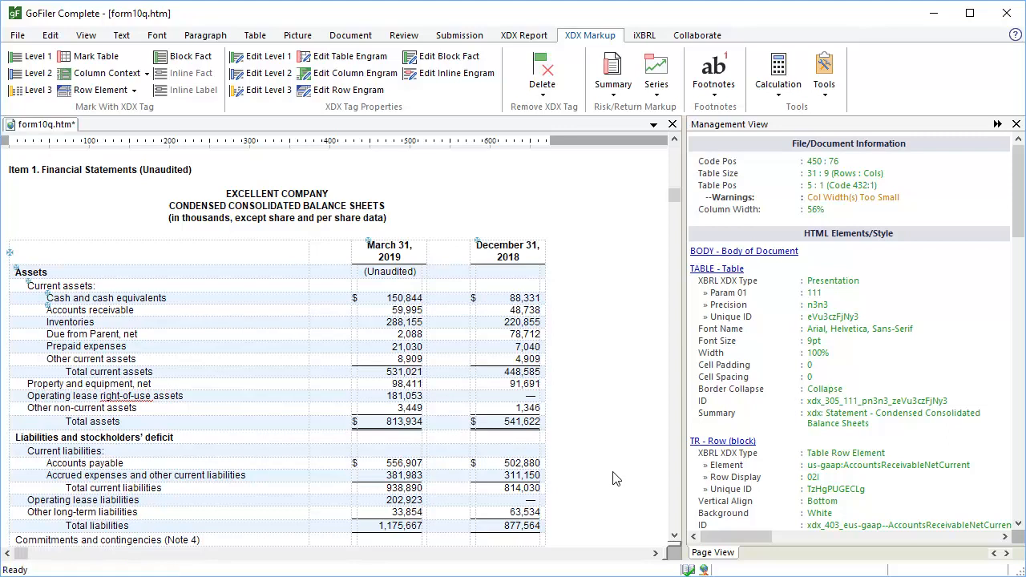
{"action": "mouse_move", "coordinate": [87, 44]}
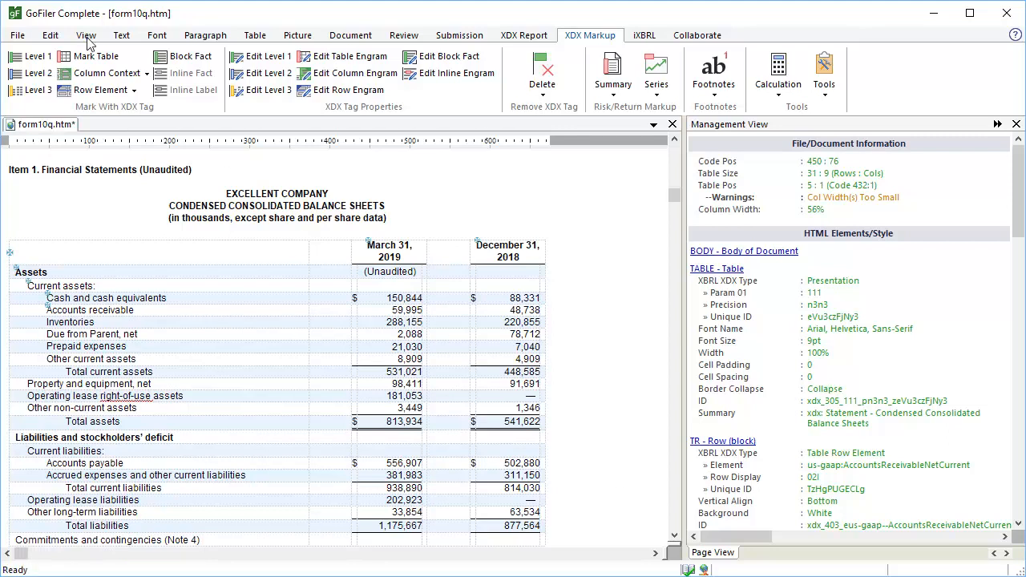
Browse the Taxonomy Viewer: 104000 Statement of Financial Position > AssetsCurrentAbstract > InventoryNetAbstract.
{"action": "left_click", "coordinate": [85, 35]}
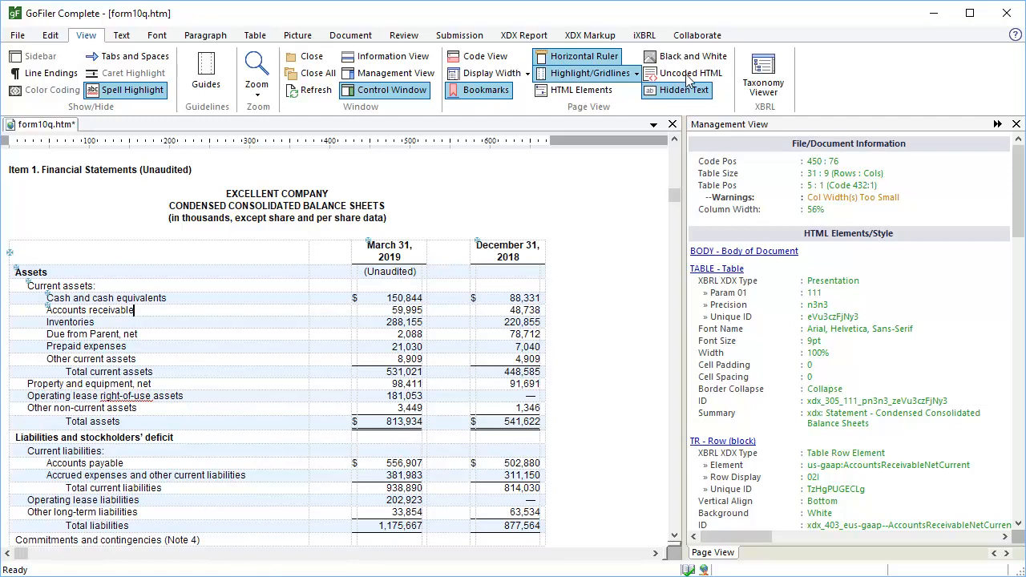
{"action": "left_click", "coordinate": [16, 35]}
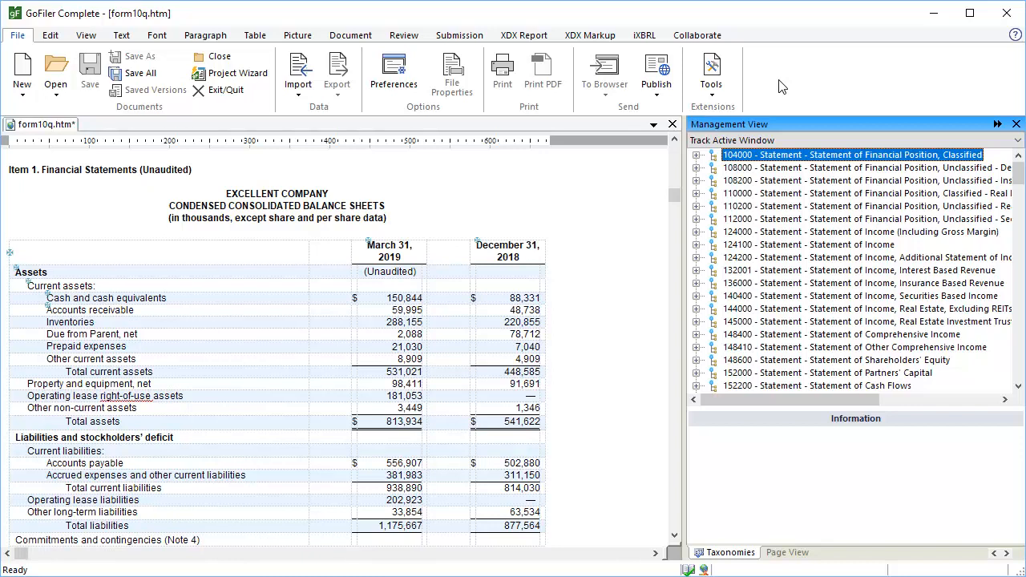
{"action": "left_click", "coordinate": [696, 154]}
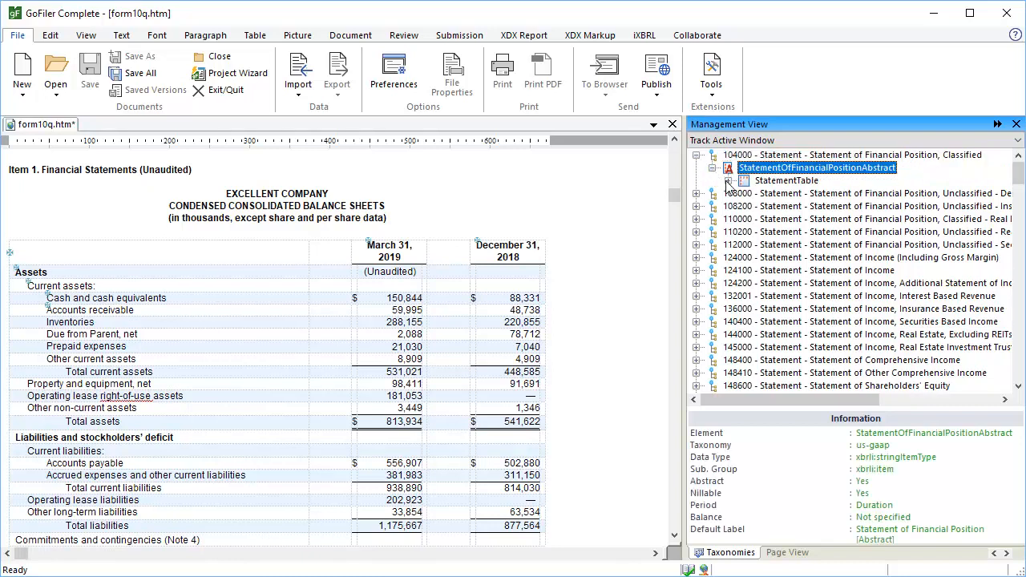
{"action": "left_click", "coordinate": [712, 179]}
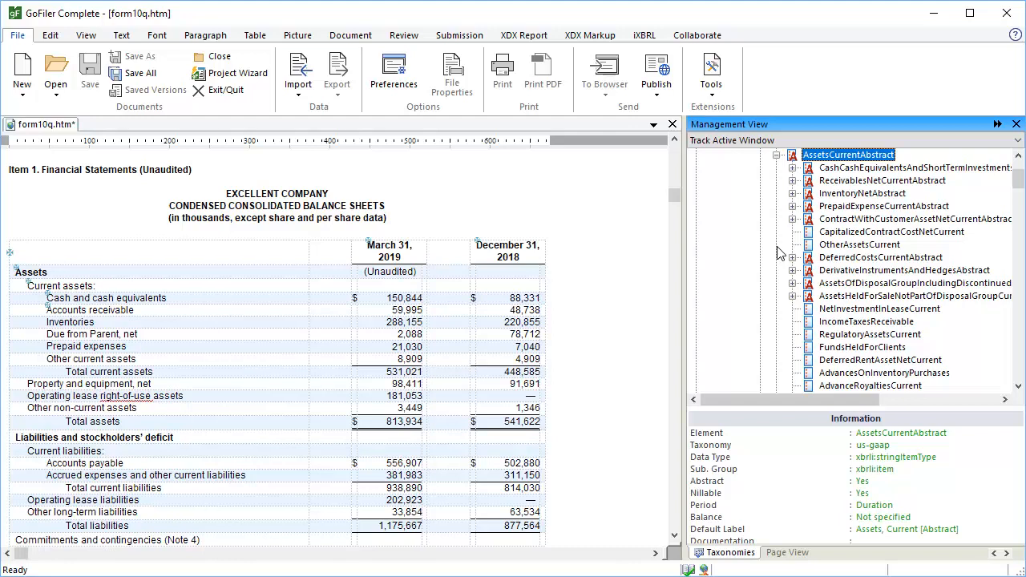
{"action": "left_click", "coordinate": [792, 193]}
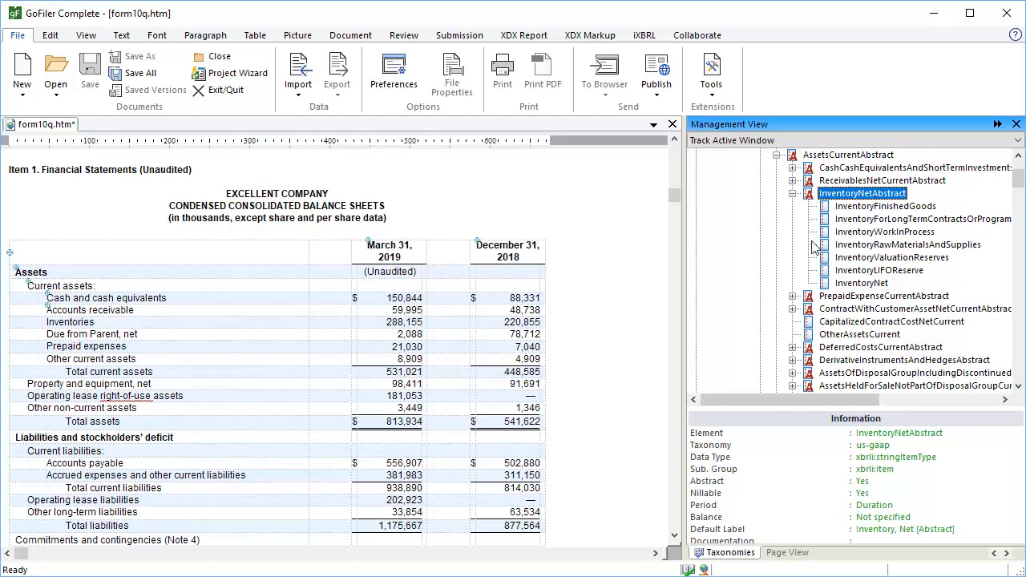
Assign us-gaap:InventoryNet to Inventories and DueFromRelatedPartiesCurrent to Due from Parent, net, indent 2.
{"action": "left_click", "coordinate": [71, 321]}
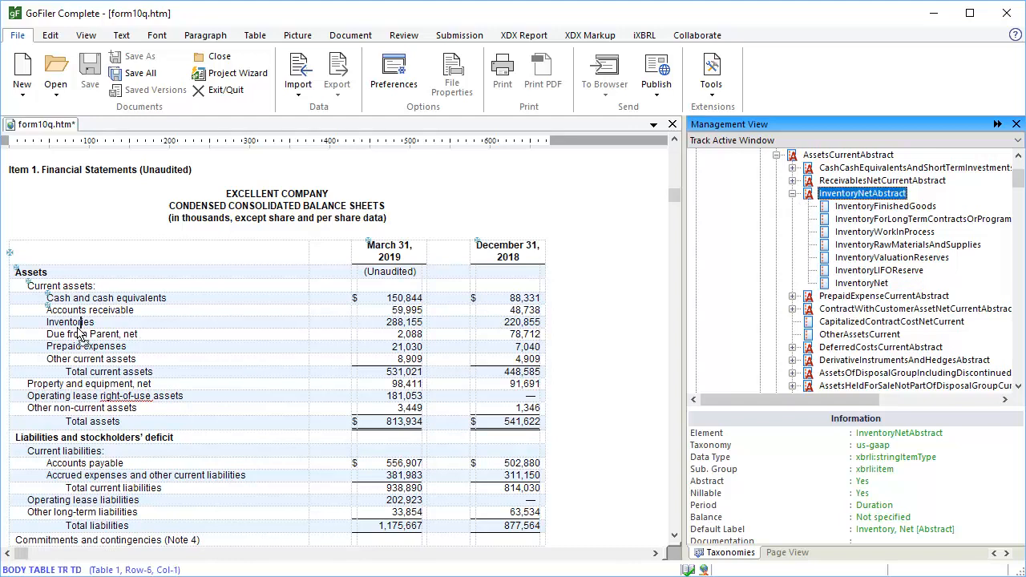
{"action": "left_click", "coordinate": [87, 35]}
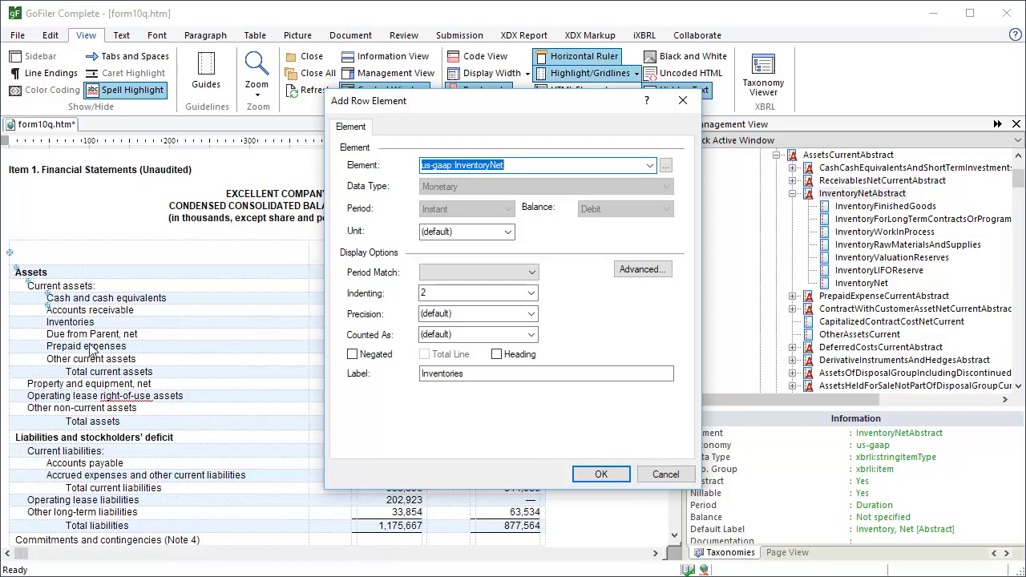
{"action": "left_click", "coordinate": [600, 474]}
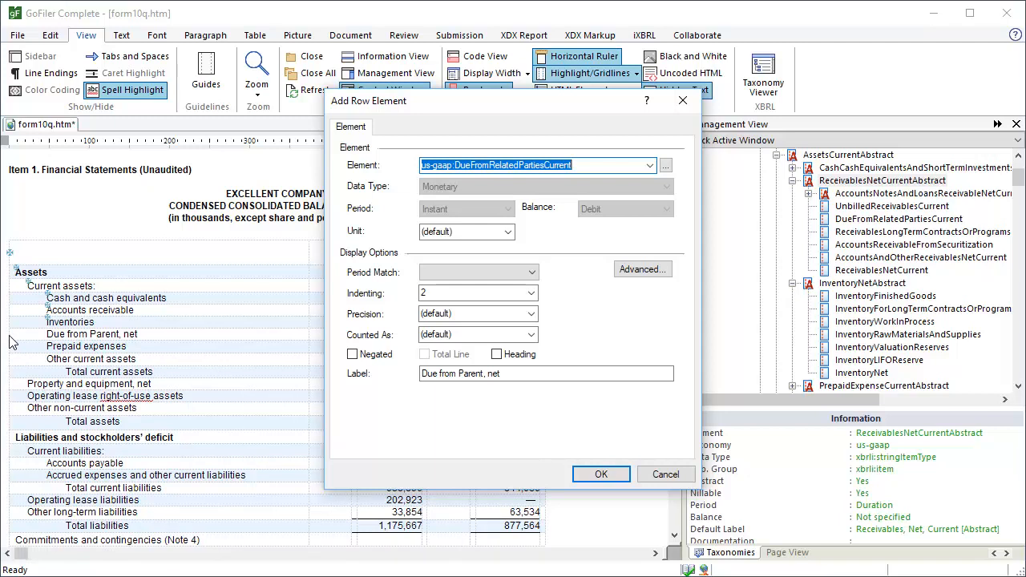
{"action": "left_click", "coordinate": [600, 475]}
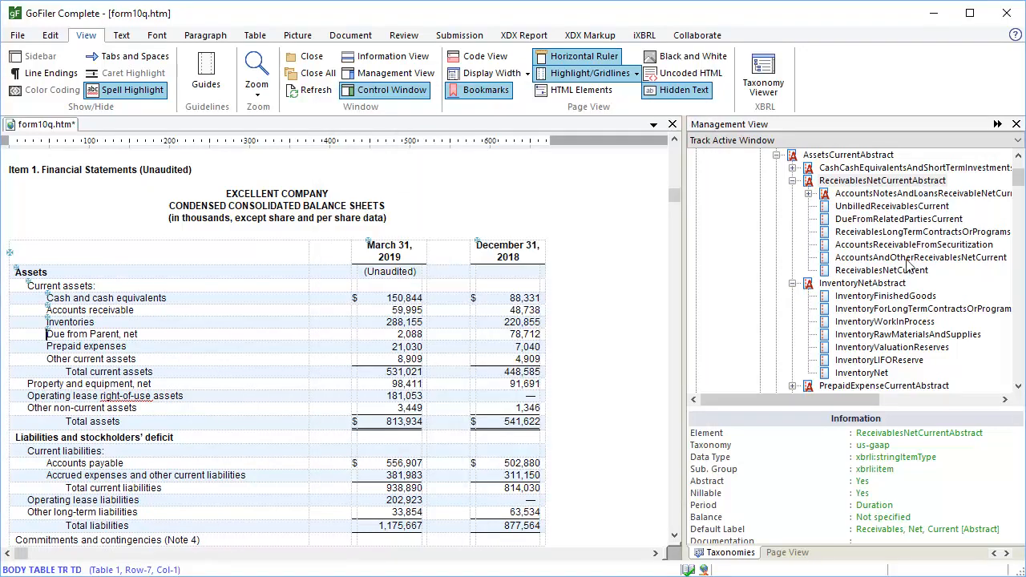
Tag Prepaid expenses as PrepaidExpenseCurrent and Other current assets as OtherAssetsCurrent.
{"action": "scroll", "scroll_direction": "down", "scroll_amount": 3}
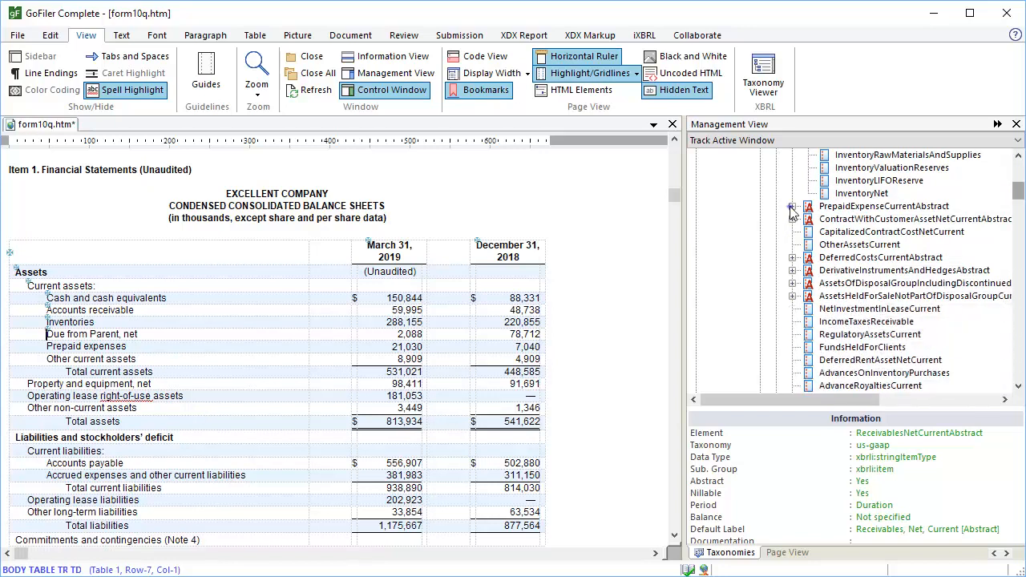
{"action": "left_click", "coordinate": [17, 35]}
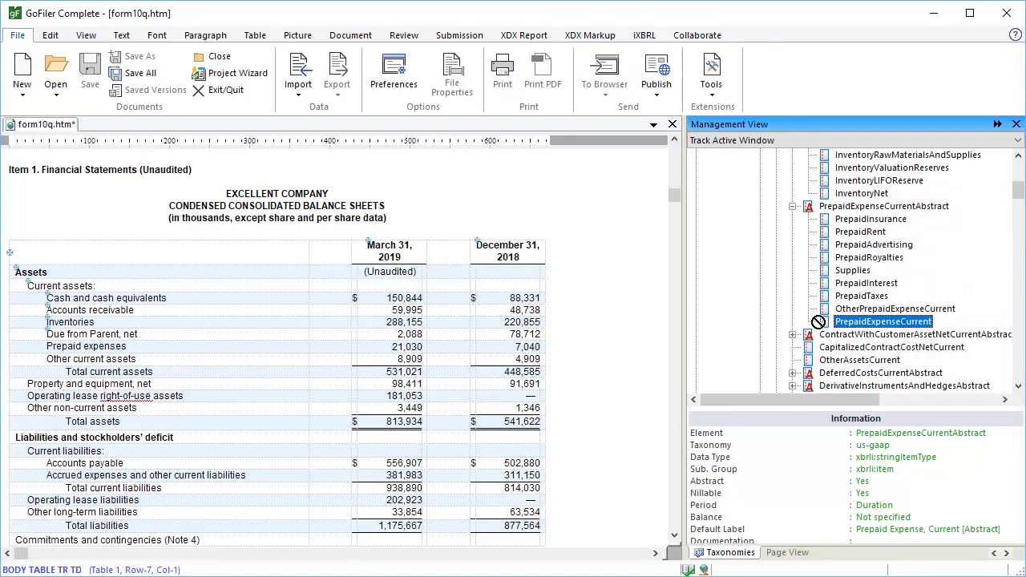
{"action": "left_click", "coordinate": [87, 35]}
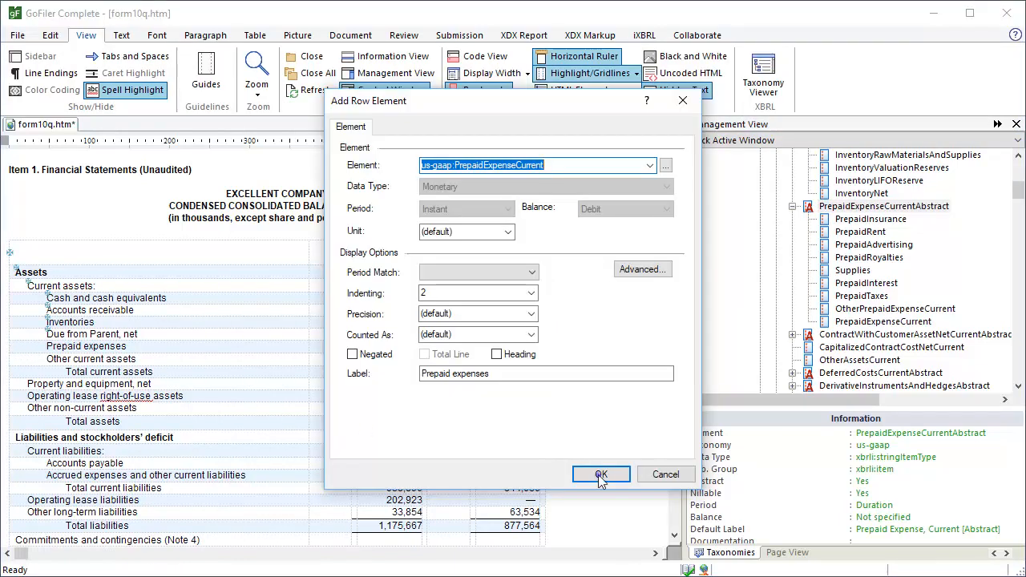
{"action": "left_click", "coordinate": [600, 475]}
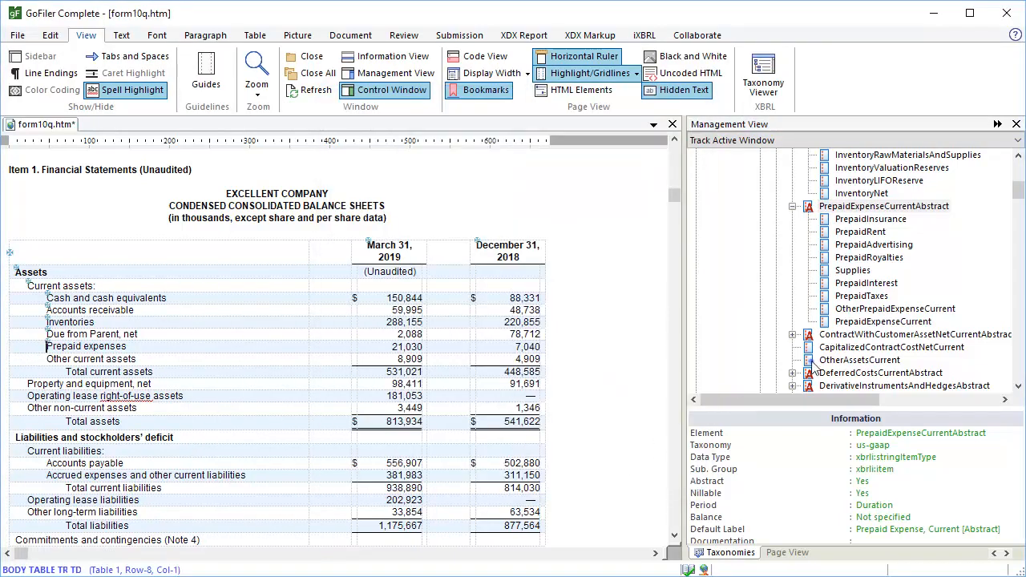
{"action": "left_click", "coordinate": [90, 359]}
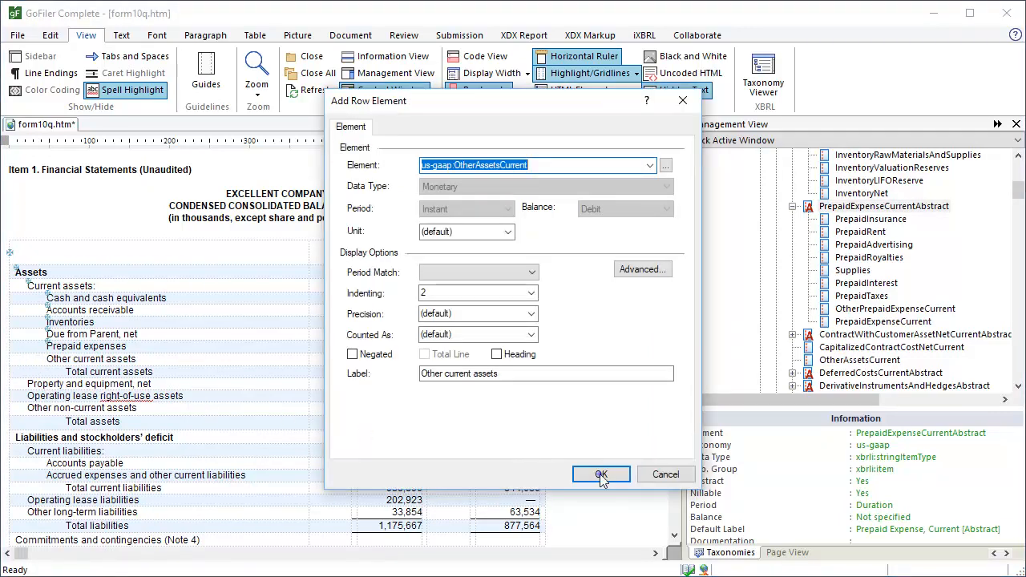
{"action": "left_click", "coordinate": [602, 475]}
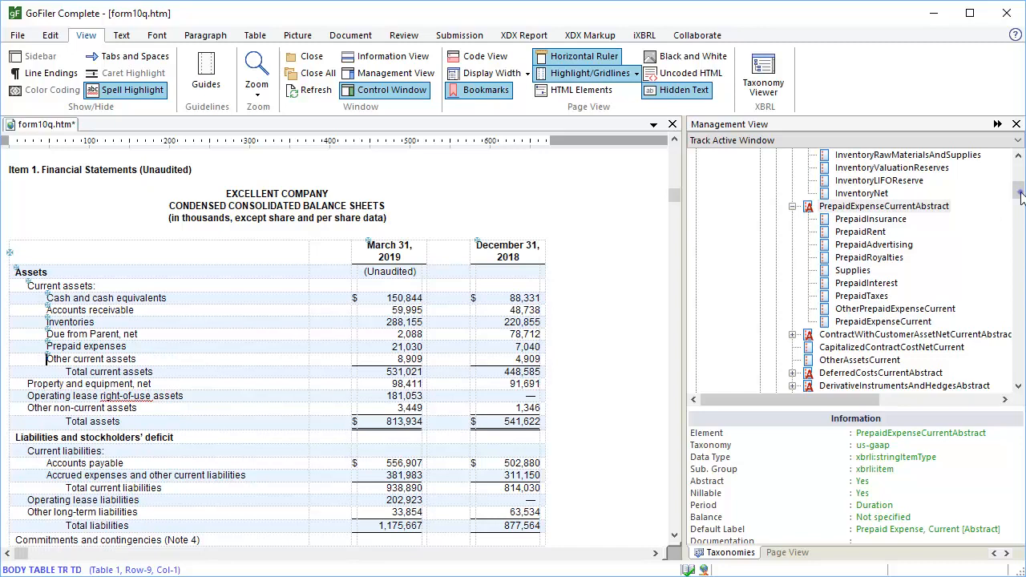
Tag Total current assets as AssetsCurrent with Period Match Don't Match and Total Line ticked.
{"action": "scroll", "scroll_direction": "down", "scroll_amount": 3}
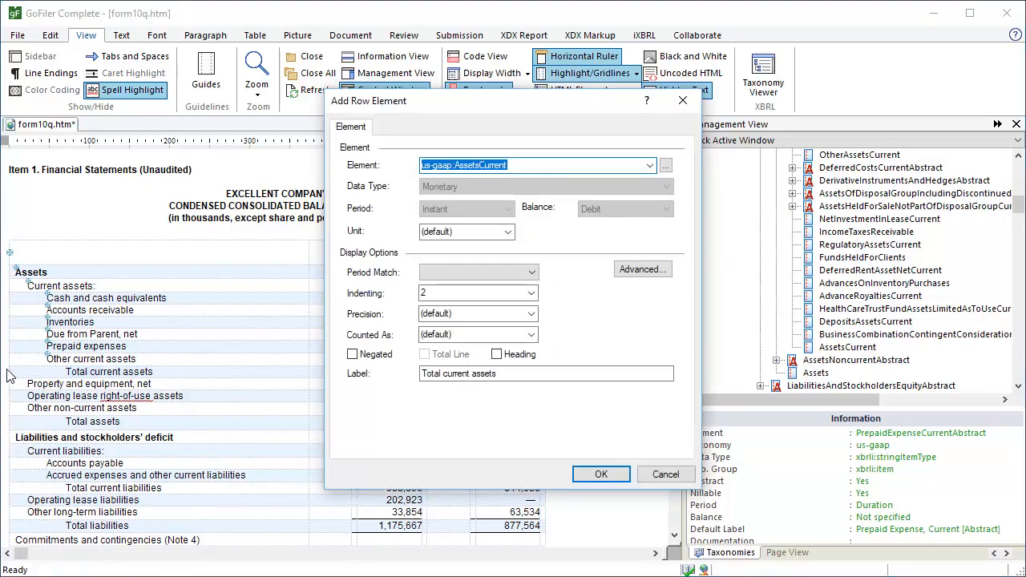
{"action": "left_click", "coordinate": [473, 273]}
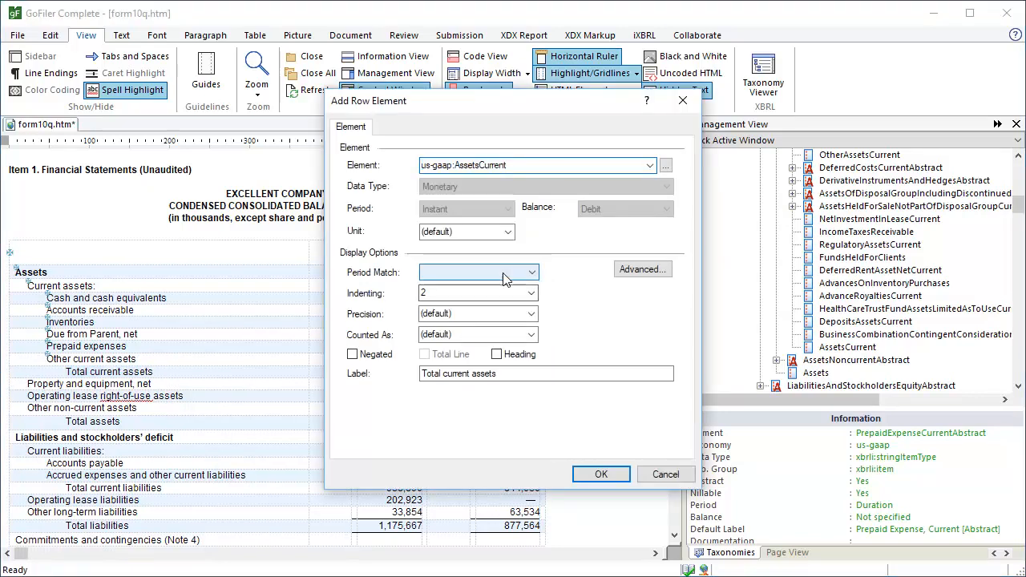
{"action": "left_click", "coordinate": [478, 272]}
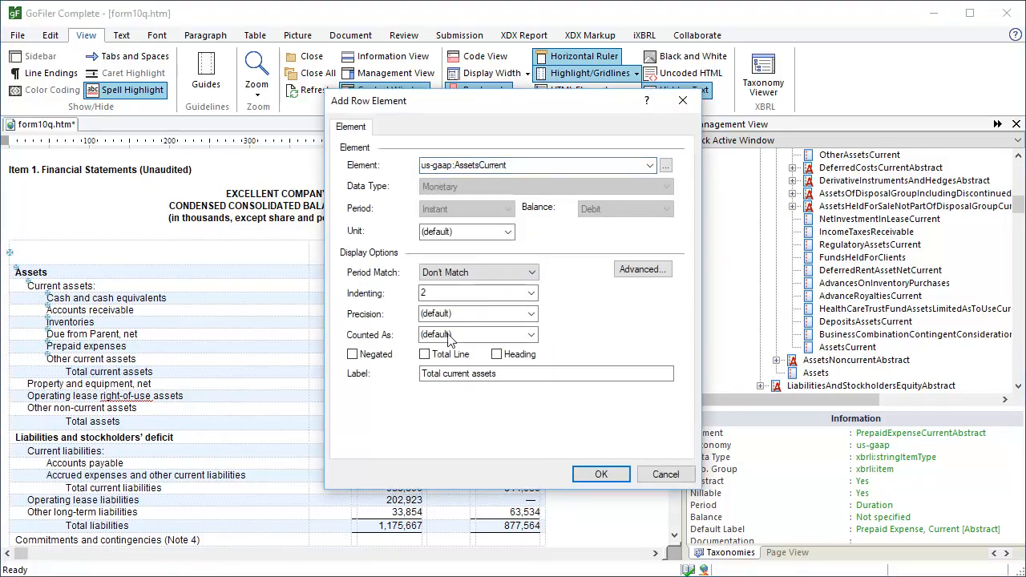
{"action": "left_click", "coordinate": [423, 354]}
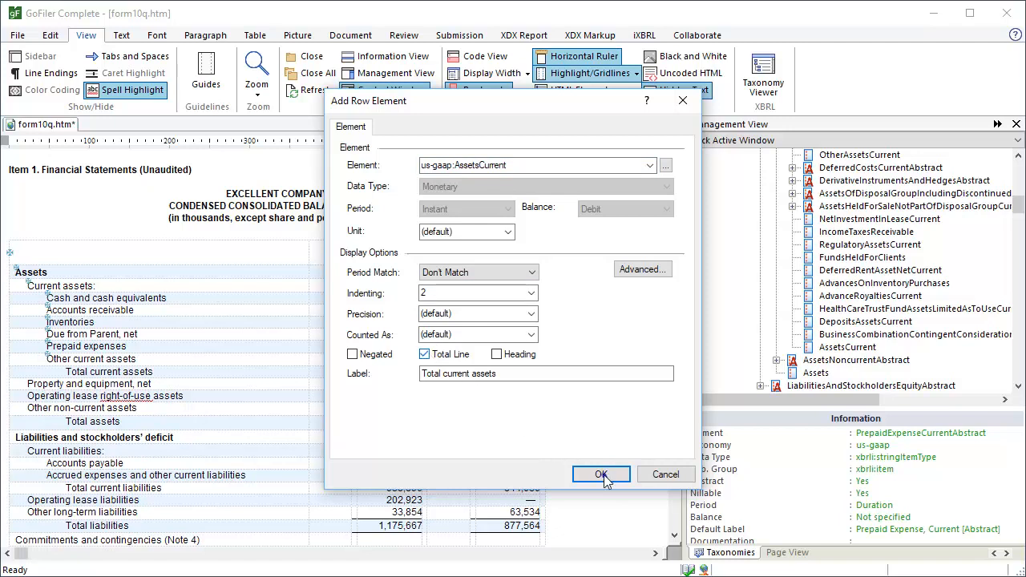
{"action": "left_click", "coordinate": [601, 475]}
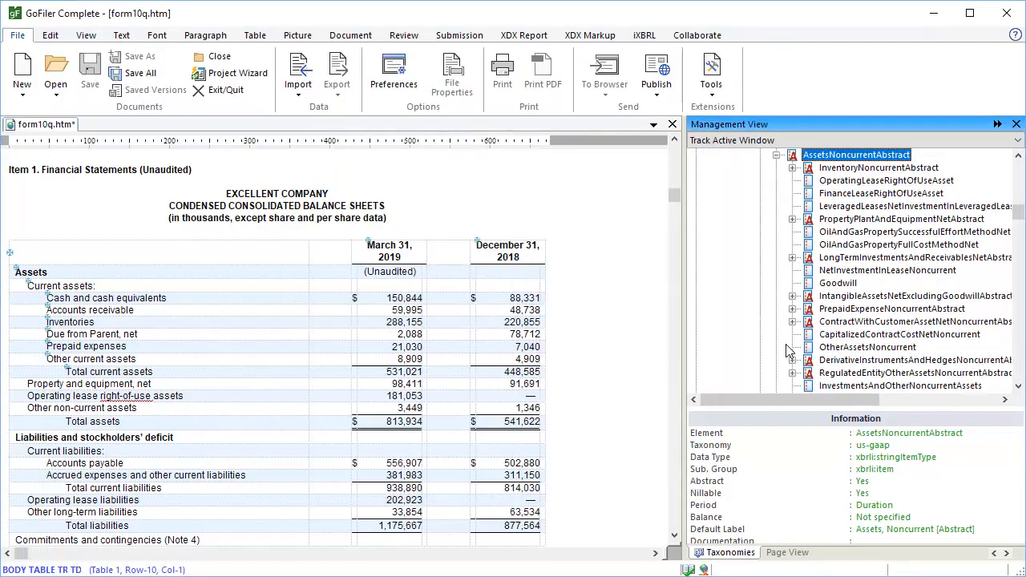
Tag Property and equipment, net as PropertyPlantAndEquipmentNet (indent 1) and the lease row as OperatingLeaseRightOfUseAsset.
{"action": "left_click", "coordinate": [793, 218]}
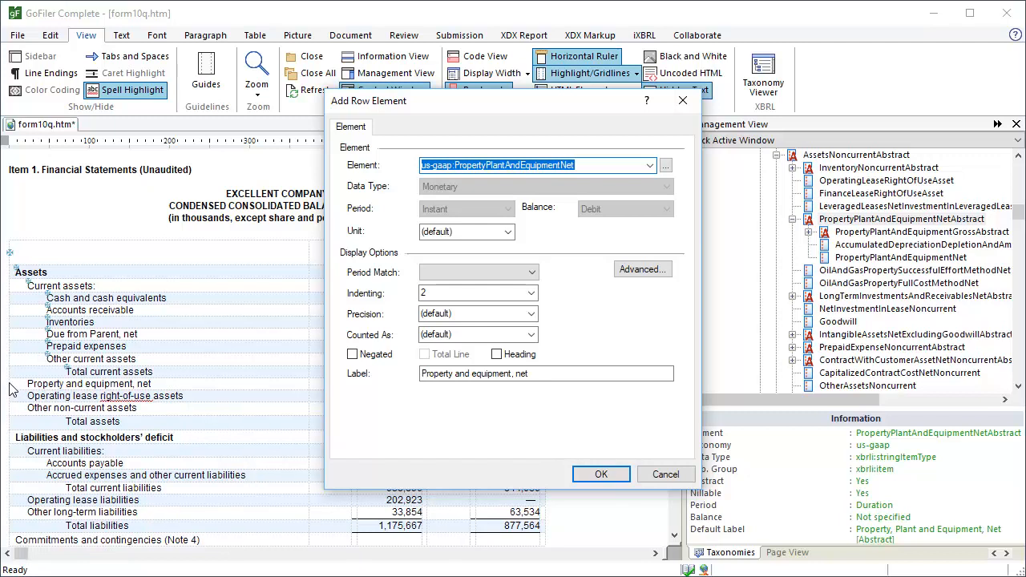
{"action": "left_click", "coordinate": [530, 292]}
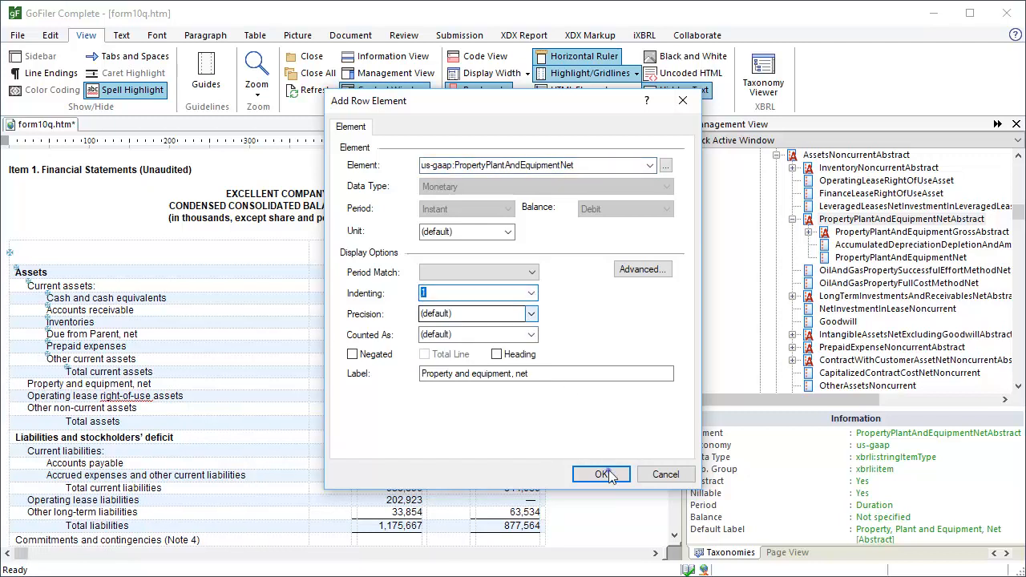
{"action": "left_click", "coordinate": [602, 474]}
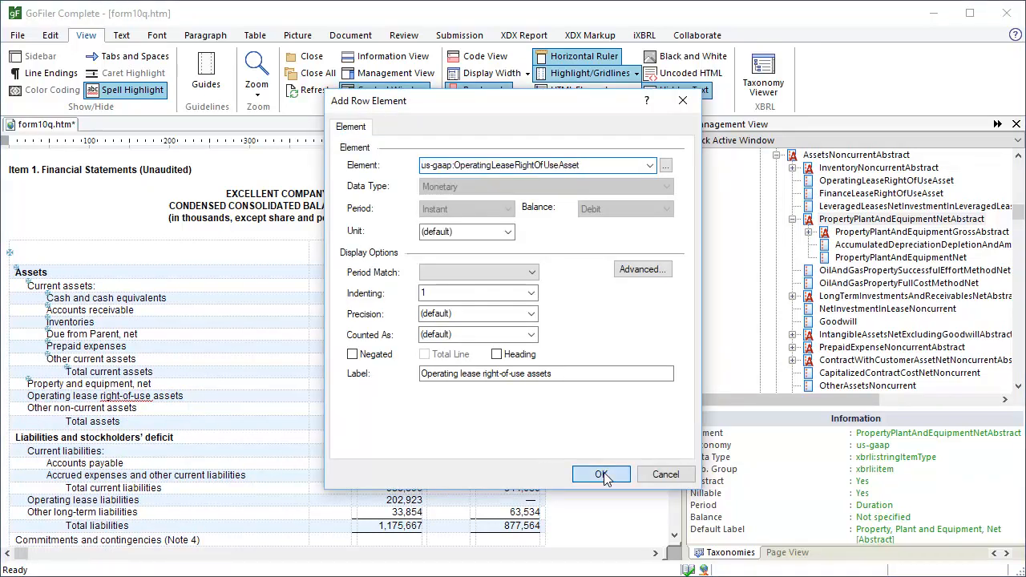
{"action": "left_click", "coordinate": [601, 475]}
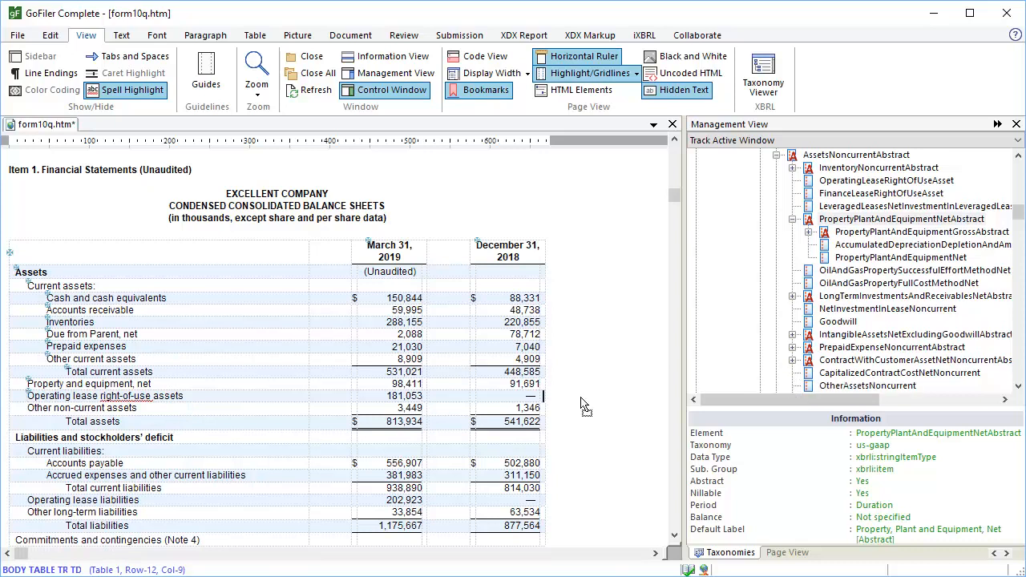
Tag Other non-current assets as OtherAssetsNoncurrent and Total assets as Assets, Don't Match, total line.
{"action": "left_click", "coordinate": [80, 408]}
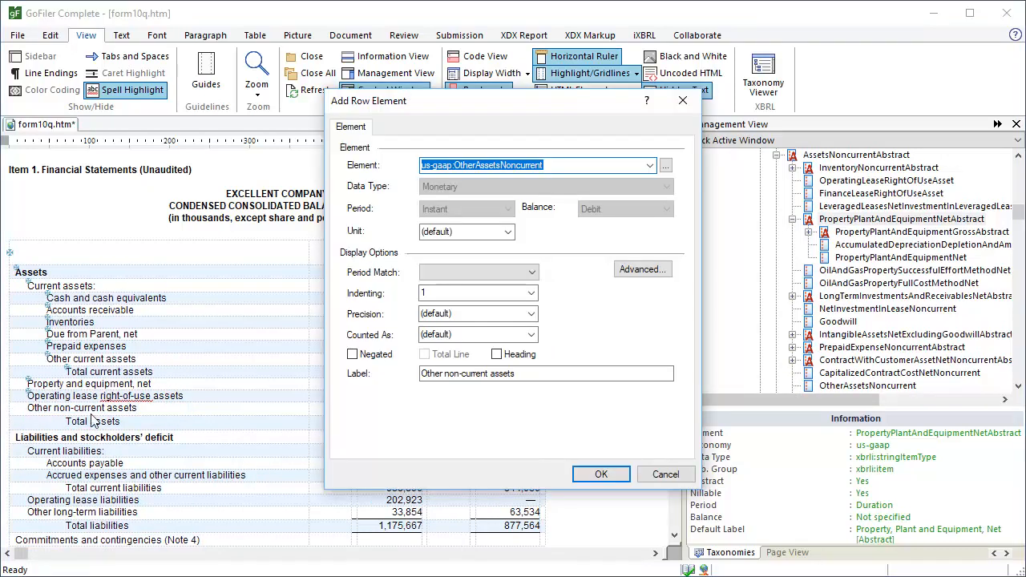
{"action": "left_click", "coordinate": [600, 474]}
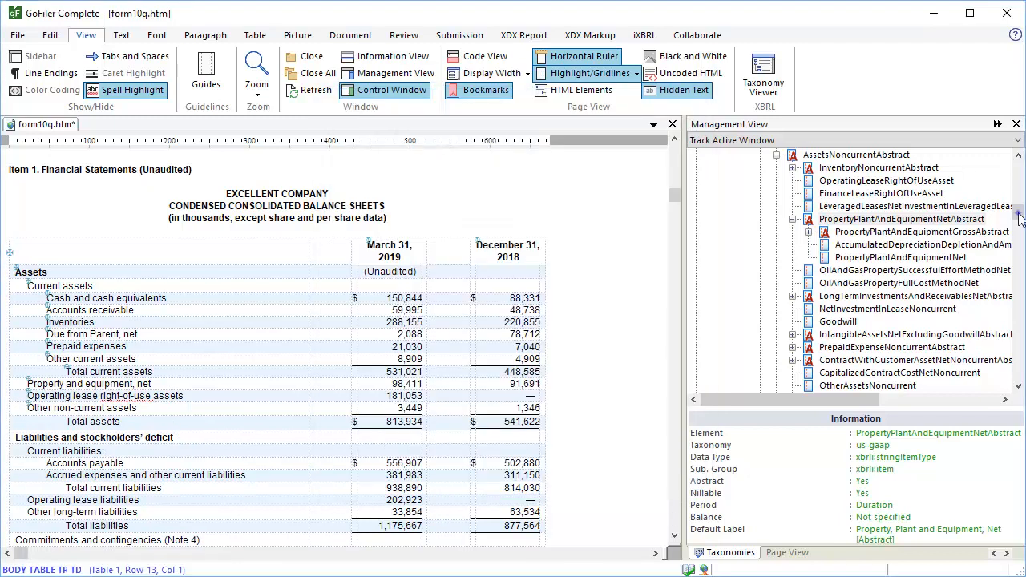
{"action": "scroll", "scroll_direction": "down", "scroll_amount": 3}
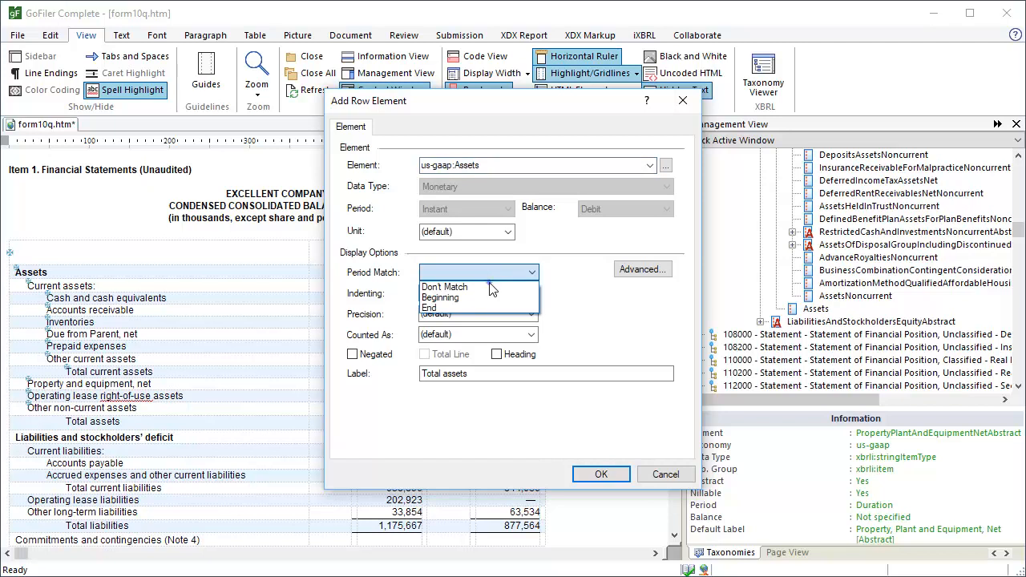
{"action": "left_click", "coordinate": [446, 285]}
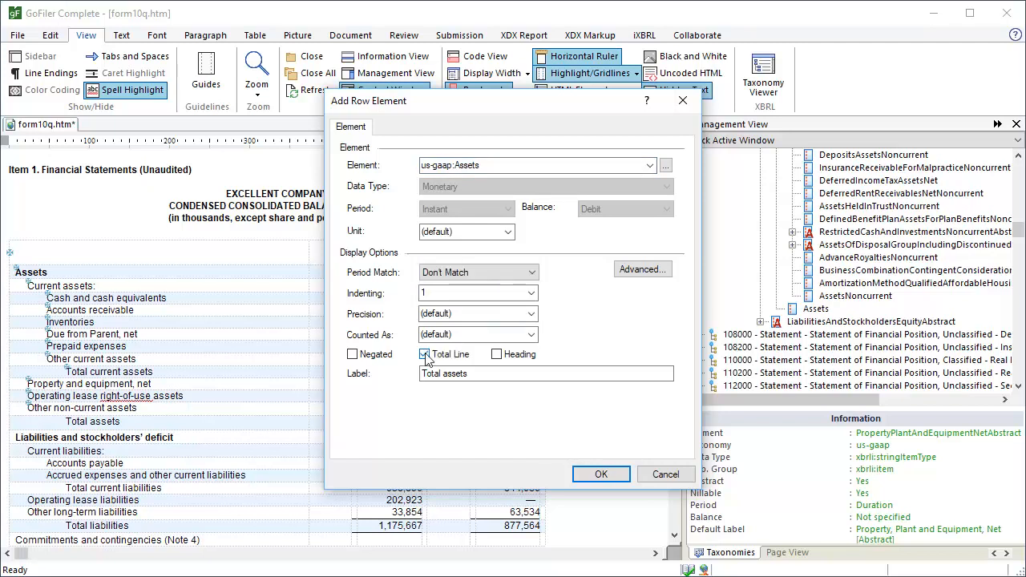
{"action": "left_click", "coordinate": [599, 475]}
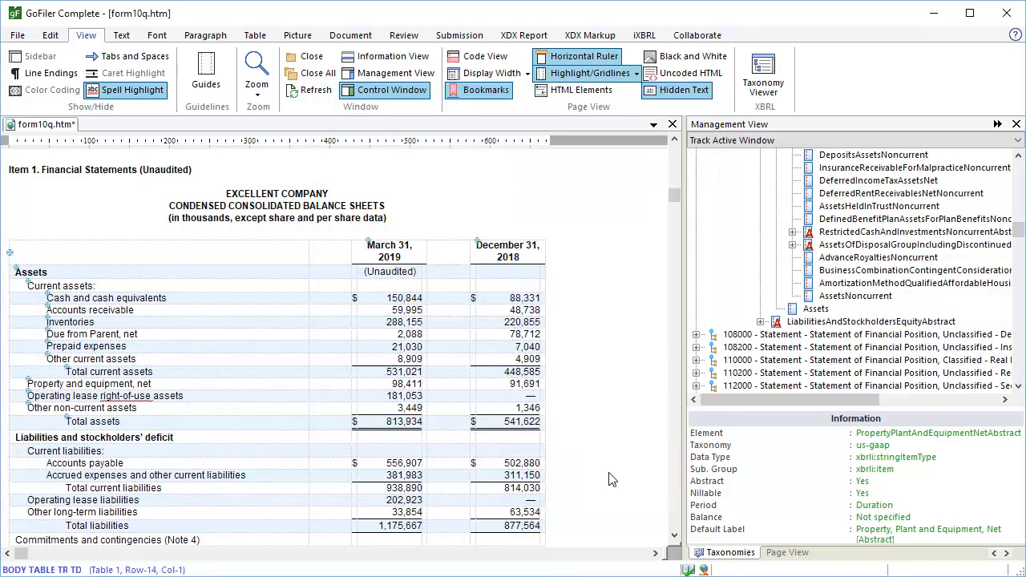
Tag the liabilities and stockholders' deficit heading (no indent) and Current liabilities as LiabilitiesCurrentAbstract heading, indent 1.
{"action": "left_click", "coordinate": [542, 347]}
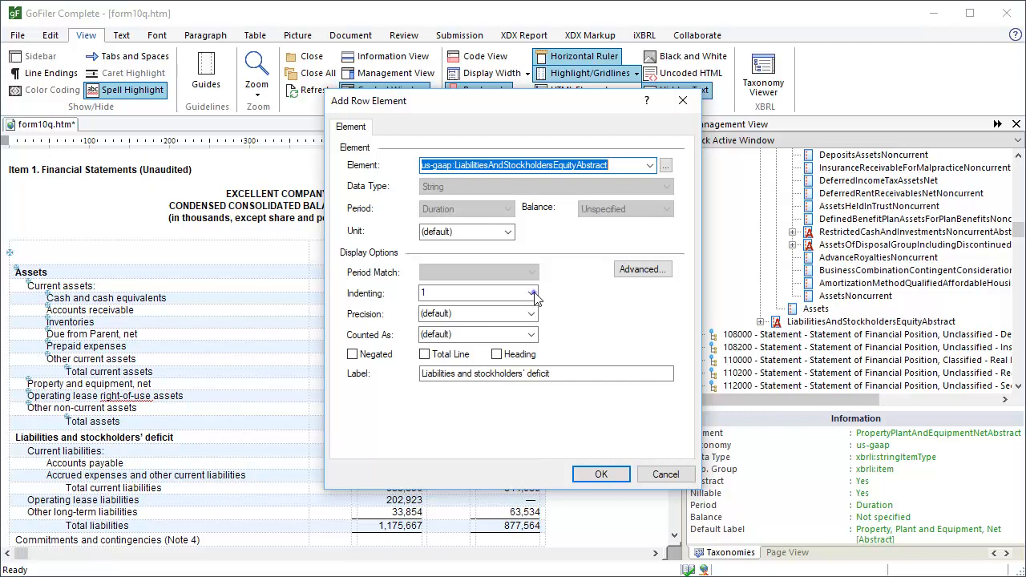
{"action": "left_click", "coordinate": [532, 292]}
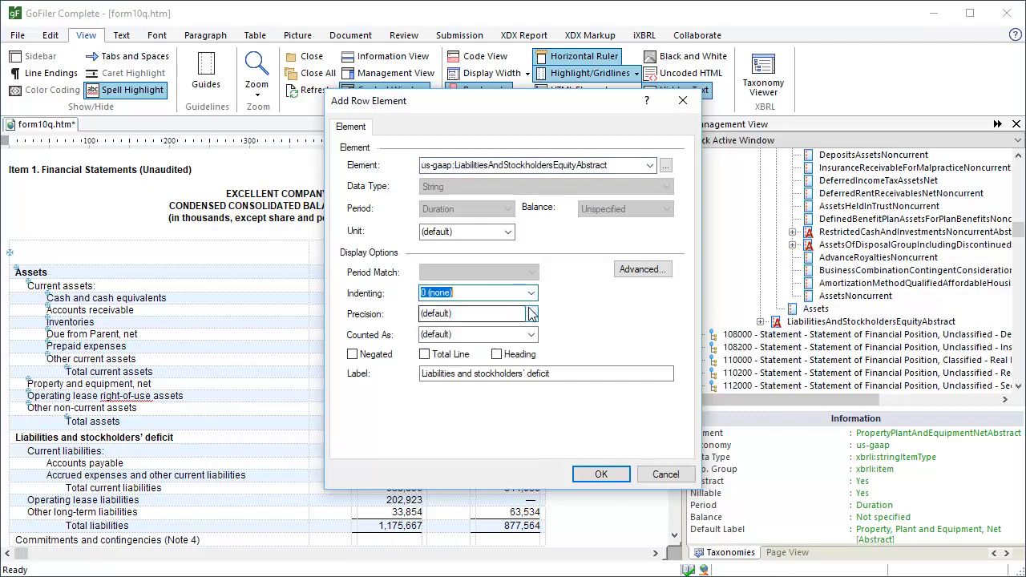
{"action": "left_click", "coordinate": [495, 355]}
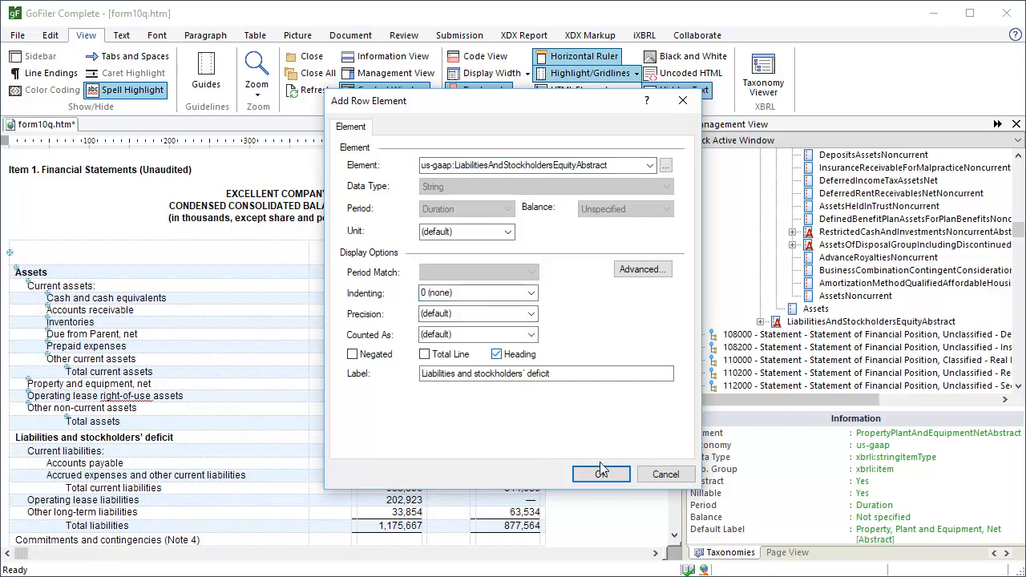
{"action": "left_click", "coordinate": [600, 475]}
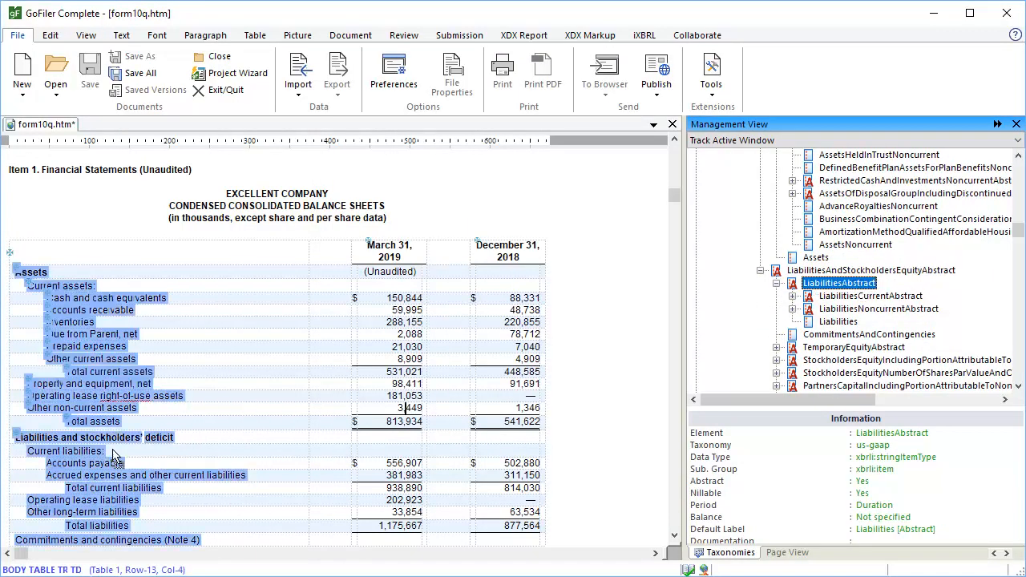
{"action": "left_click", "coordinate": [85, 35]}
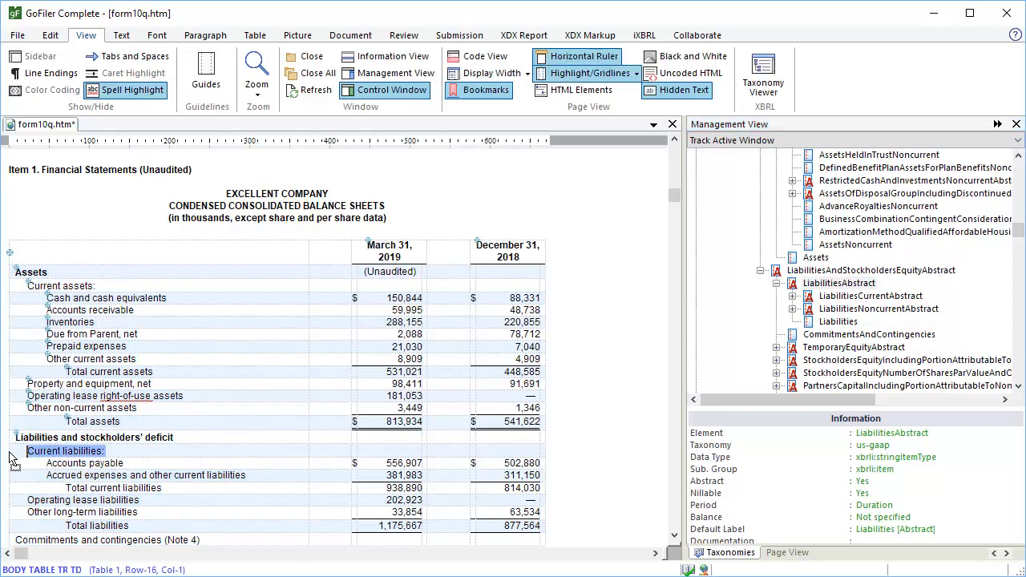
{"action": "double_click", "coordinate": [66, 450]}
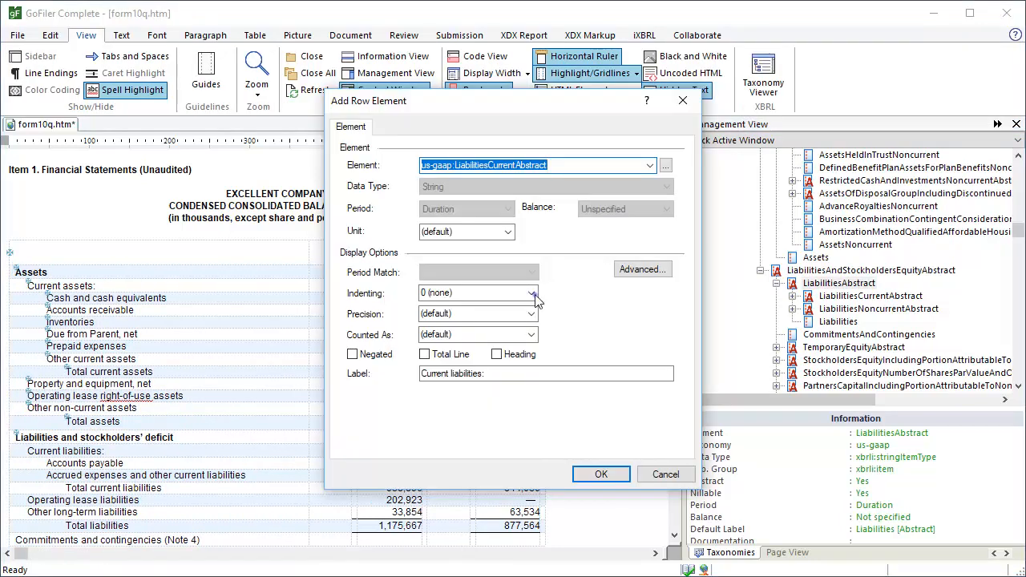
{"action": "left_click", "coordinate": [533, 292]}
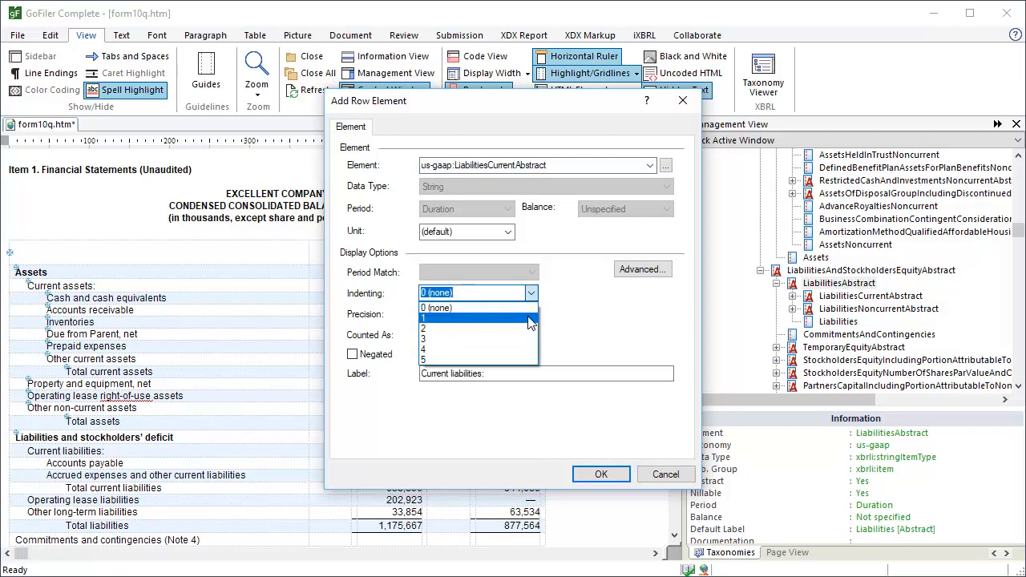
{"action": "left_click", "coordinate": [433, 319]}
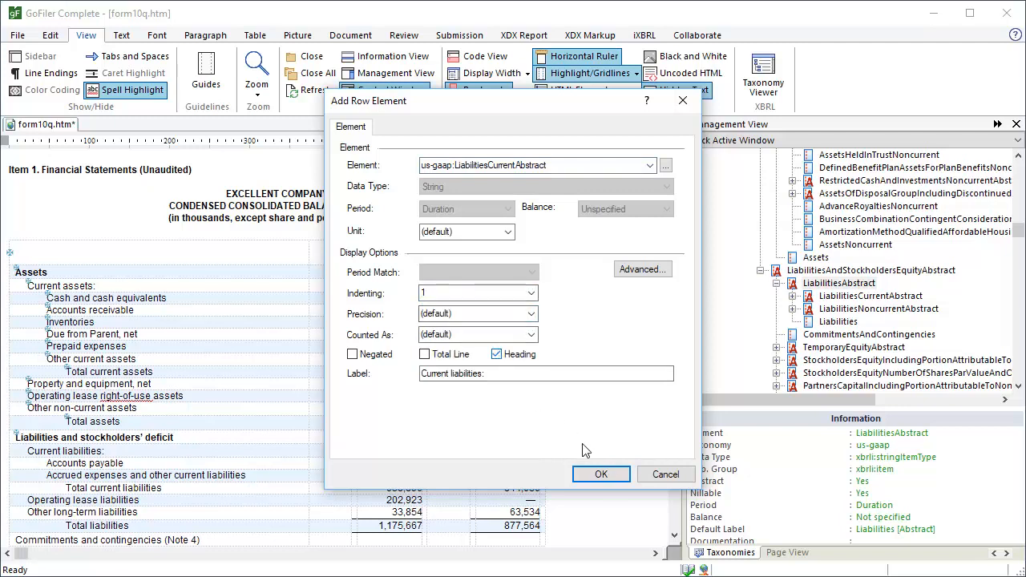
{"action": "left_click", "coordinate": [600, 475]}
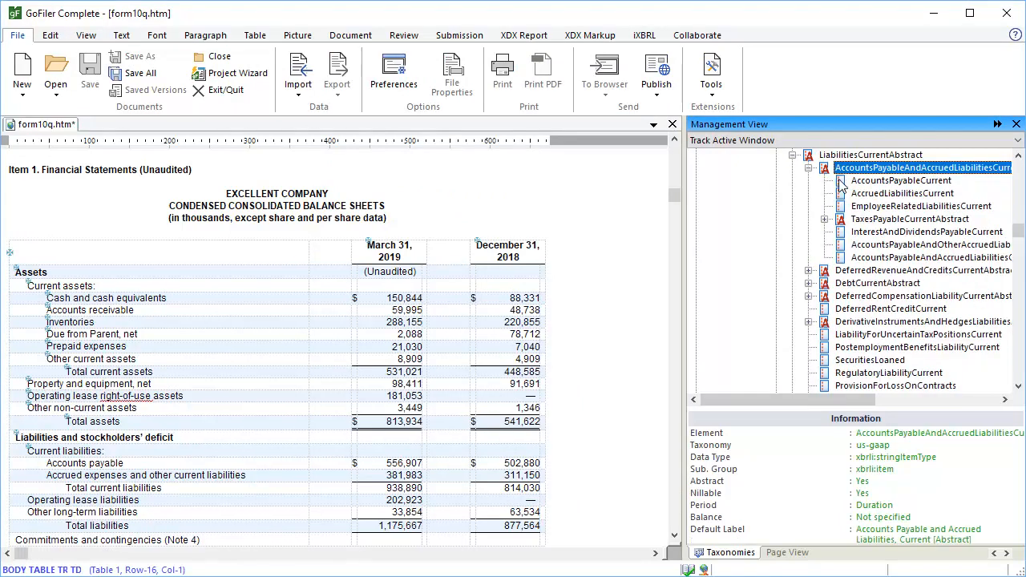
Tag Accounts payable as AccountsPayableCurrent and the accrued expenses row with its element.
{"action": "left_click", "coordinate": [87, 35]}
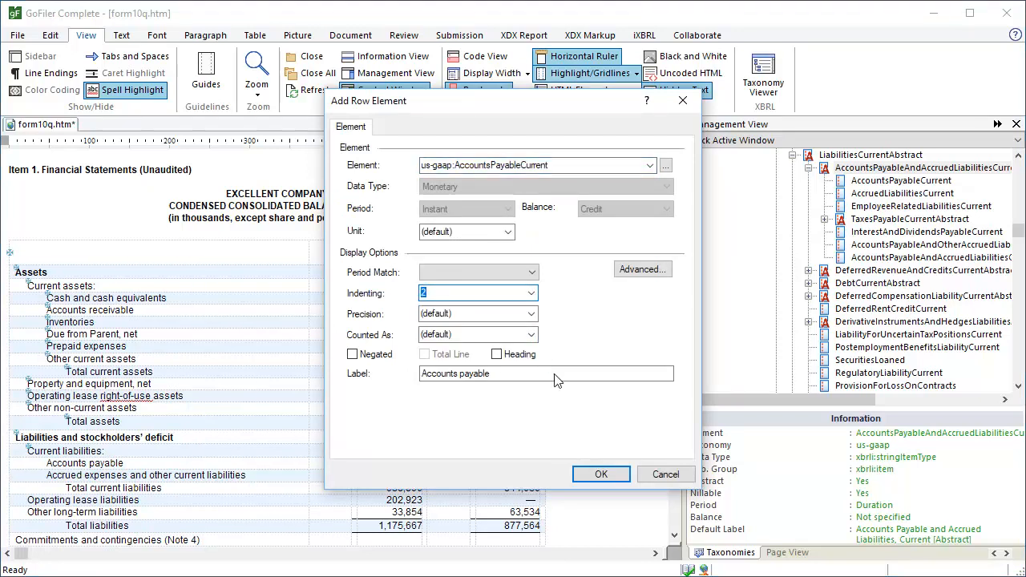
{"action": "left_click", "coordinate": [602, 475]}
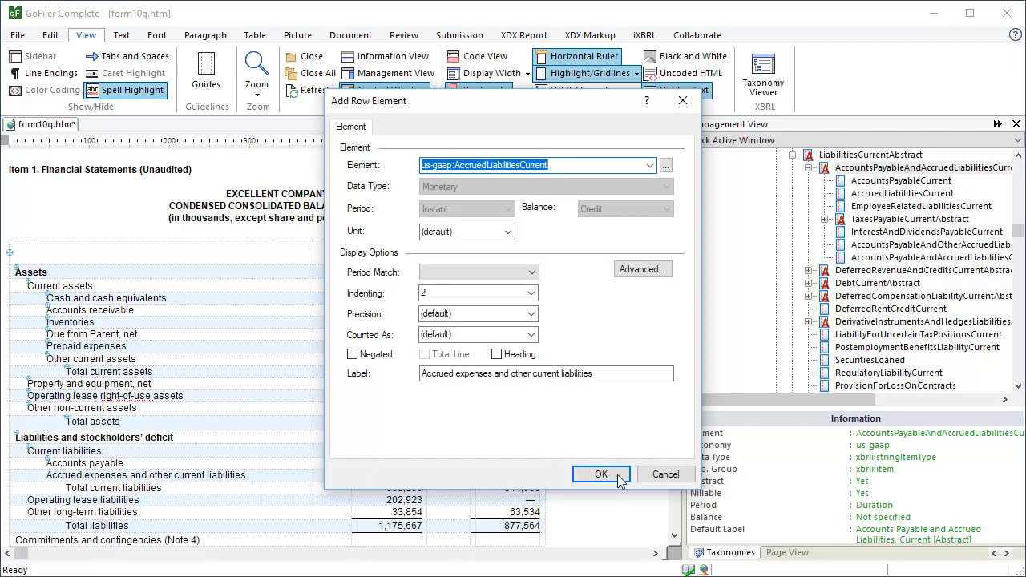
{"action": "left_click", "coordinate": [602, 475]}
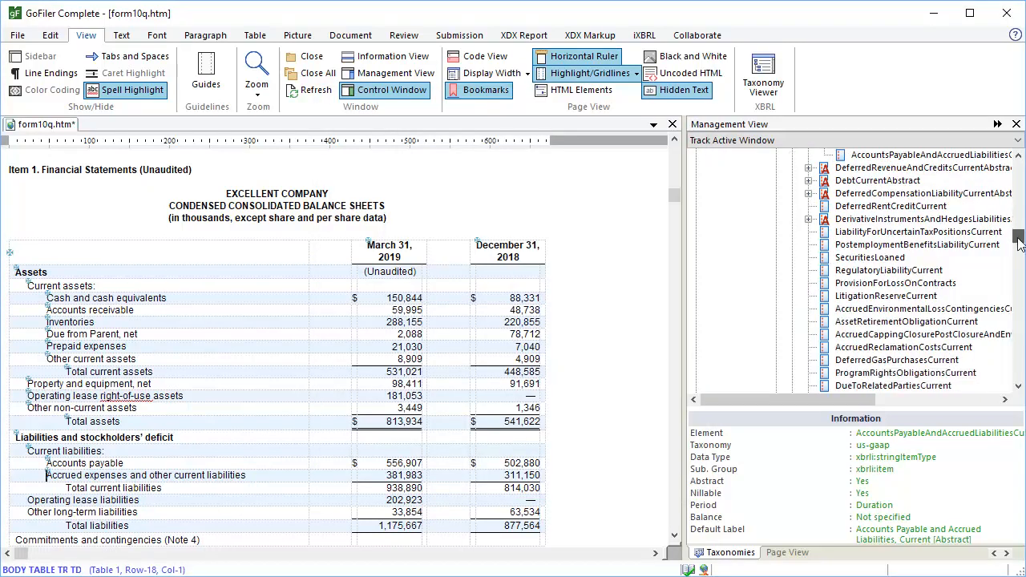
Tag Total current liabilities as LiabilitiesCurrent (Don't Match, total line) and Operating lease liabilities as OperatingLeaseLiabilityNoncurrent, indent 1.
{"action": "scroll", "scroll_direction": "down", "scroll_amount": 3}
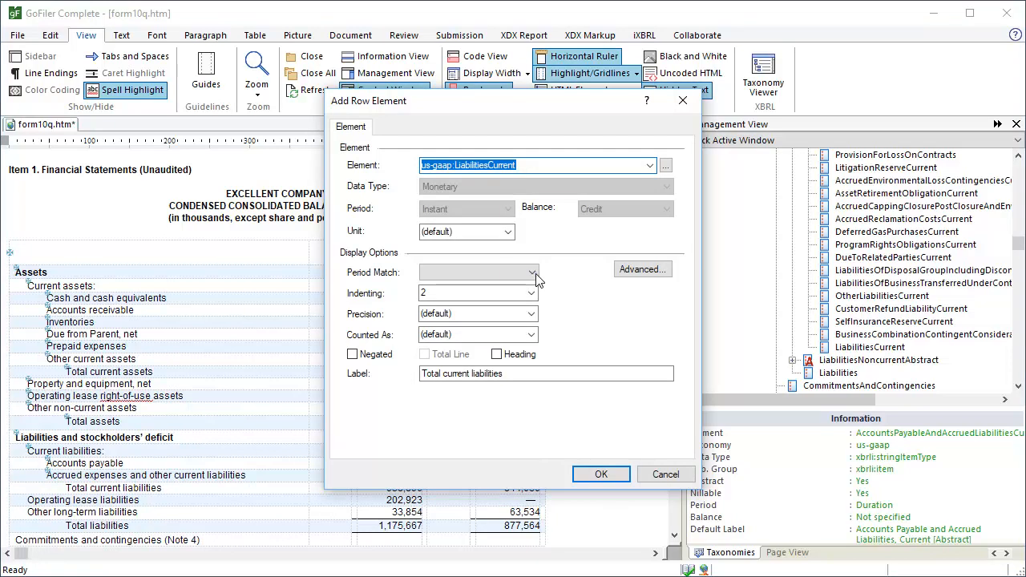
{"action": "left_click", "coordinate": [533, 273]}
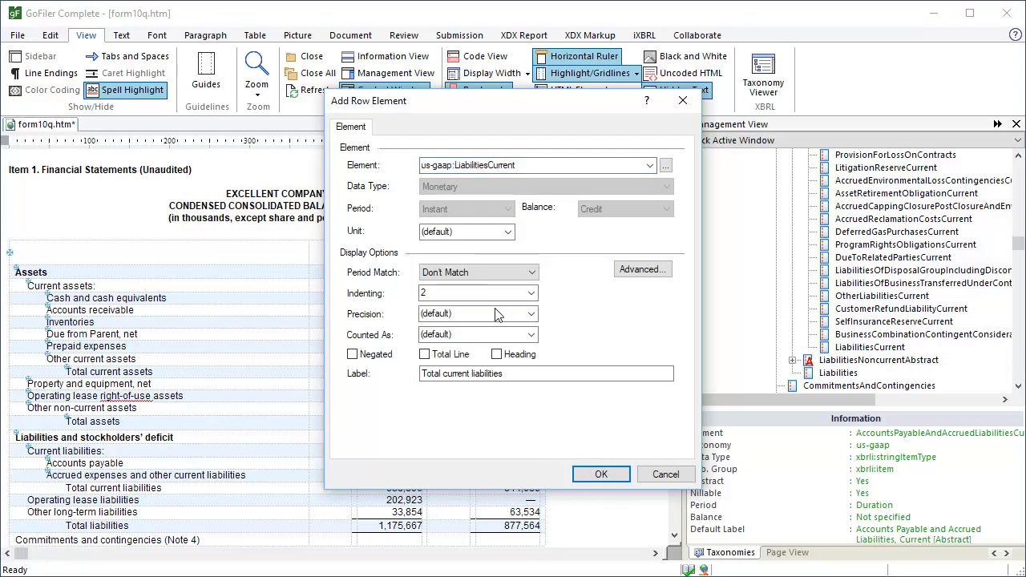
{"action": "left_click", "coordinate": [423, 355]}
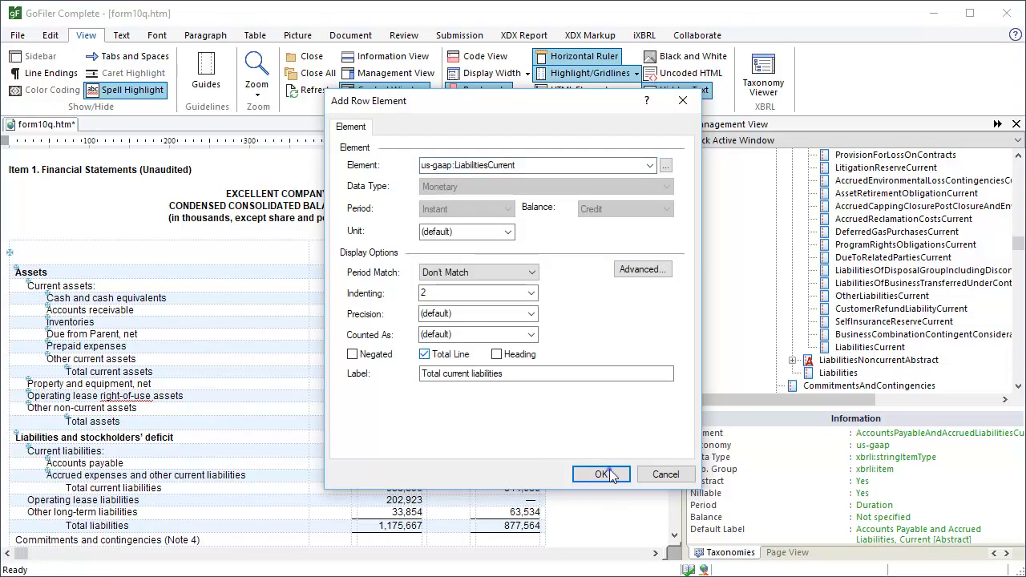
{"action": "left_click", "coordinate": [602, 475]}
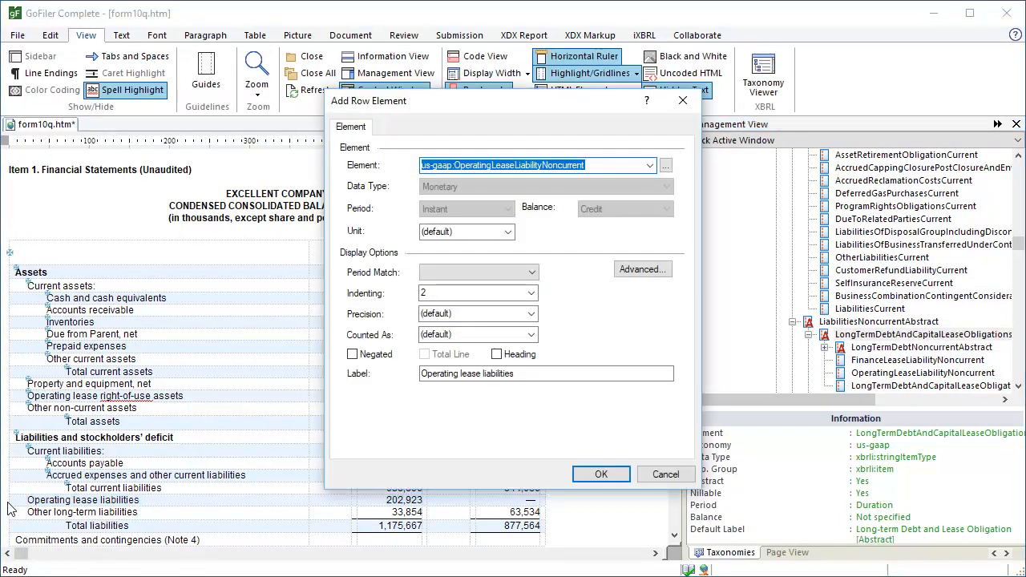
{"action": "left_click", "coordinate": [531, 292]}
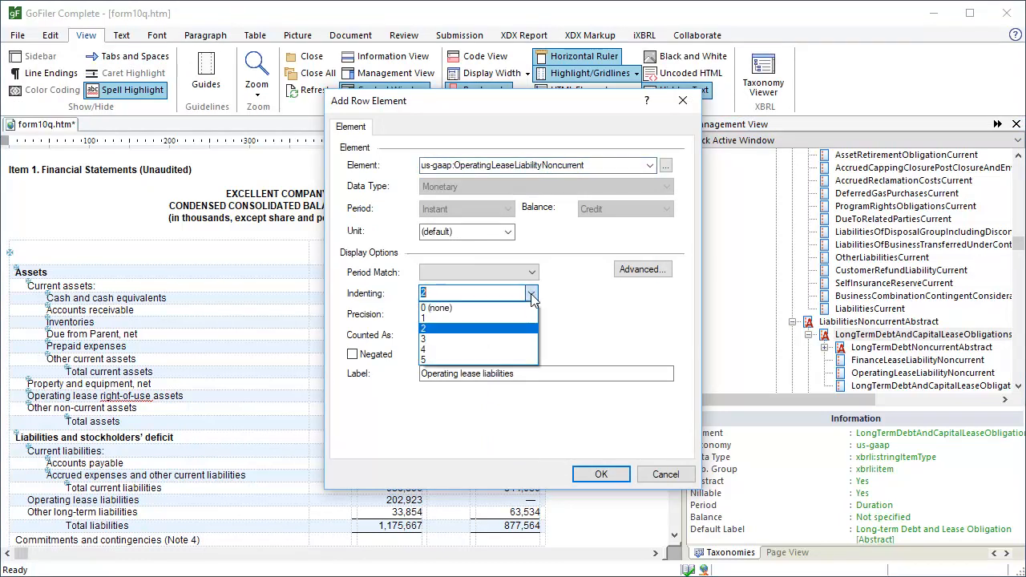
{"action": "left_click", "coordinate": [423, 314]}
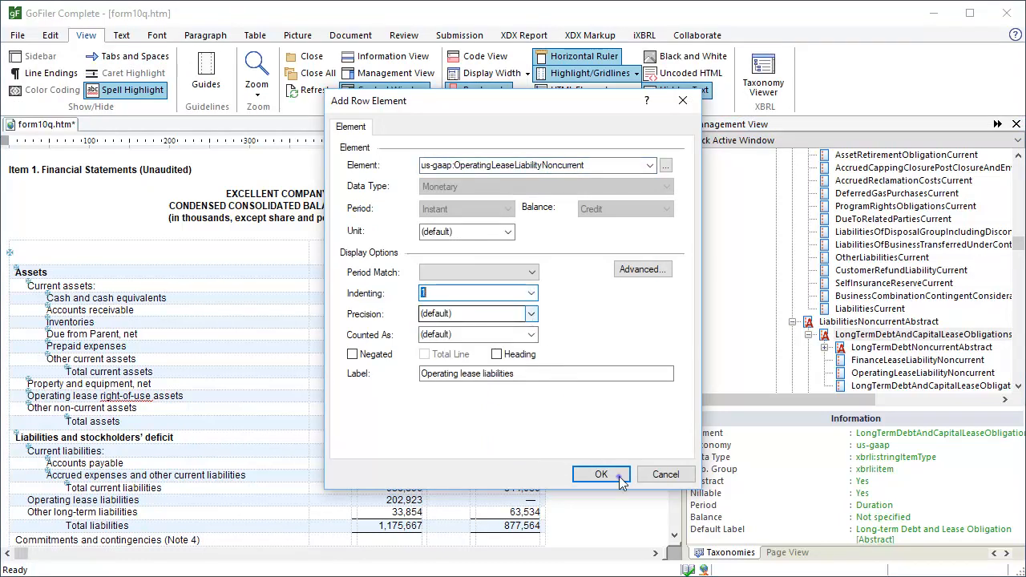
{"action": "left_click", "coordinate": [602, 474]}
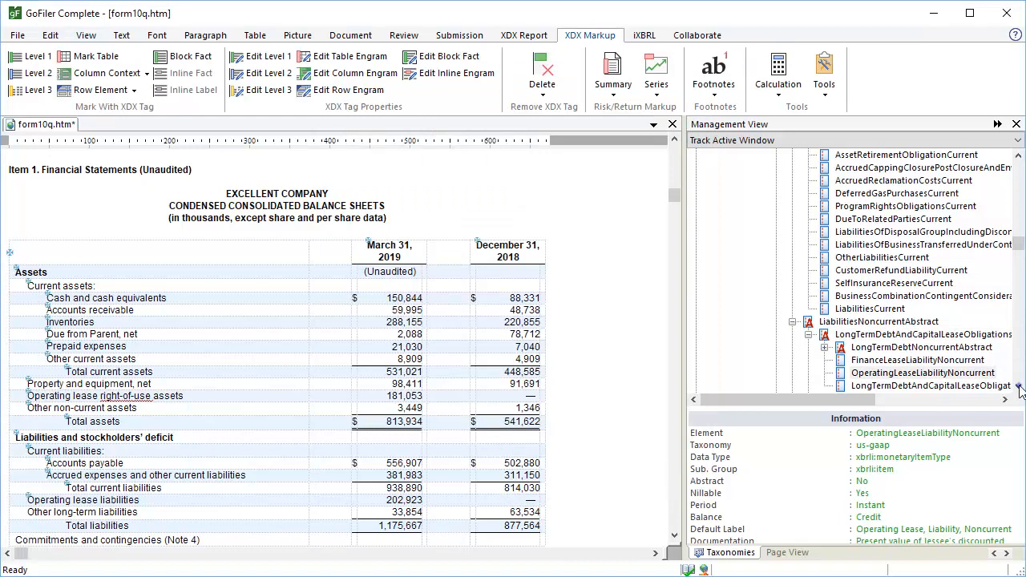
Tag Other long-term liabilities as OtherLiabilitiesNoncurrent.
{"action": "left_click", "coordinate": [16, 35]}
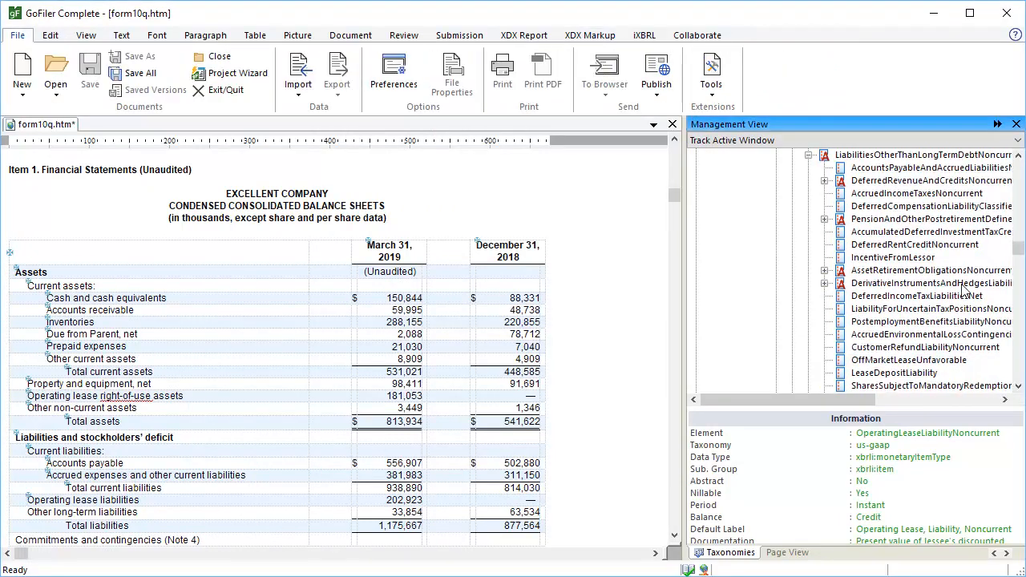
{"action": "scroll", "scroll_direction": "down", "scroll_amount": 3}
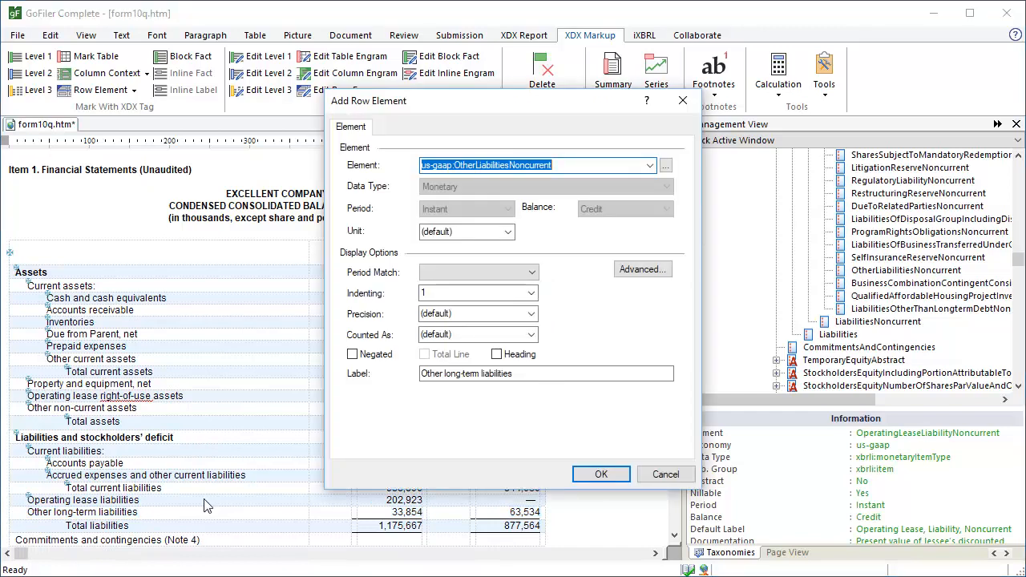
{"action": "left_click", "coordinate": [600, 475]}
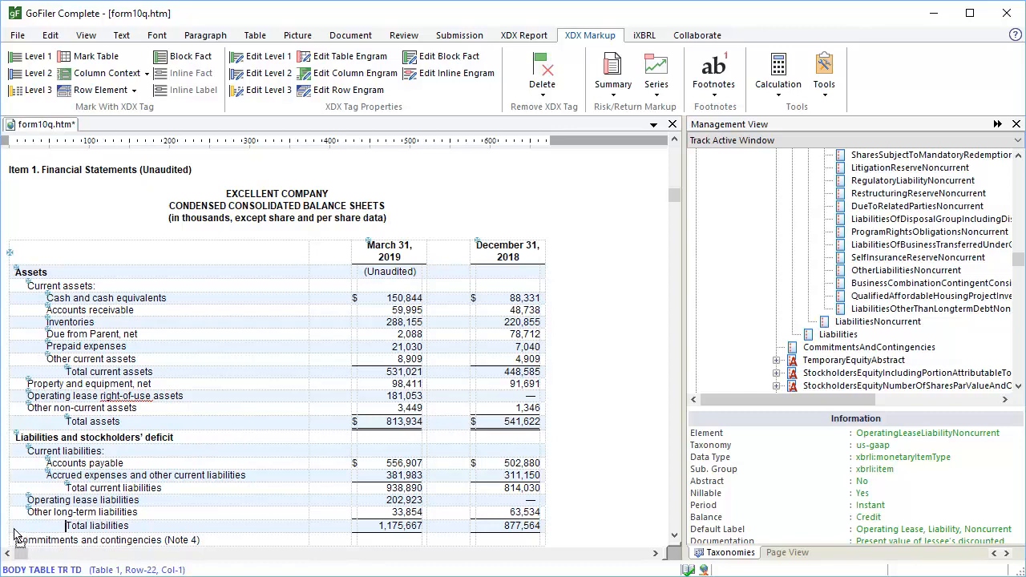
Tag Total liabilities as Liabilities with Period Match Don't Match and Total Line ticked.
{"action": "left_click", "coordinate": [97, 90]}
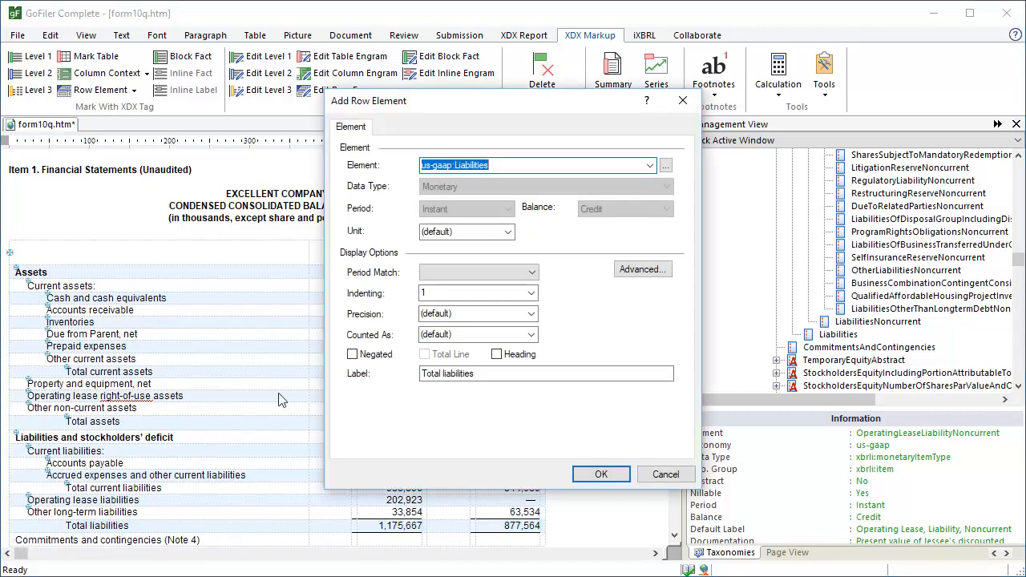
{"action": "left_click", "coordinate": [531, 273]}
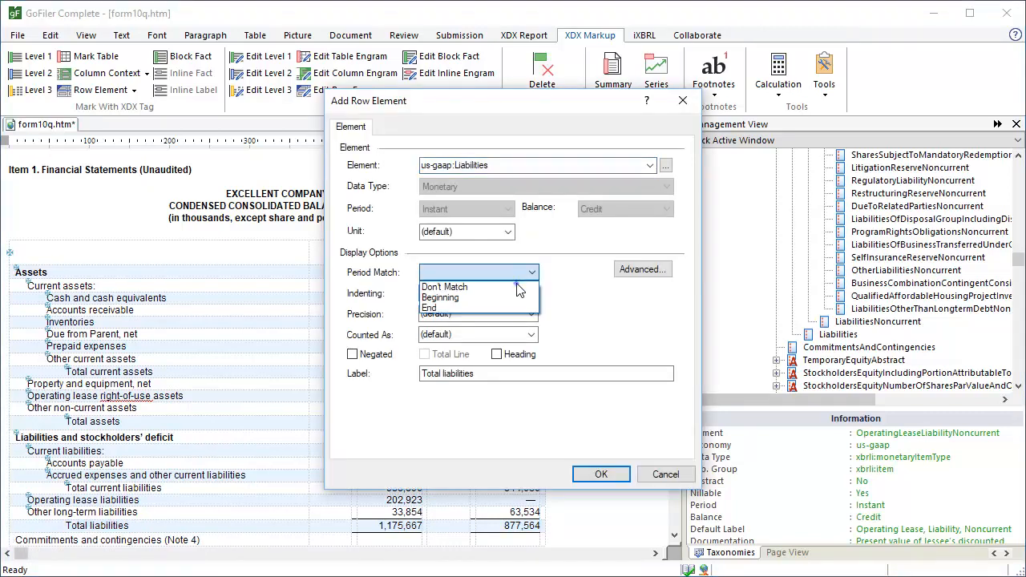
{"action": "left_click", "coordinate": [445, 286]}
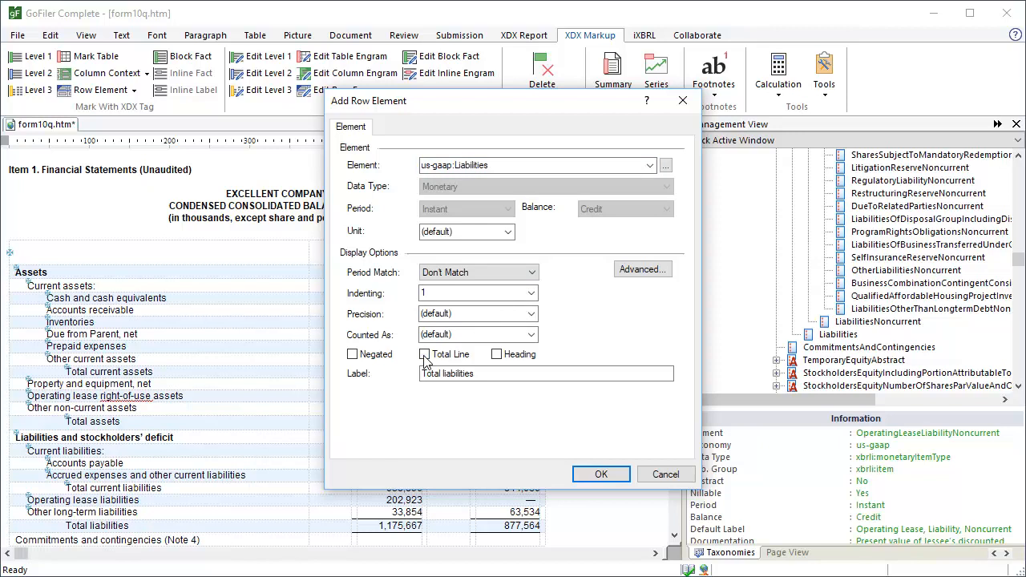
{"action": "left_click", "coordinate": [600, 474]}
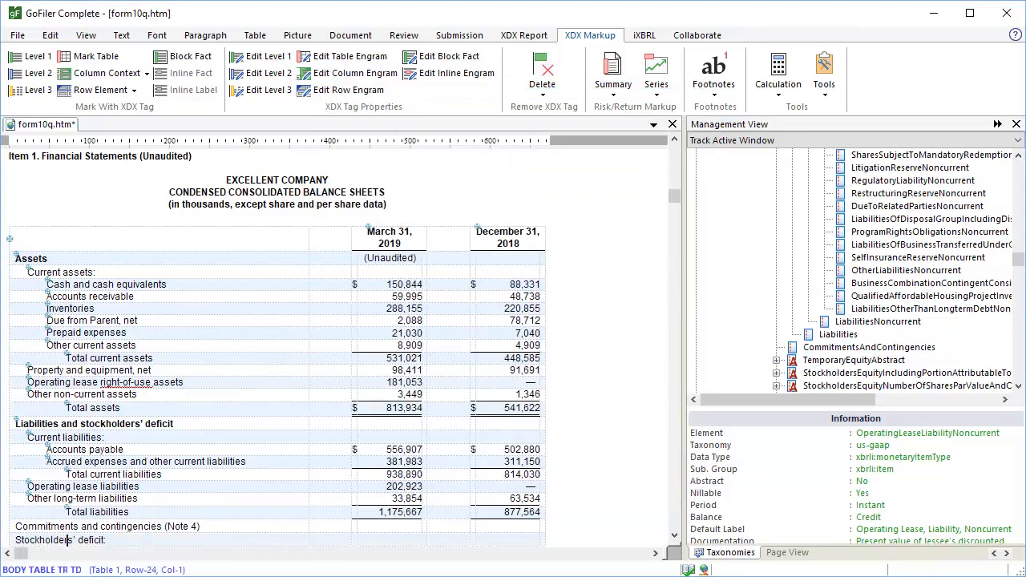
{"action": "scroll", "scroll_direction": "down", "scroll_amount": 3}
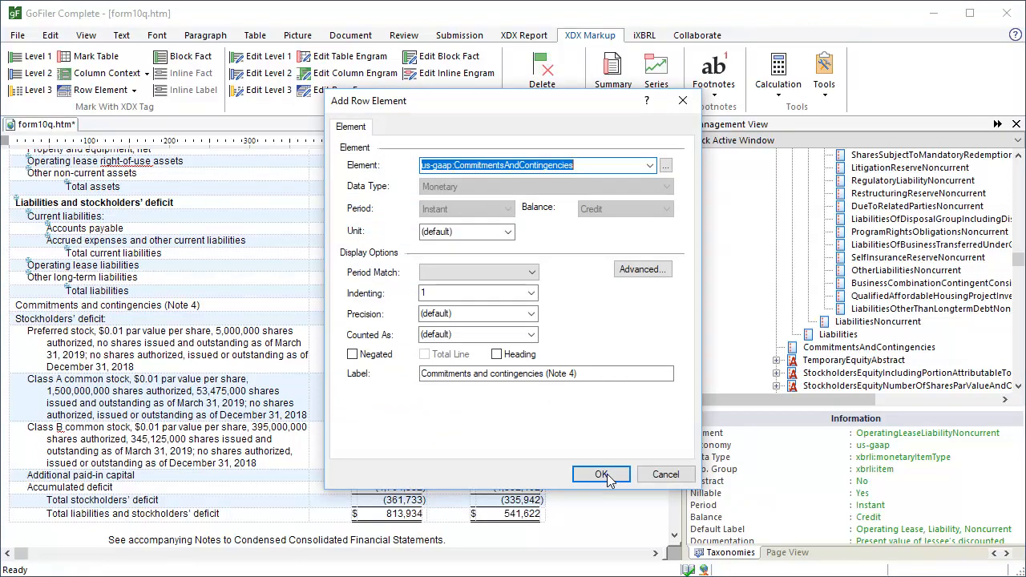
Confirm CommitmentsAndContingencies, then tag the Preferred stock row as us-gaap:PreferredStockValue.
{"action": "left_click", "coordinate": [601, 475]}
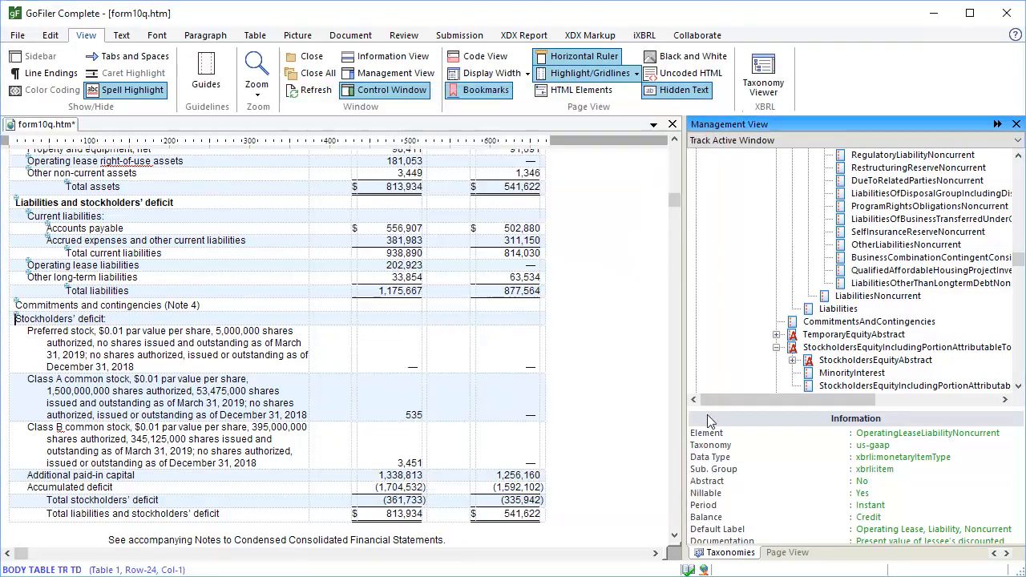
{"action": "left_click", "coordinate": [16, 35]}
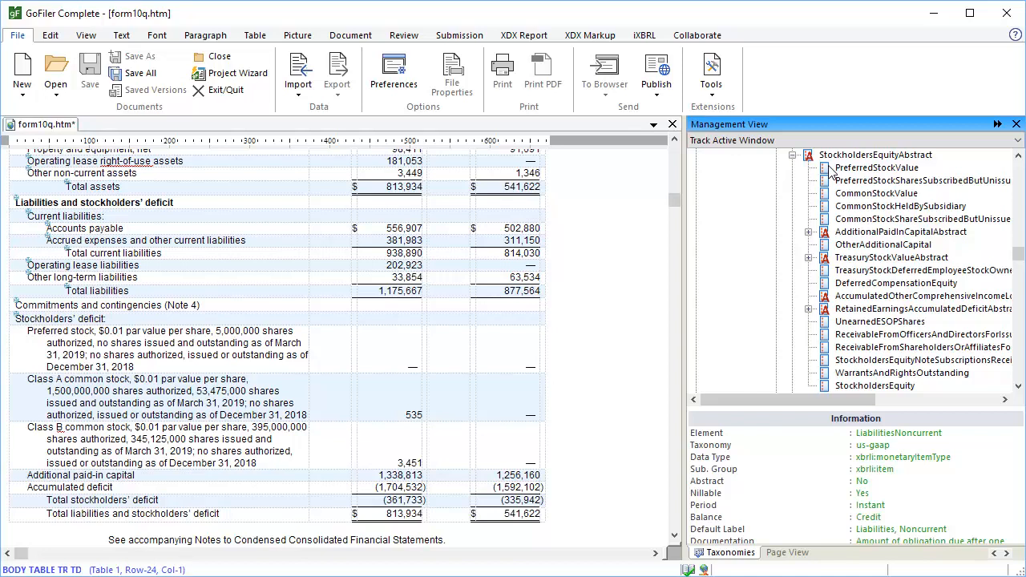
{"action": "left_click", "coordinate": [83, 335]}
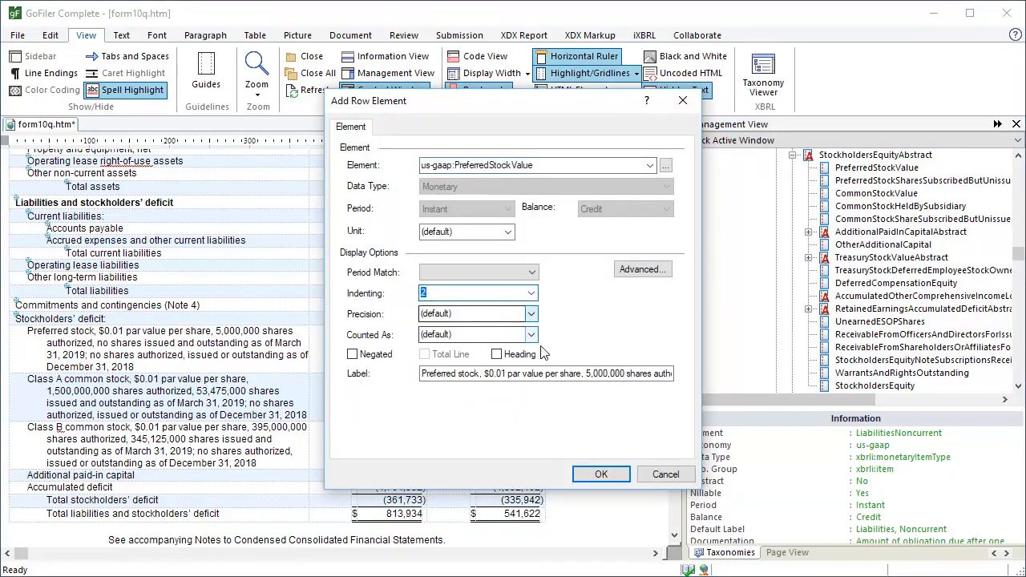
{"action": "left_click", "coordinate": [600, 474]}
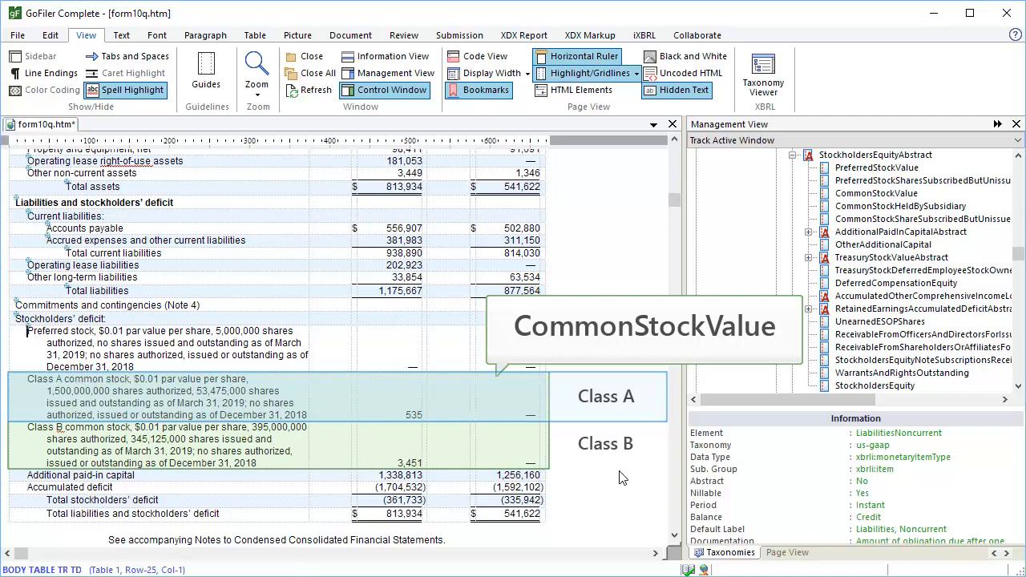
{"action": "mouse_move", "coordinate": [622, 478]}
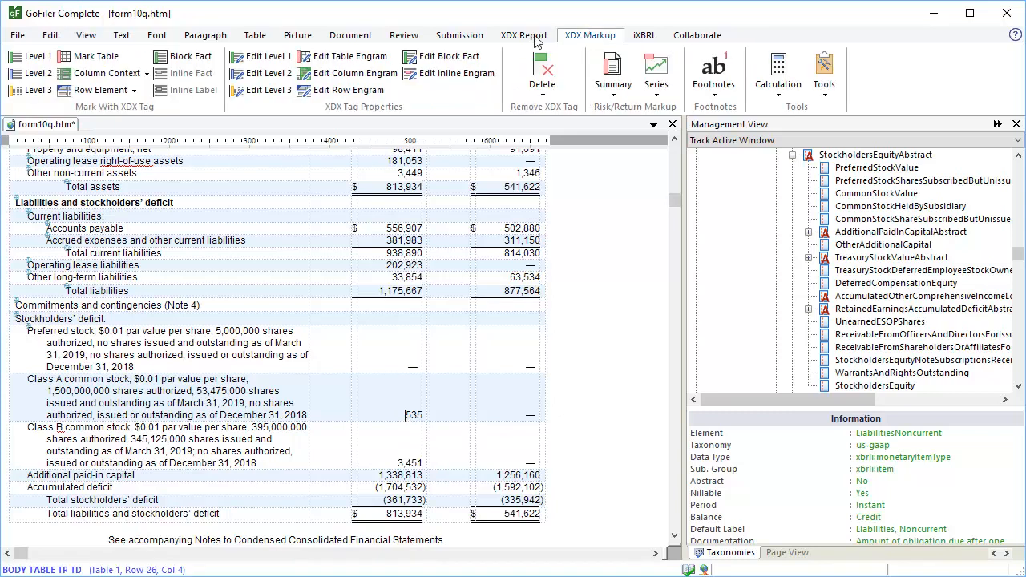
Start the Class A common stock fact with an end-of-Q1 instant period and StatementClassOfStockAxis dimension.
{"action": "left_click", "coordinate": [183, 56]}
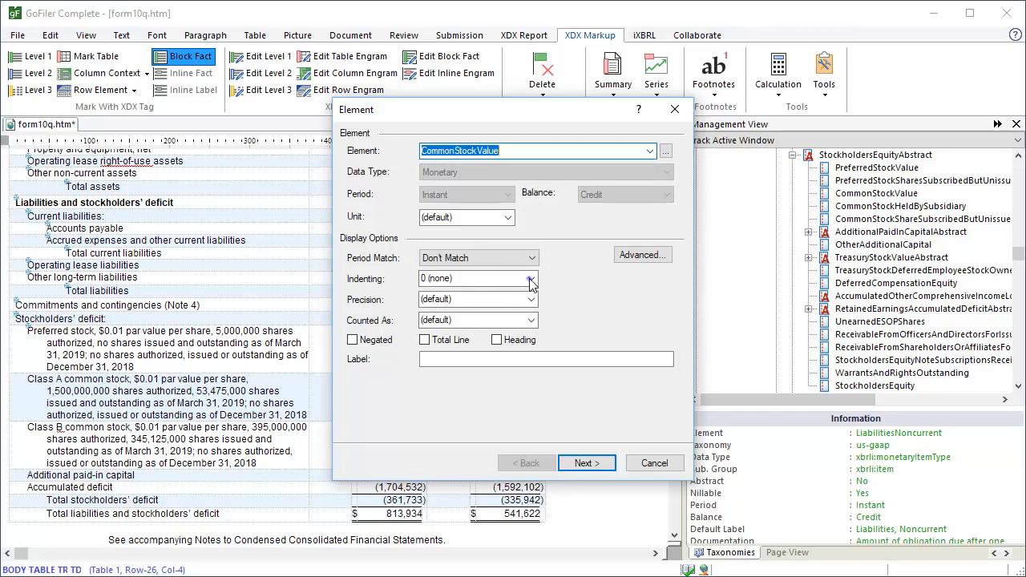
{"action": "left_click", "coordinate": [530, 279]}
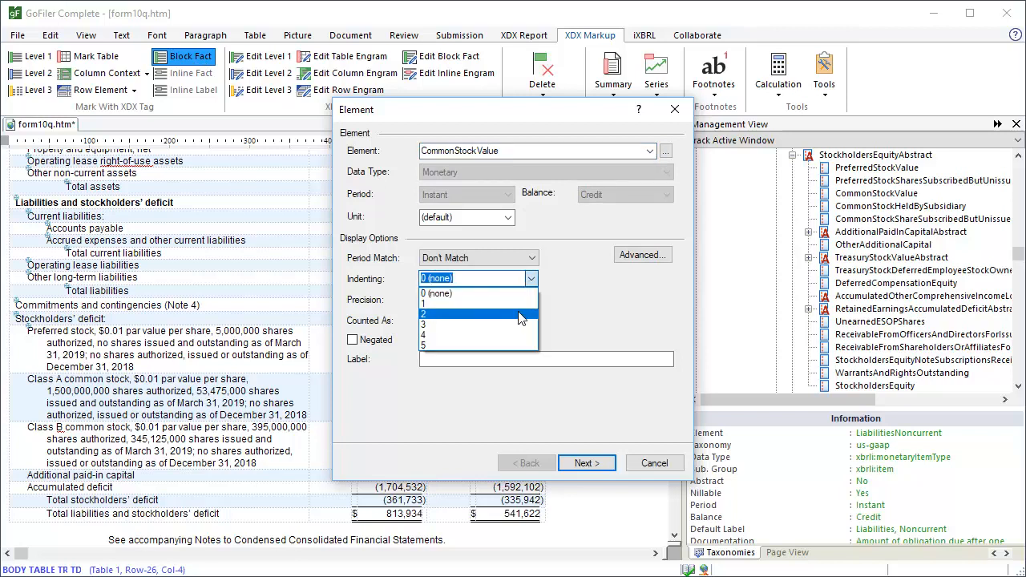
{"action": "left_click", "coordinate": [587, 462]}
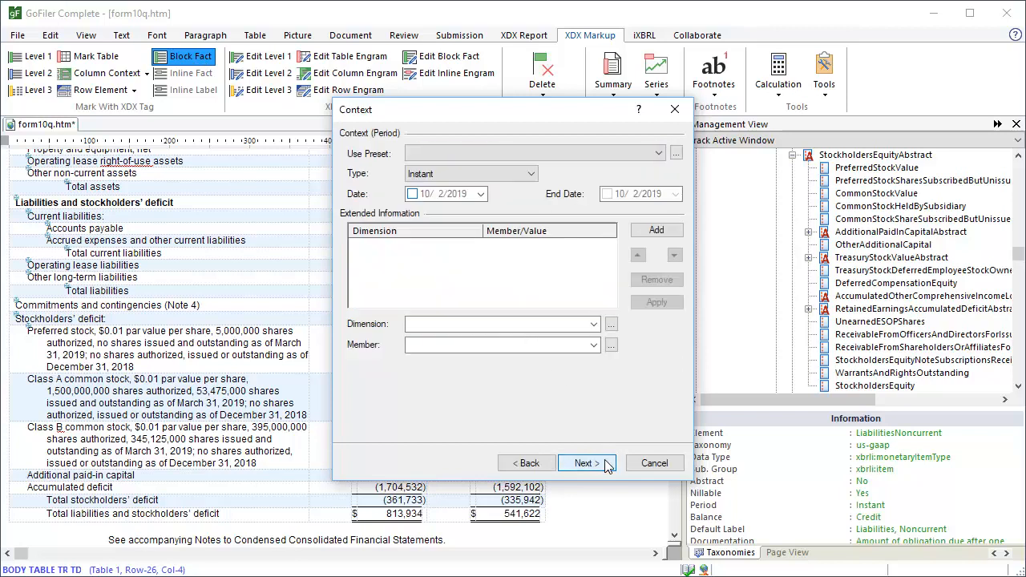
{"action": "left_click", "coordinate": [677, 154]}
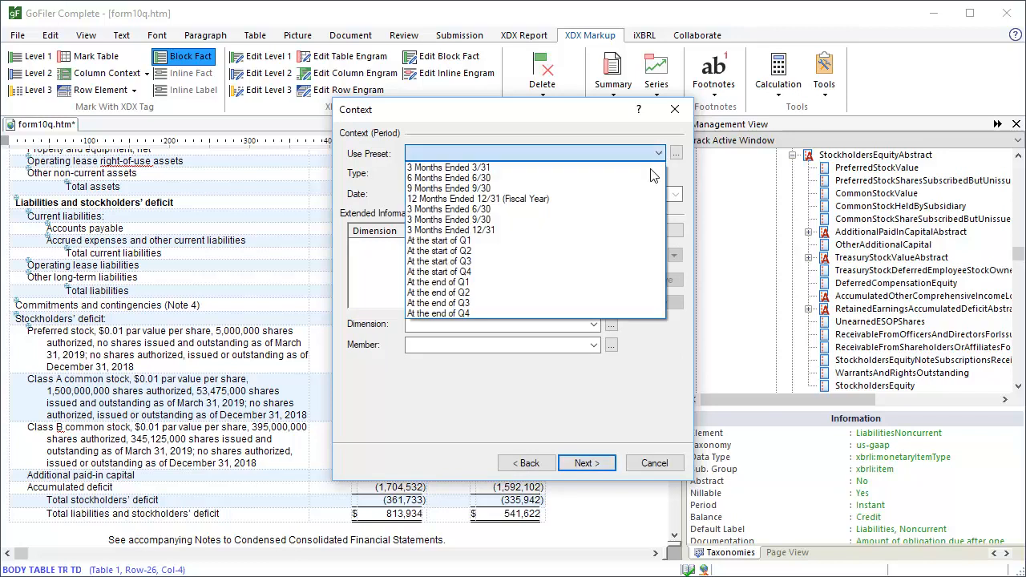
{"action": "left_click", "coordinate": [440, 282]}
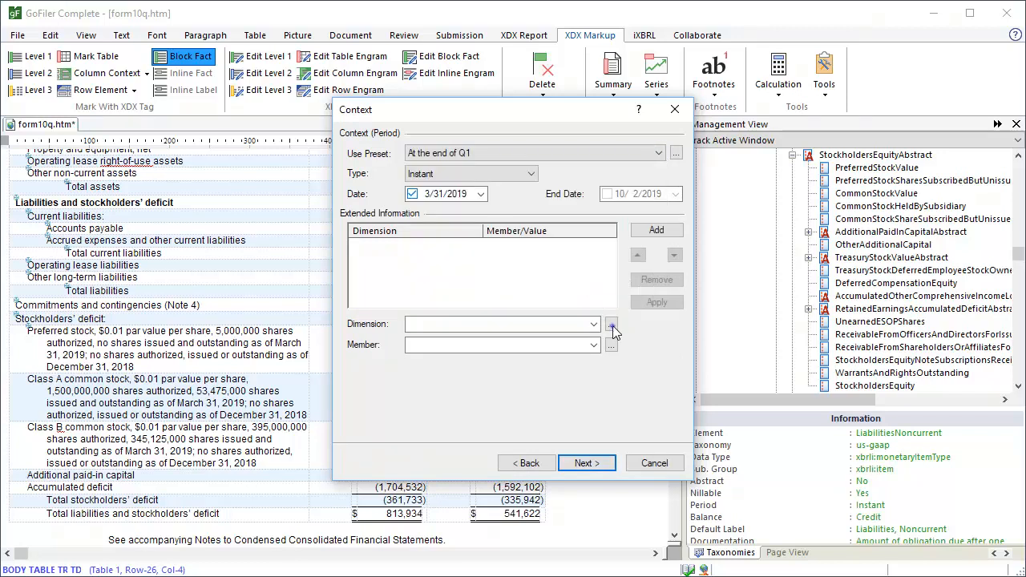
{"action": "left_click", "coordinate": [612, 330]}
{"action": "type", "text": "class of stock"}
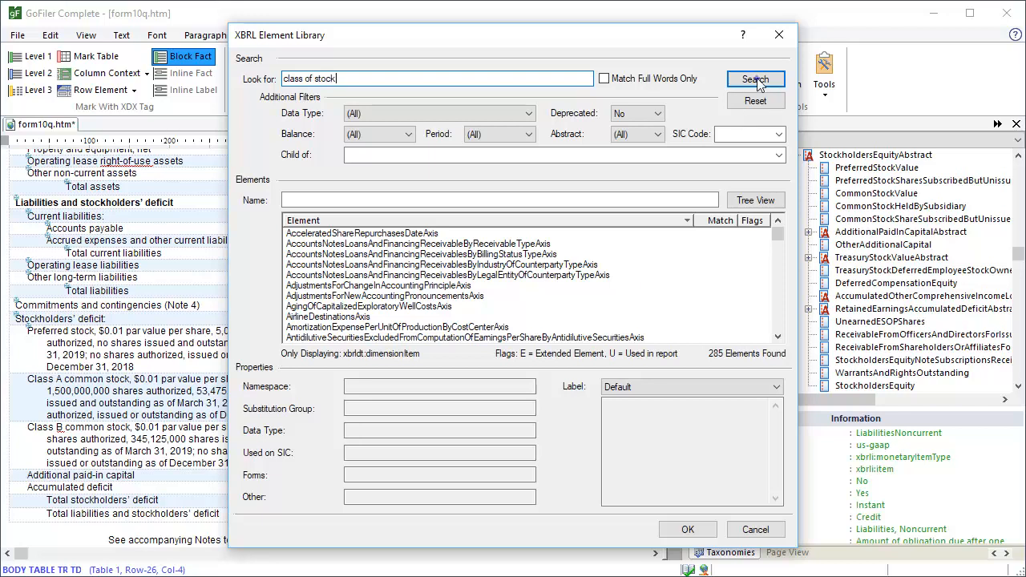
{"action": "left_click", "coordinate": [753, 79]}
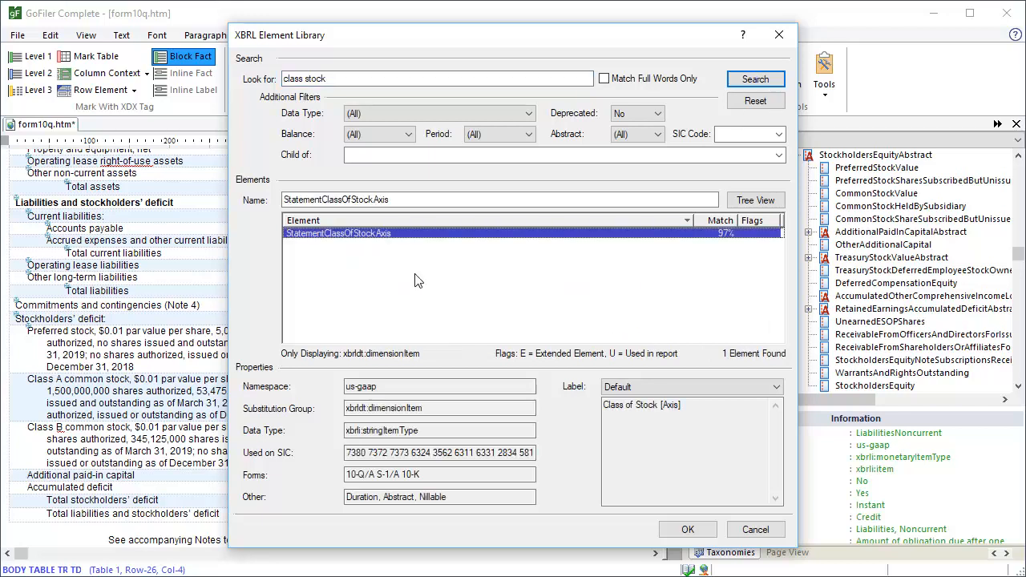
Search 'common stock' and set CommonClassAMember as the dimension member, continuing to footnotes.
{"action": "left_click", "coordinate": [686, 529]}
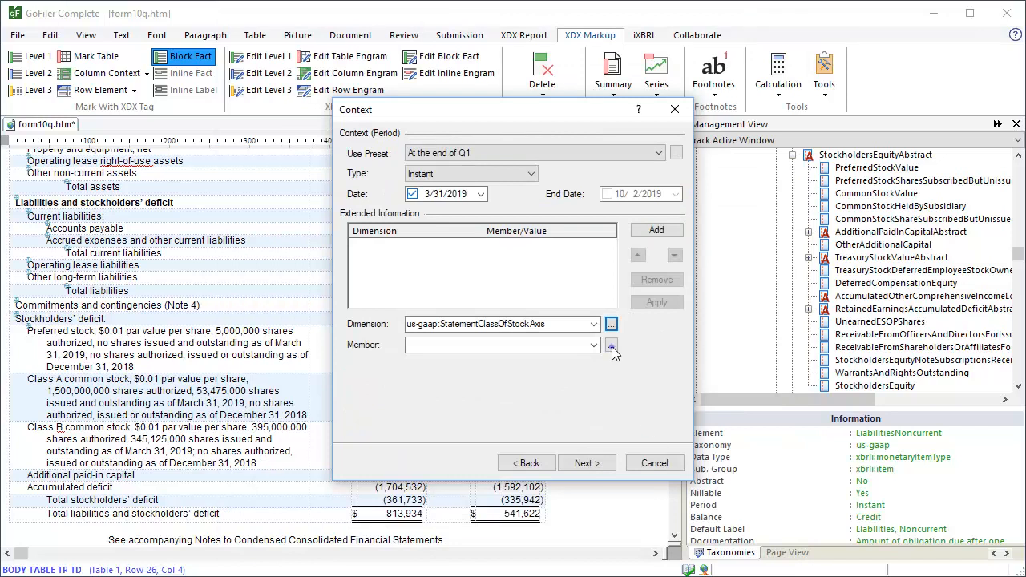
{"action": "left_click", "coordinate": [613, 348]}
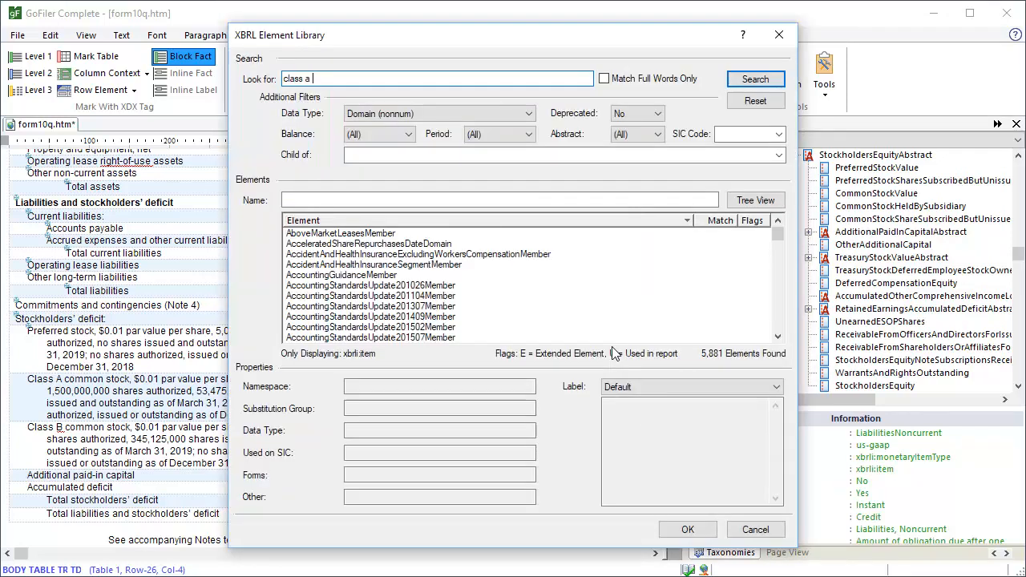
{"action": "type", "text": "common stock"}
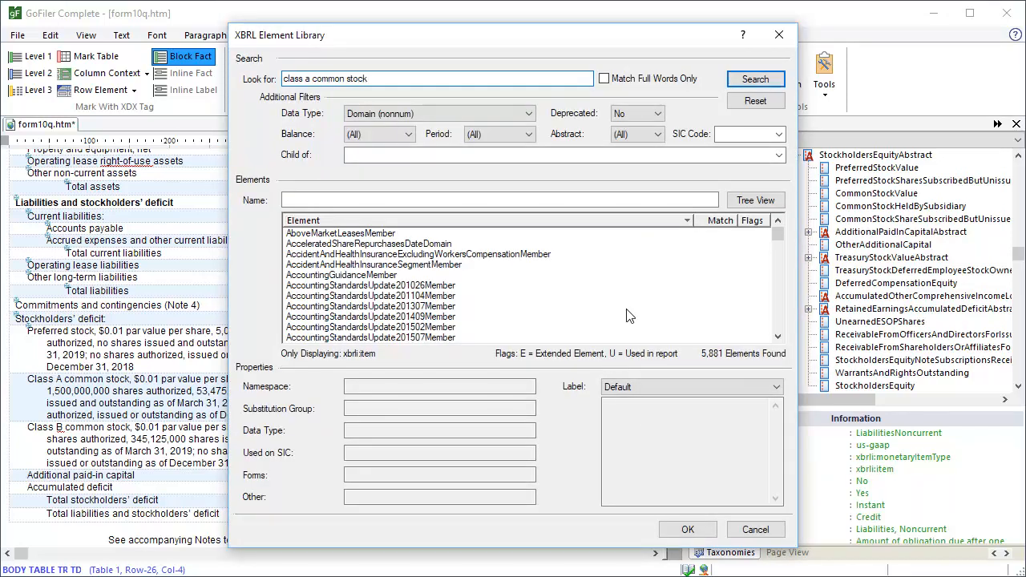
{"action": "left_click", "coordinate": [753, 78]}
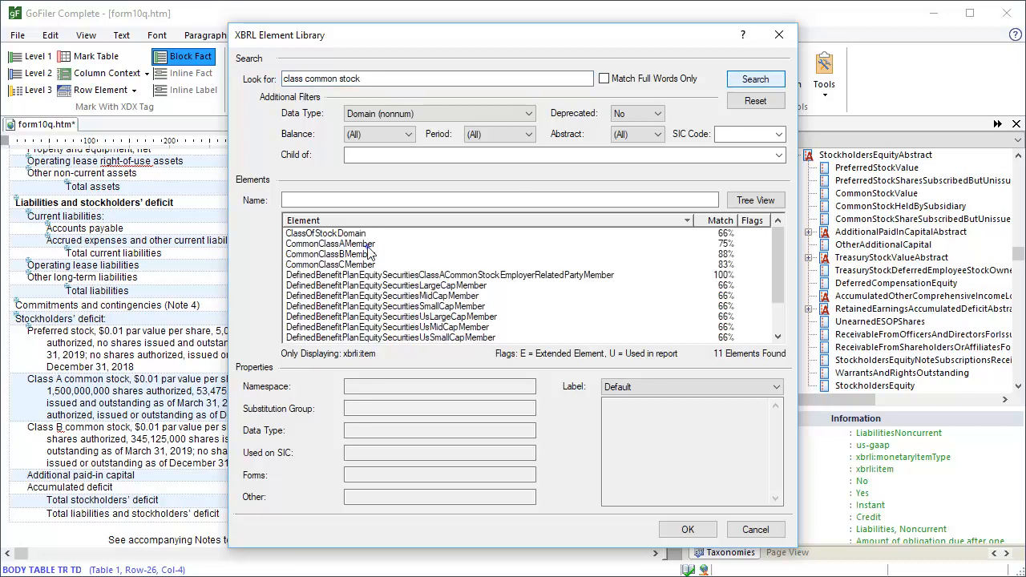
{"action": "left_click", "coordinate": [331, 244]}
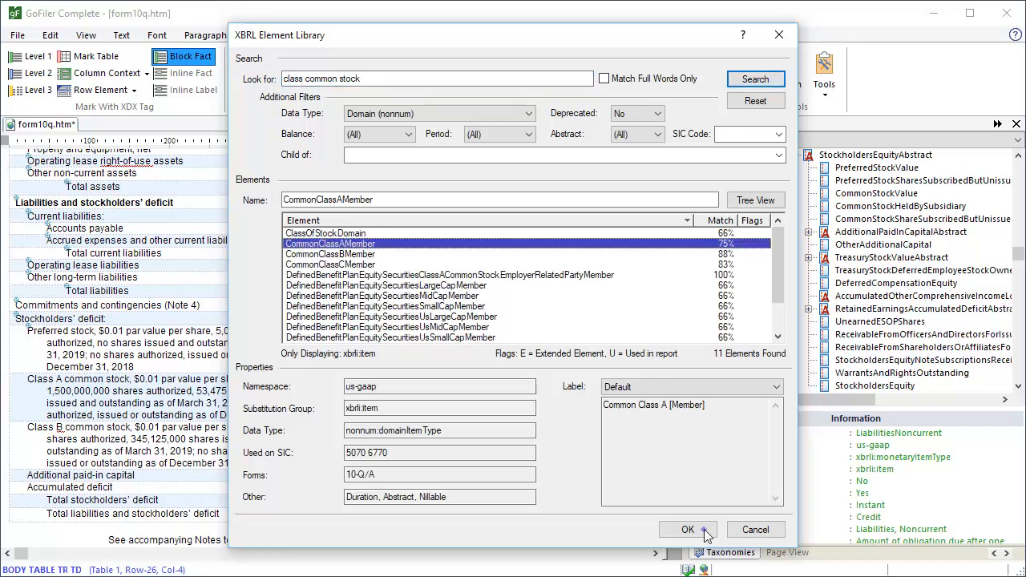
{"action": "left_click", "coordinate": [686, 529]}
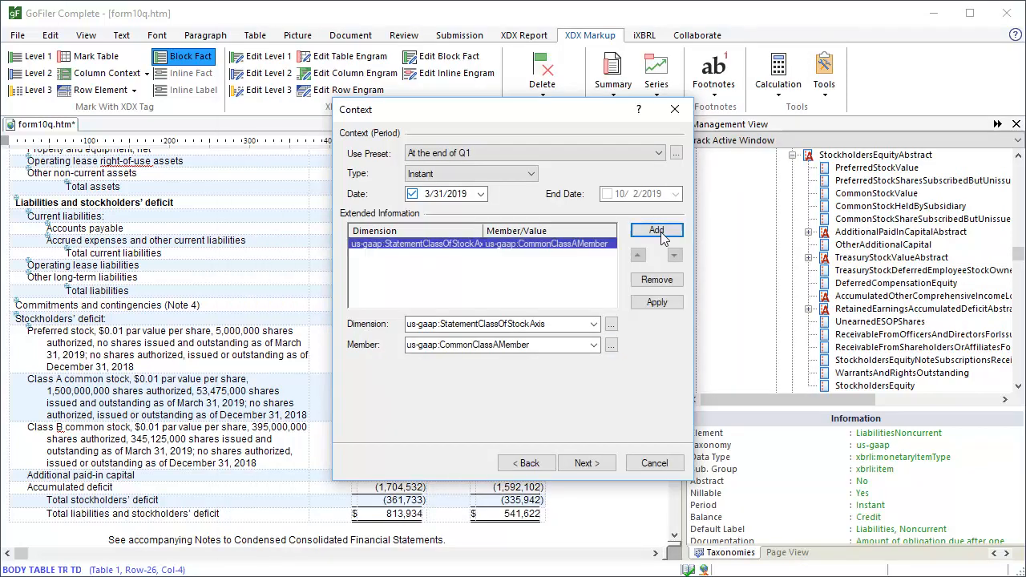
{"action": "mouse_move", "coordinate": [603, 463]}
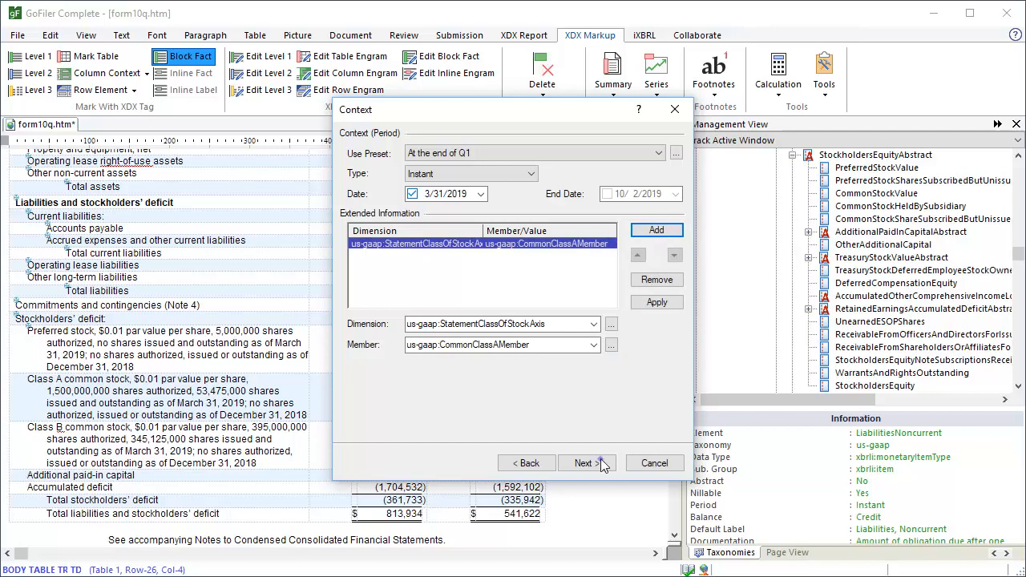
{"action": "left_click", "coordinate": [585, 464]}
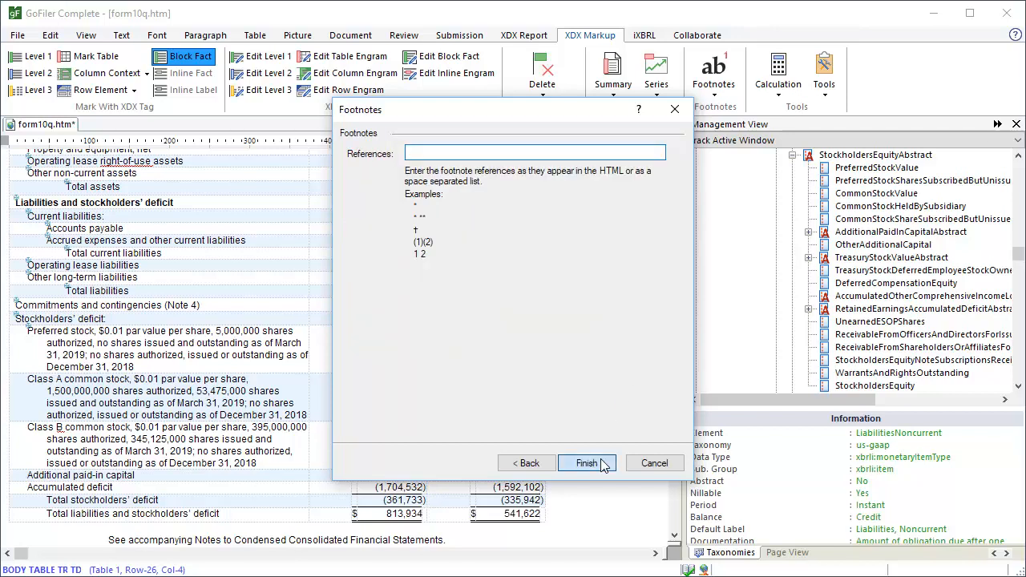
Finish the Class A fact and start the other Class A amount as us-gaap:CommonStockValue.
{"action": "left_click", "coordinate": [587, 463]}
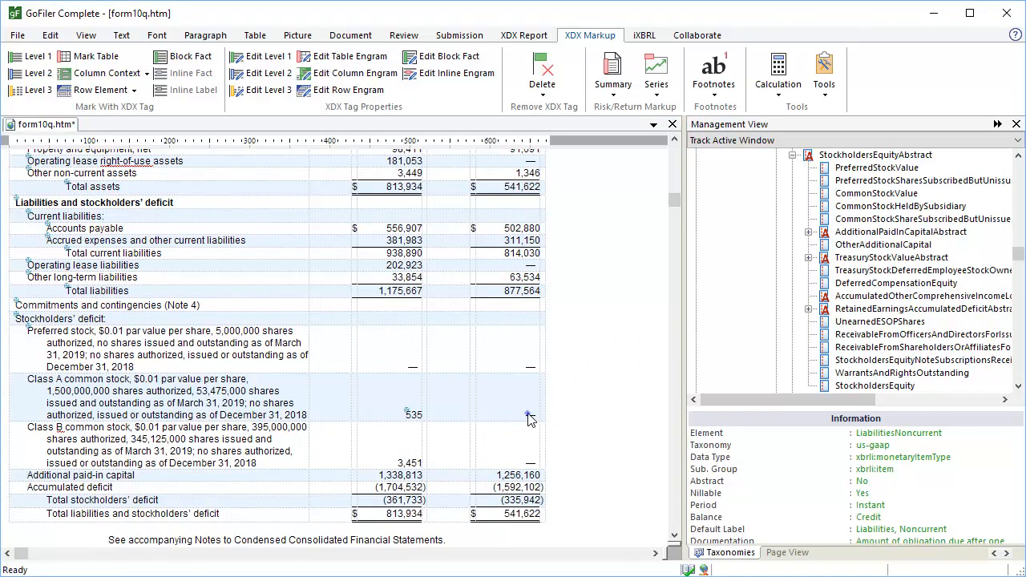
{"action": "left_click", "coordinate": [183, 56]}
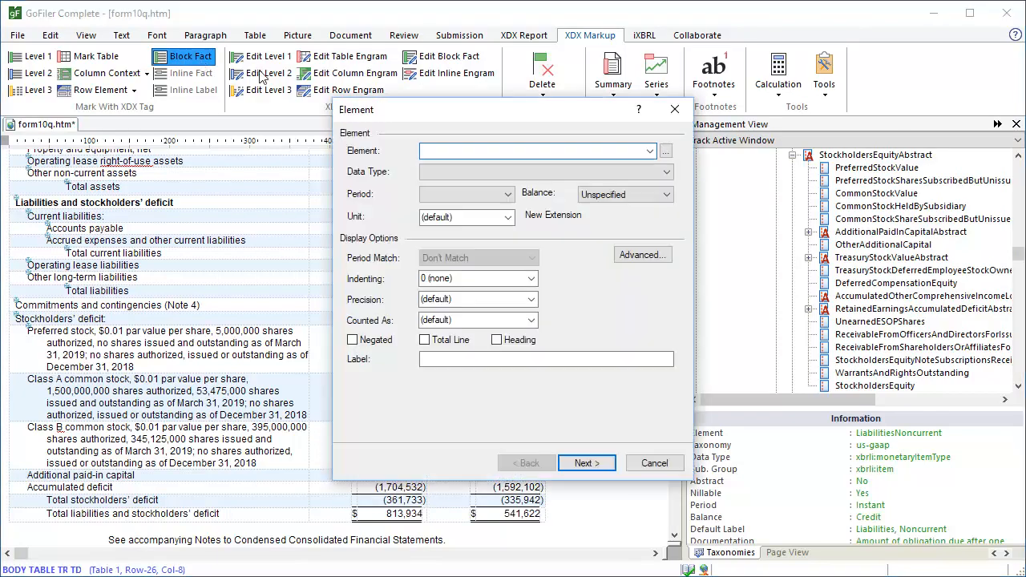
{"action": "left_click", "coordinate": [649, 151]}
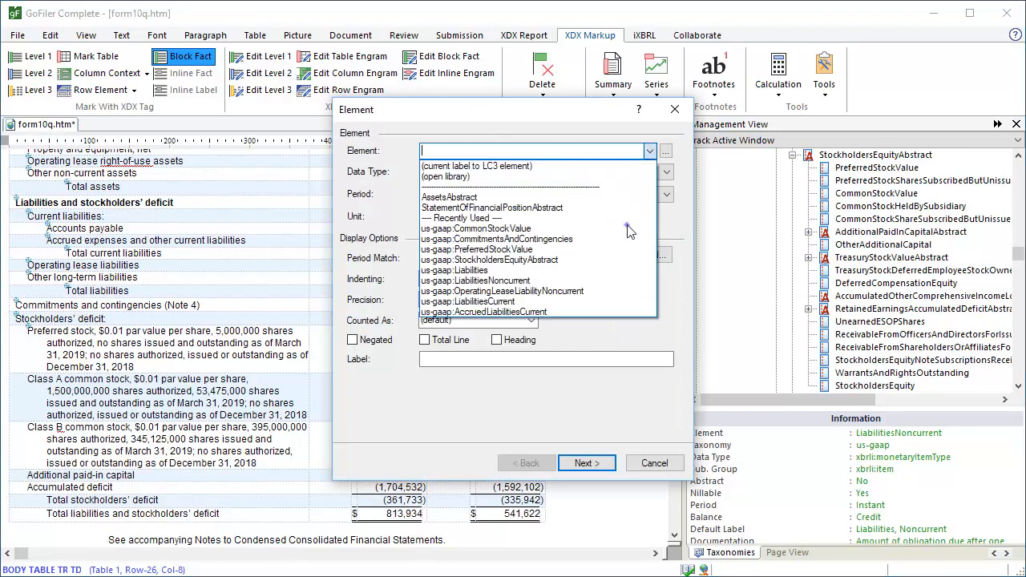
{"action": "left_click", "coordinate": [475, 228]}
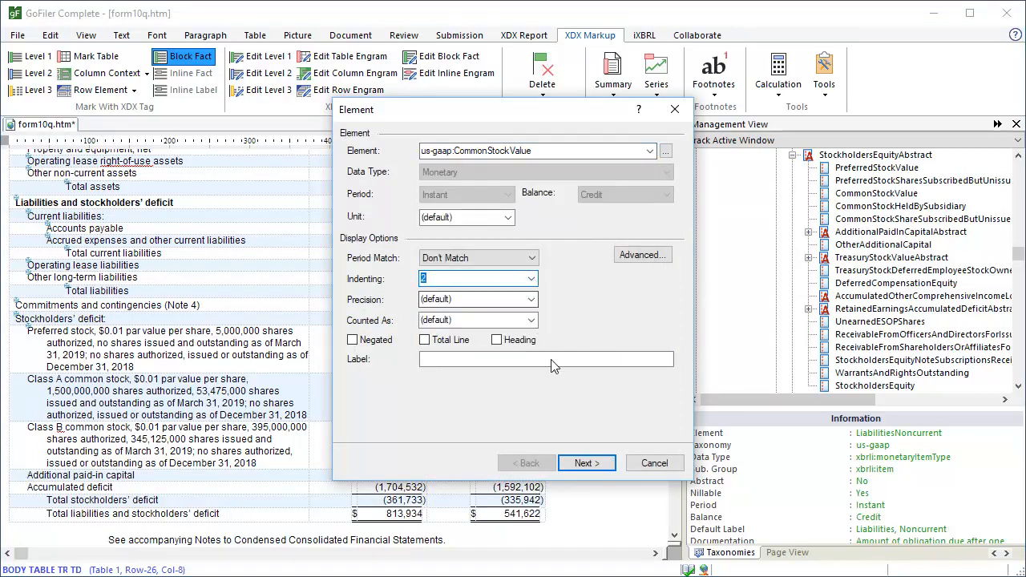
{"action": "left_click", "coordinate": [587, 462]}
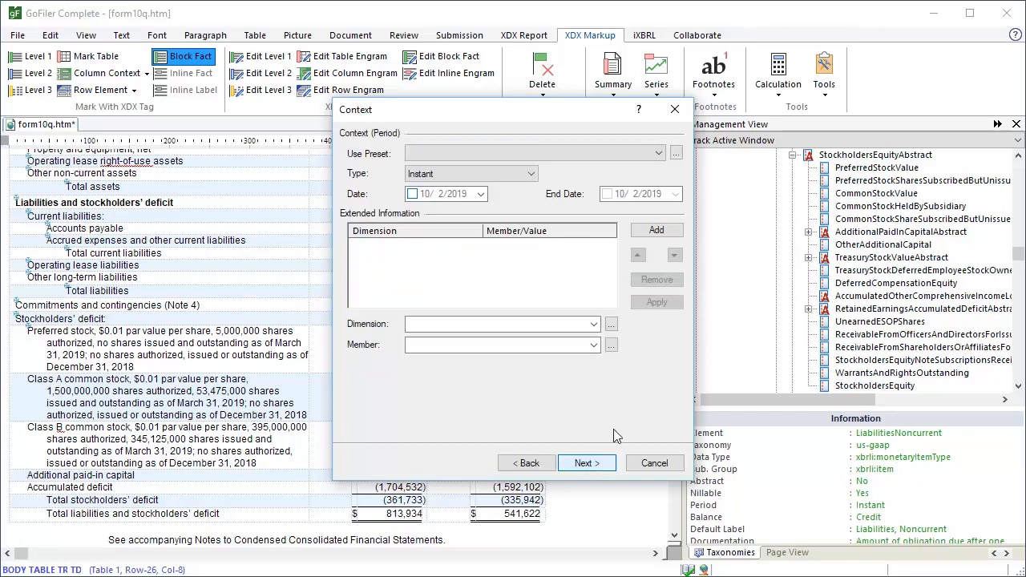
Reuse the Class A context with preset At the end of Q4 (12/31/2018) and finish the fact.
{"action": "left_click", "coordinate": [675, 154]}
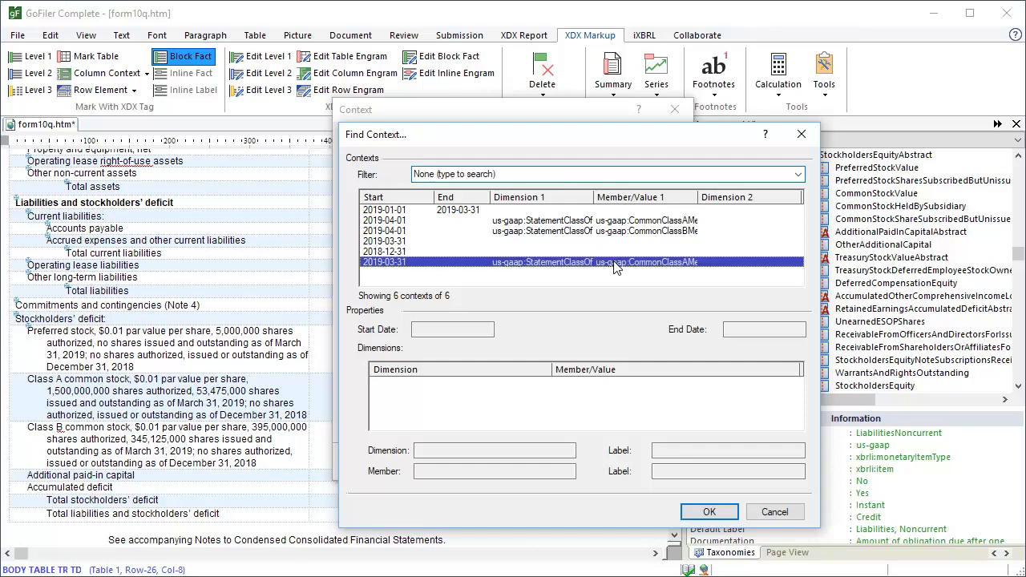
{"action": "left_click", "coordinate": [709, 512]}
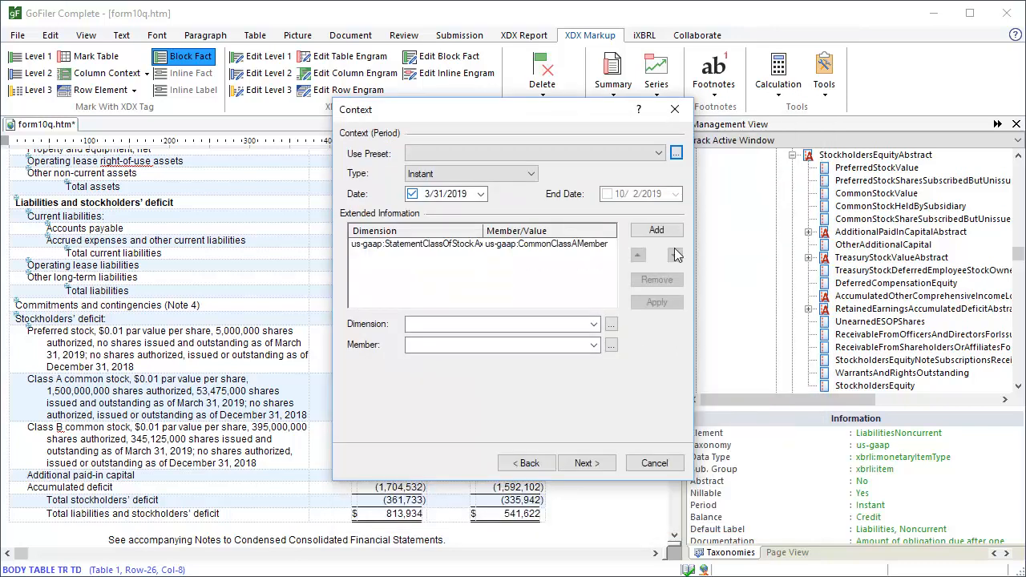
{"action": "left_click", "coordinate": [657, 154]}
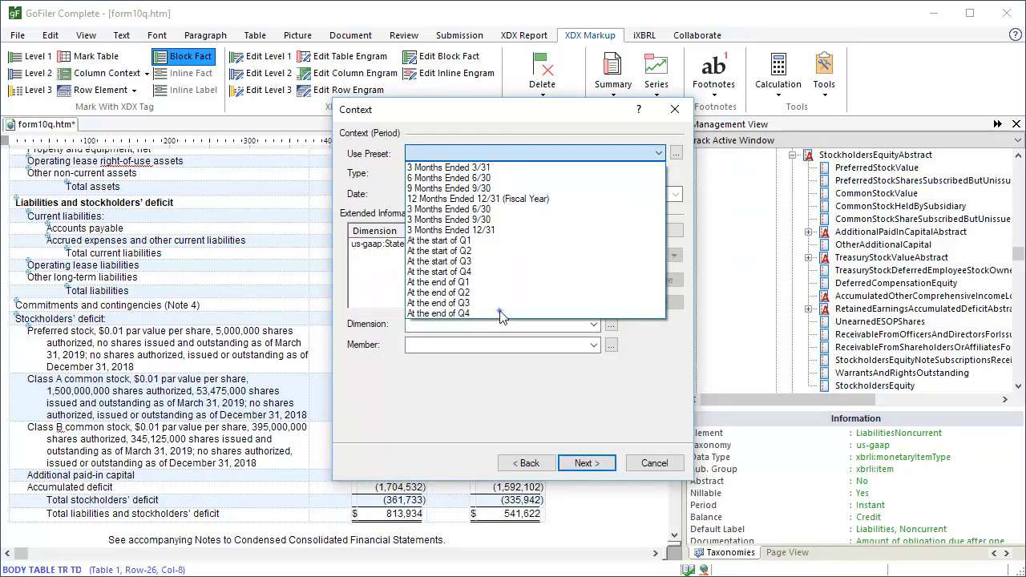
{"action": "left_click", "coordinate": [440, 313]}
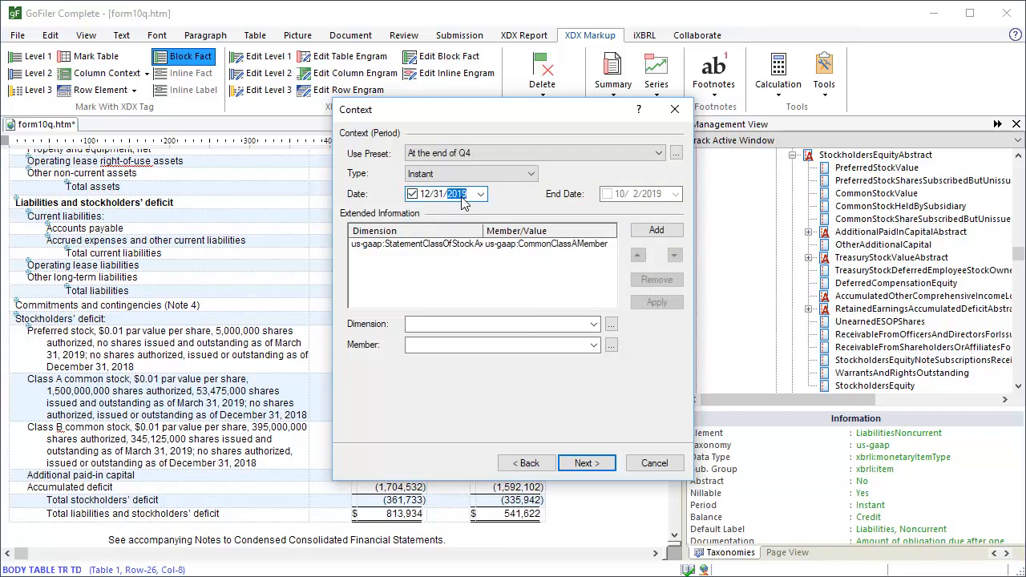
{"action": "left_click", "coordinate": [587, 461]}
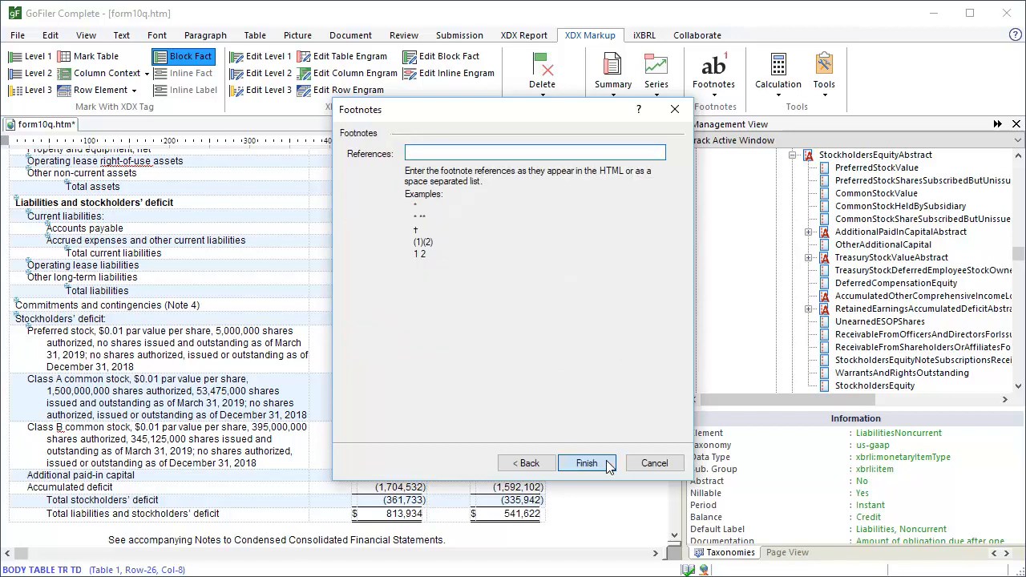
{"action": "left_click", "coordinate": [587, 463]}
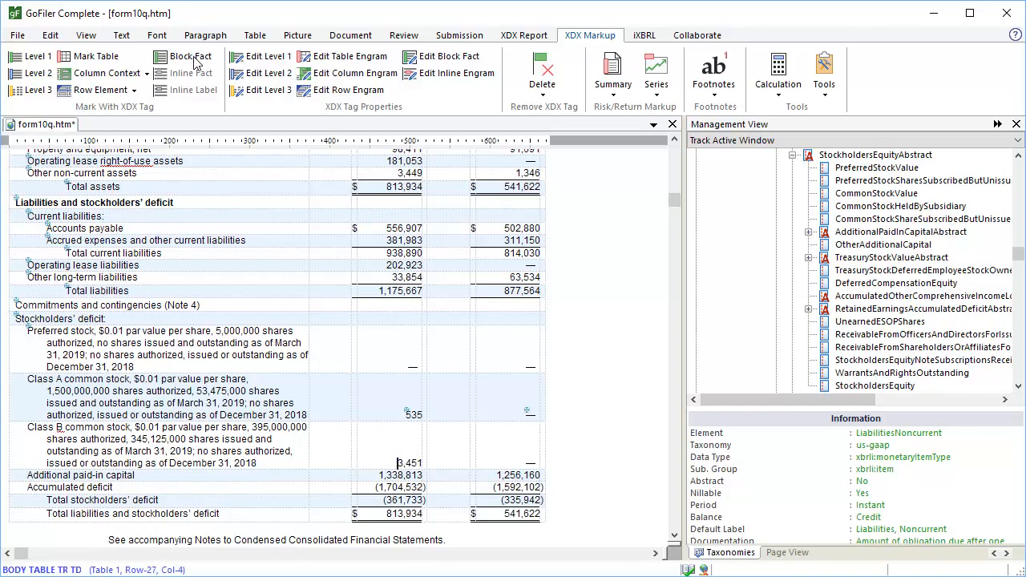
Start the Class B common stock amount as CommonStockValue, reusing the Class A quarter-end context.
{"action": "left_click", "coordinate": [190, 56]}
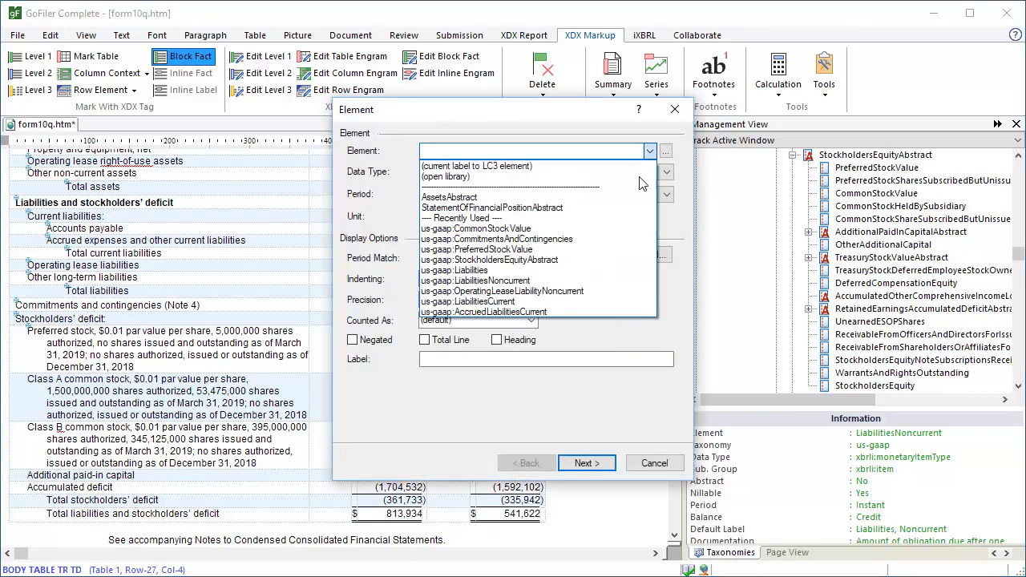
{"action": "left_click", "coordinate": [475, 228]}
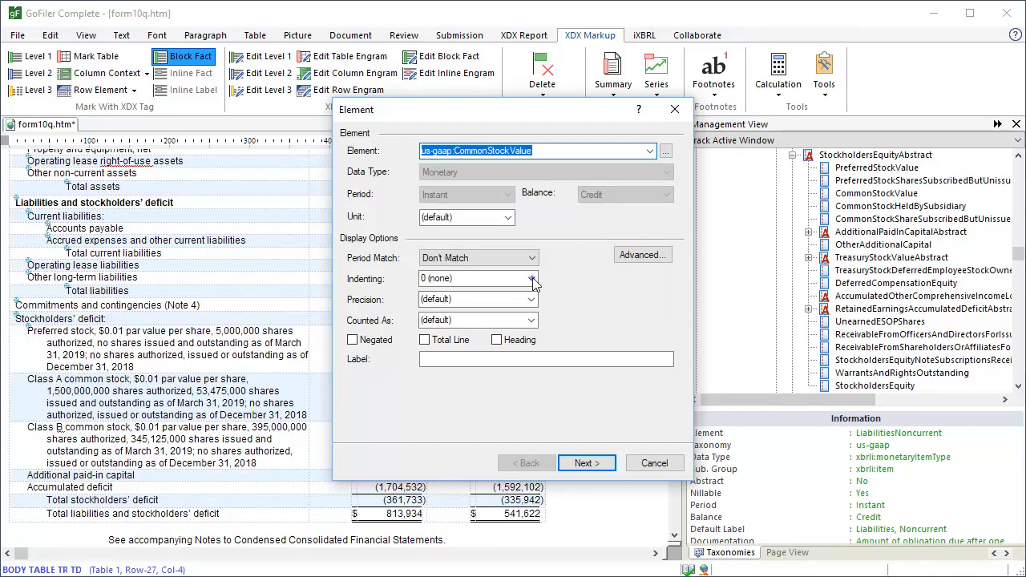
{"action": "left_click", "coordinate": [531, 279]}
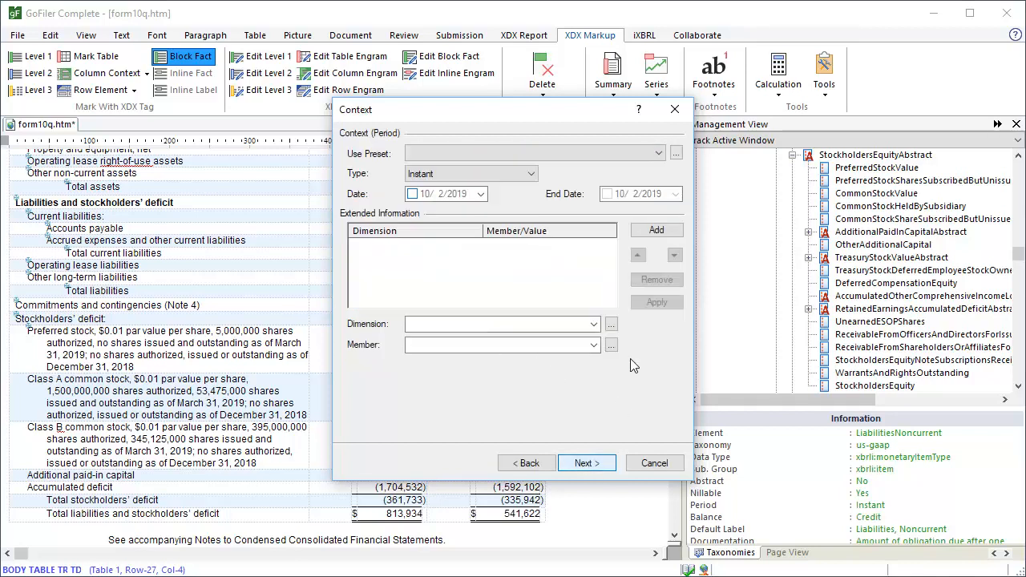
{"action": "left_click", "coordinate": [677, 154]}
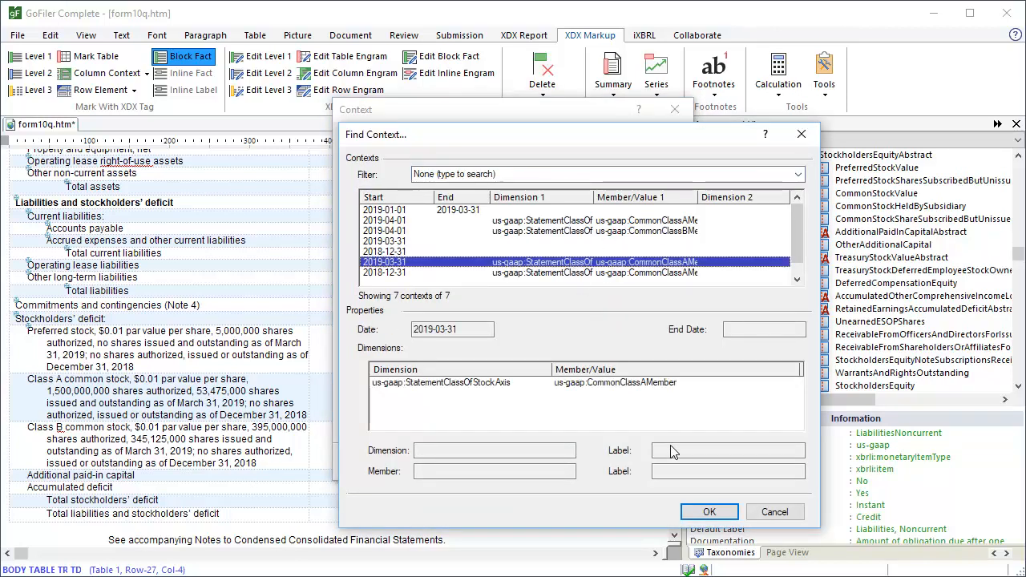
{"action": "left_click", "coordinate": [709, 511]}
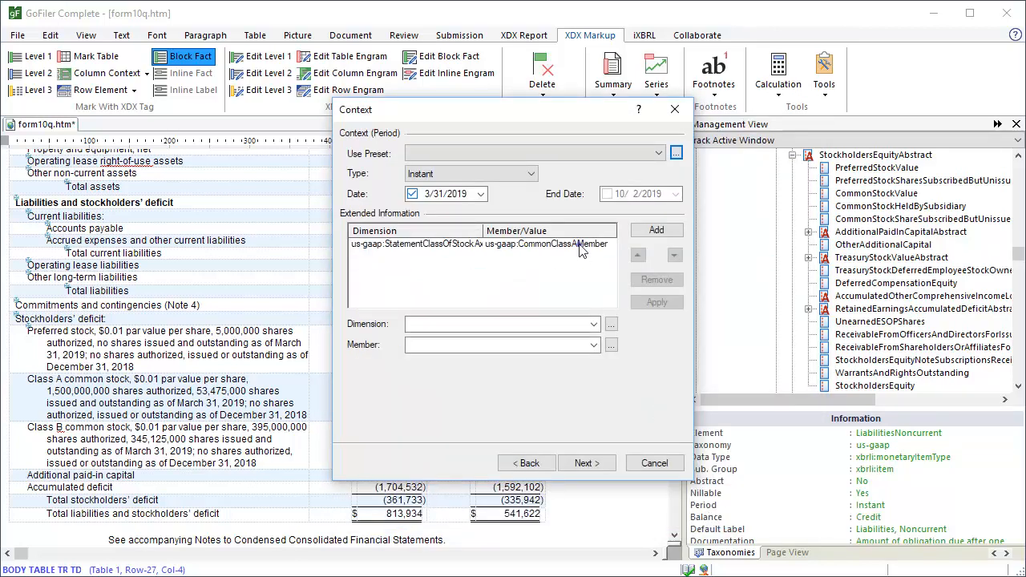
Swap the dimension member to CommonClassBMember and finish the 3/31/2019 Class B fact.
{"action": "left_click", "coordinate": [481, 244]}
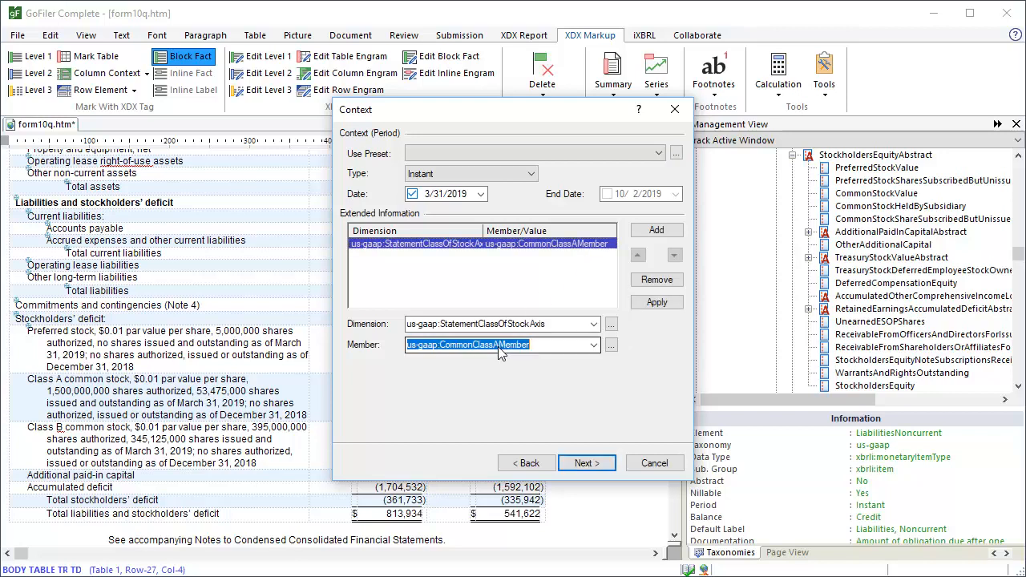
{"action": "left_click", "coordinate": [611, 344]}
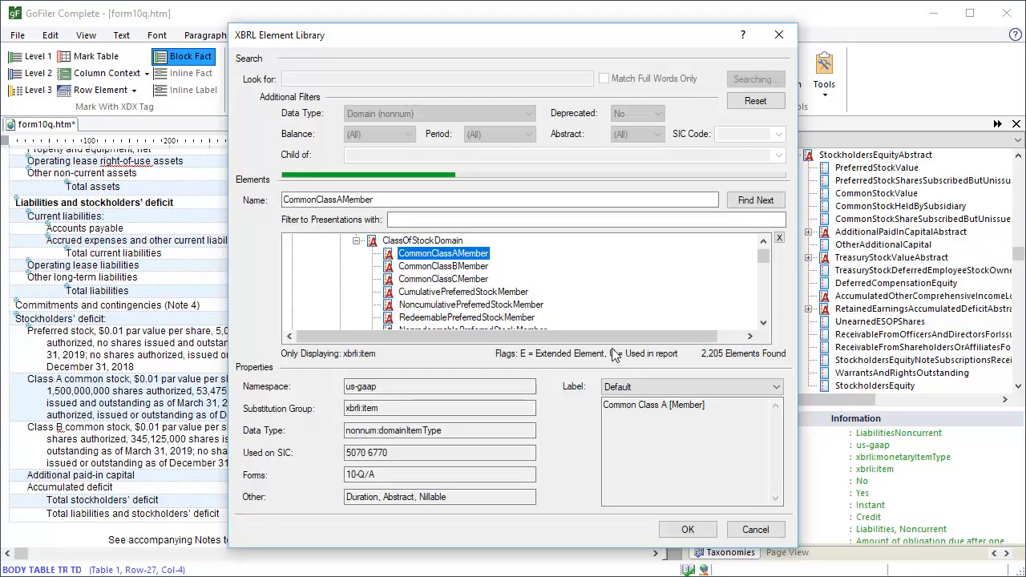
{"action": "left_click", "coordinate": [442, 266]}
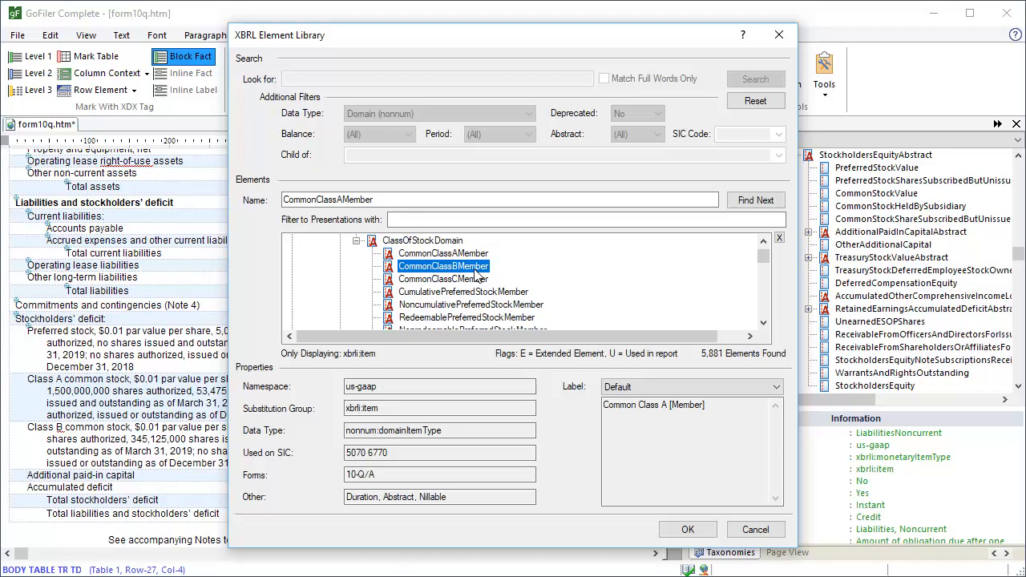
{"action": "left_click", "coordinate": [687, 529]}
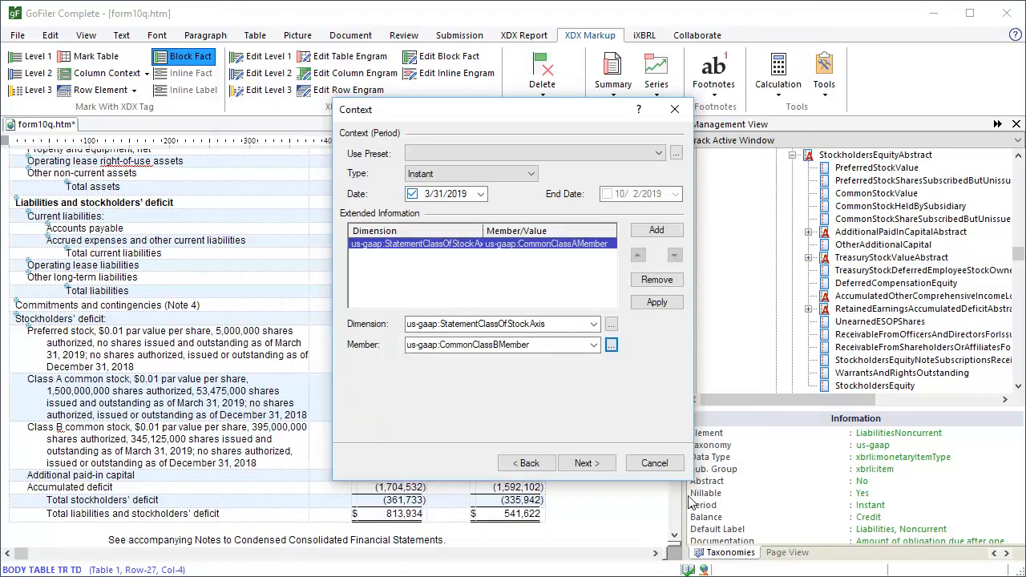
{"action": "left_click", "coordinate": [656, 302]}
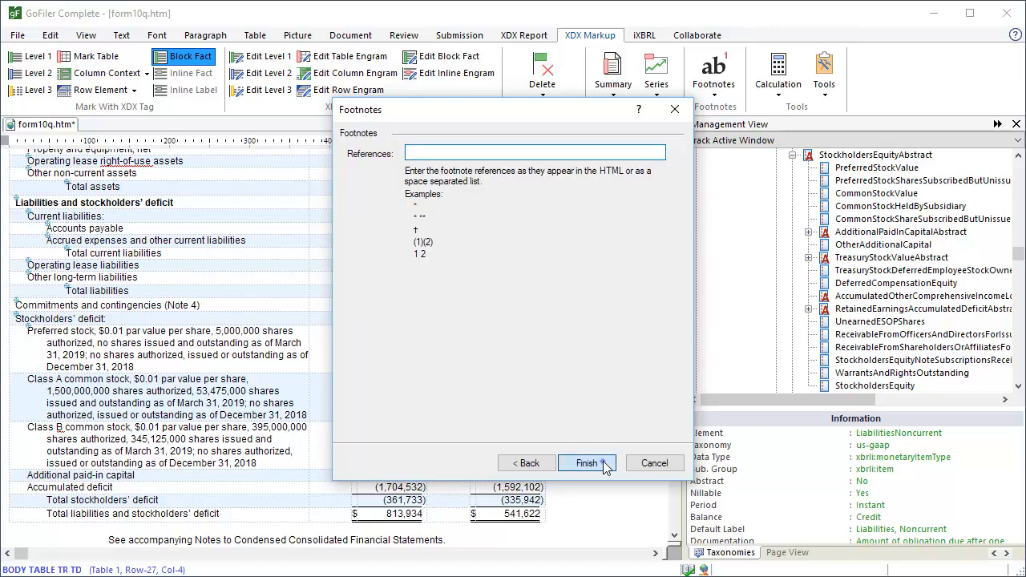
{"action": "left_click", "coordinate": [587, 463]}
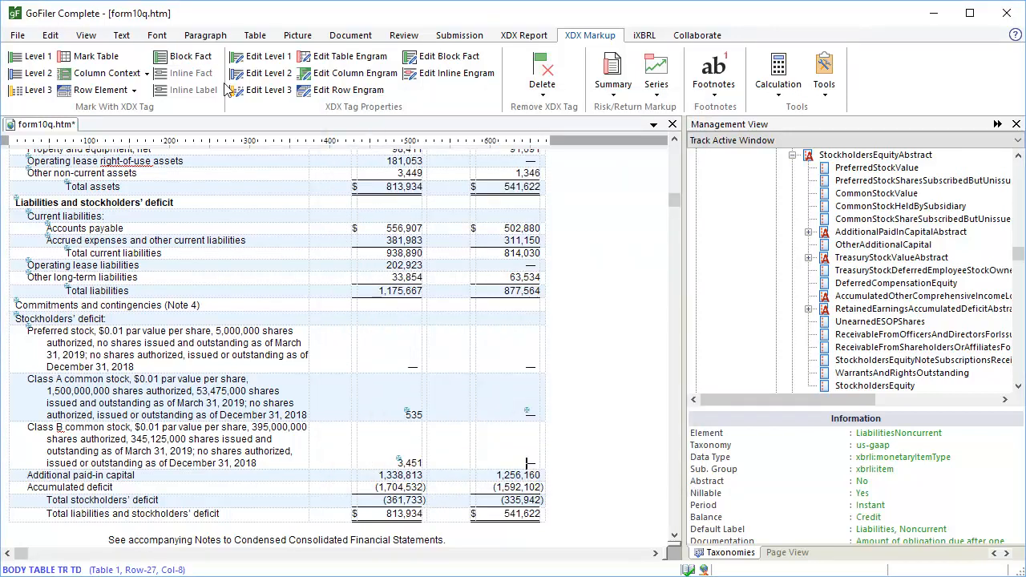
Block-tag the 12/31/2018 Class B cell with us-gaap:CommonStockValue.
{"action": "left_click", "coordinate": [183, 56]}
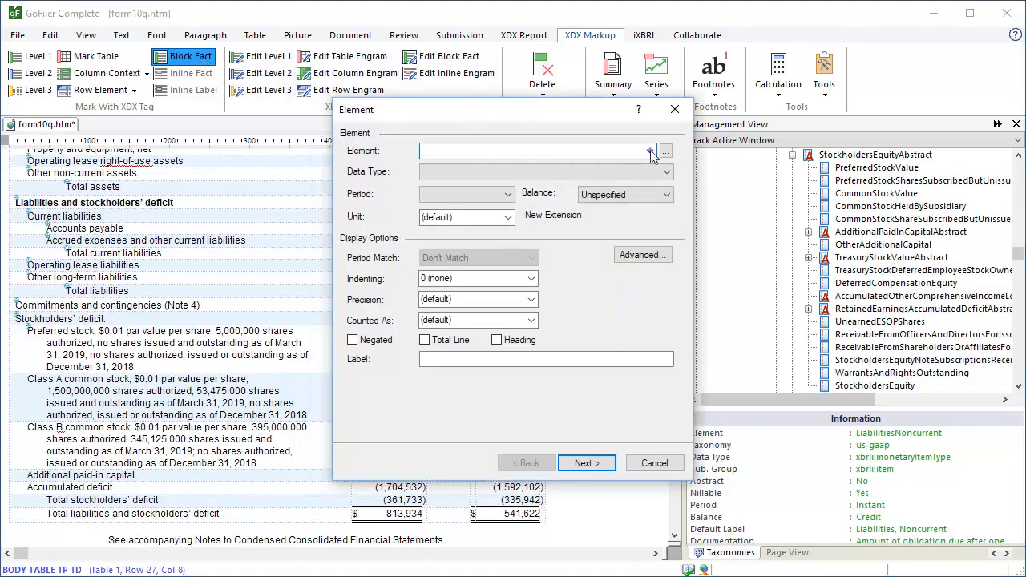
{"action": "left_click", "coordinate": [651, 150]}
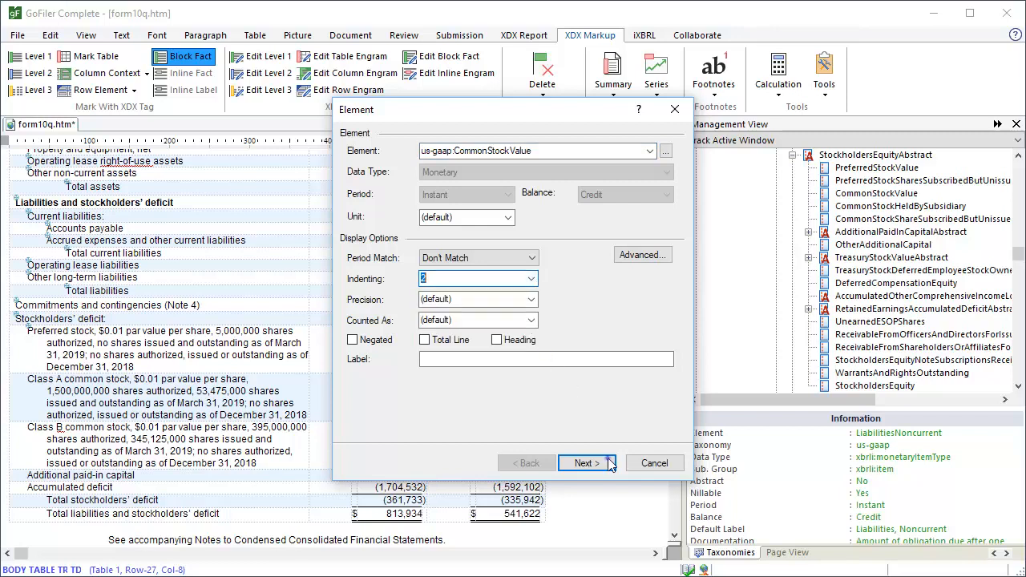
{"action": "left_click", "coordinate": [587, 462]}
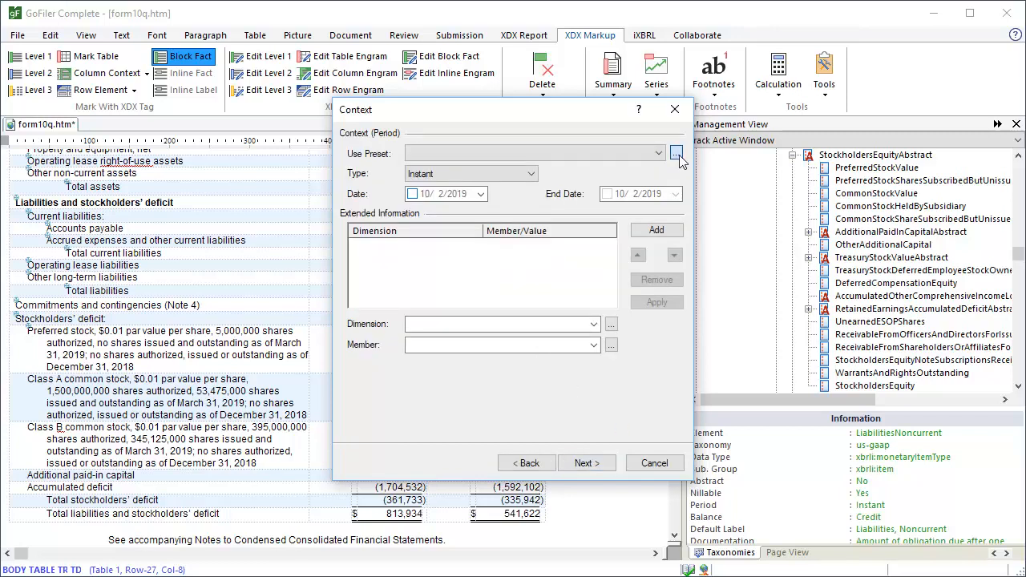
Reuse the December 31, 2018 stock-class context with member CommonClassBMember.
{"action": "left_click", "coordinate": [677, 154]}
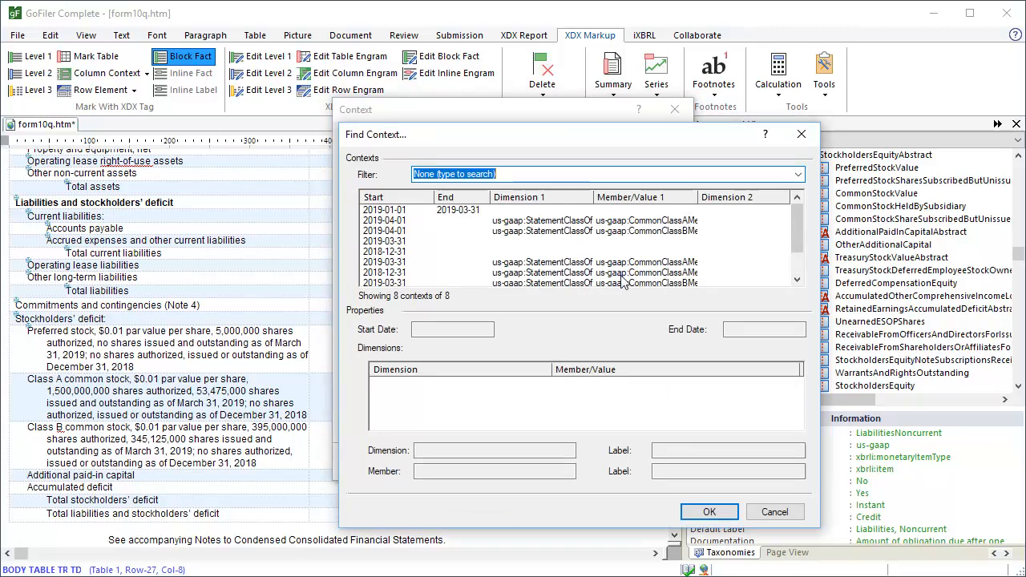
{"action": "left_click", "coordinate": [709, 511]}
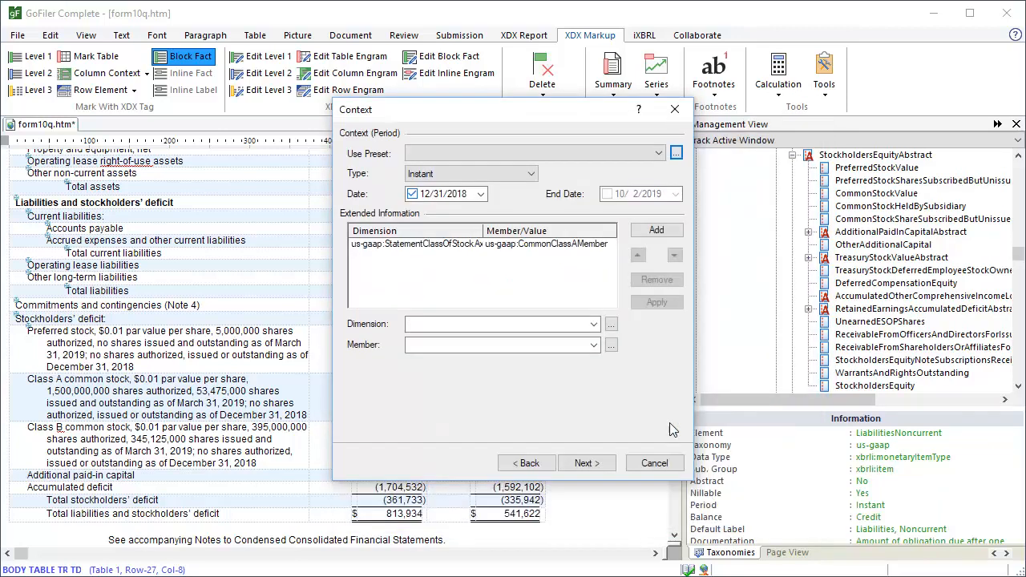
{"action": "left_click", "coordinate": [481, 244]}
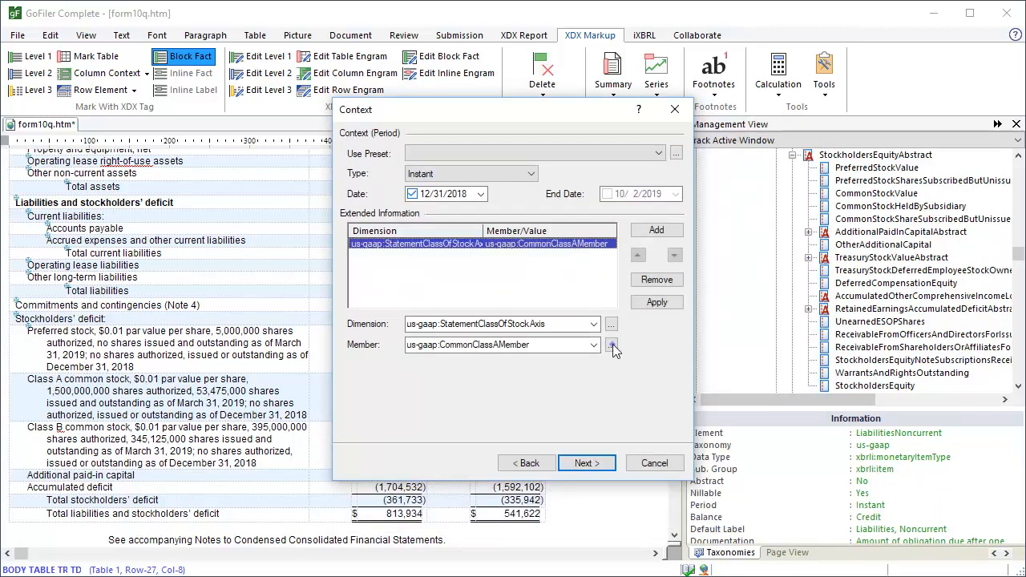
{"action": "left_click", "coordinate": [612, 345]}
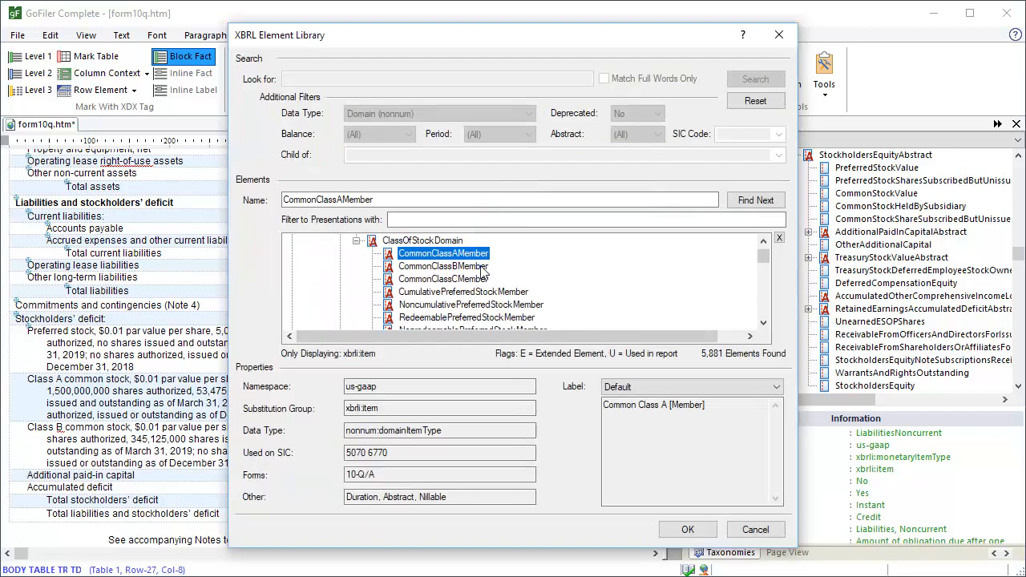
{"action": "left_click", "coordinate": [687, 529]}
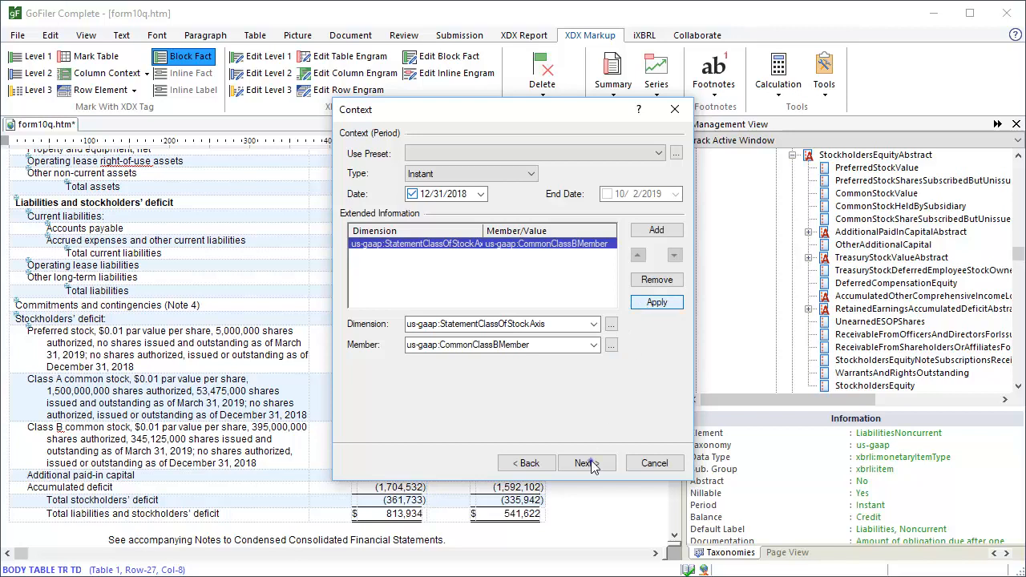
{"action": "left_click", "coordinate": [587, 464]}
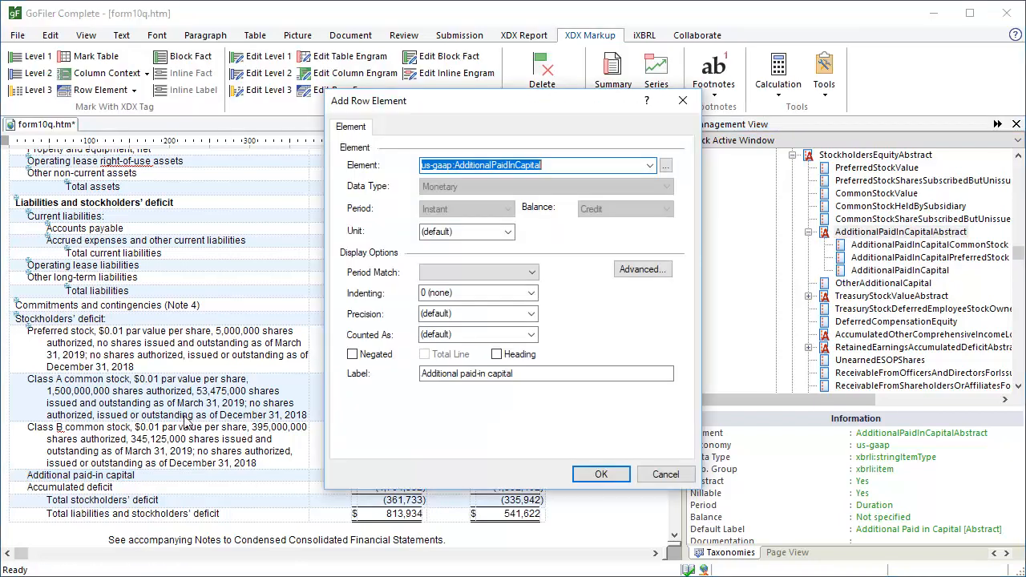
Indent the Additional paid-in capital row one level and confirm its AdditionalPaidInCapital tag.
{"action": "left_click", "coordinate": [529, 292]}
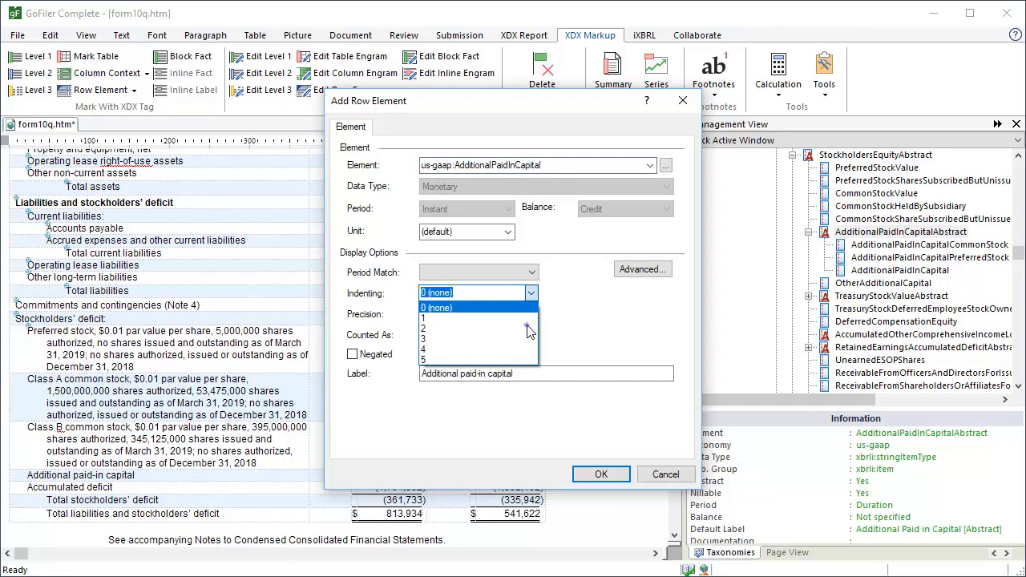
{"action": "left_click", "coordinate": [424, 328]}
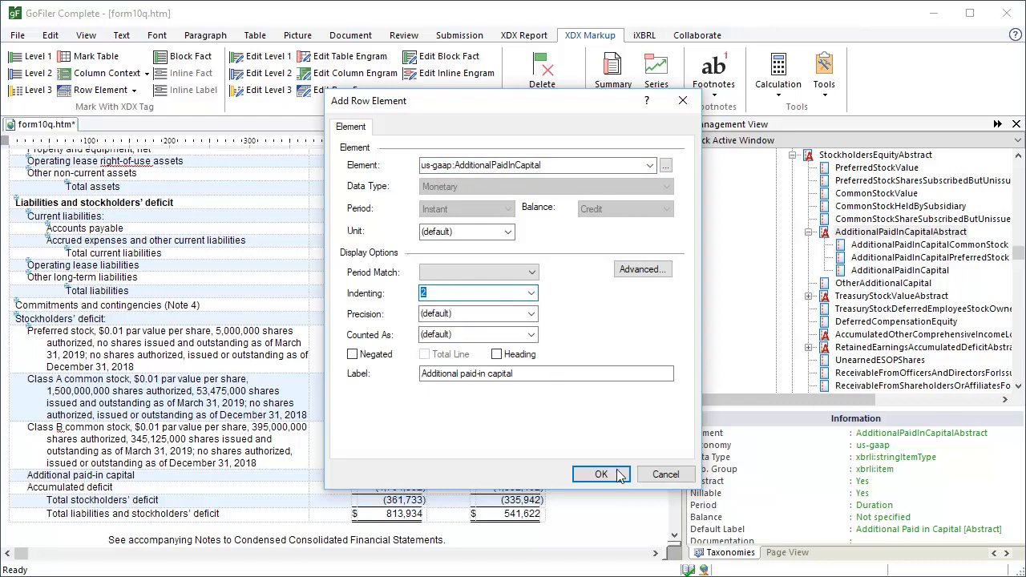
{"action": "left_click", "coordinate": [602, 474]}
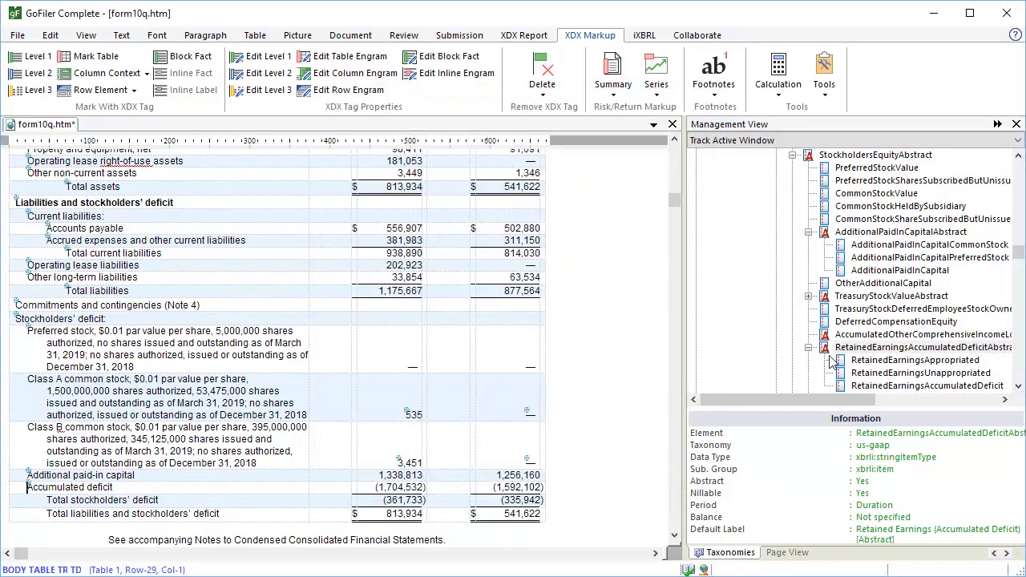
Tag Total stockholders' deficit as StockholdersEquity, period Don't Match, marked as a total line.
{"action": "scroll", "scroll_direction": "down", "scroll_amount": 3}
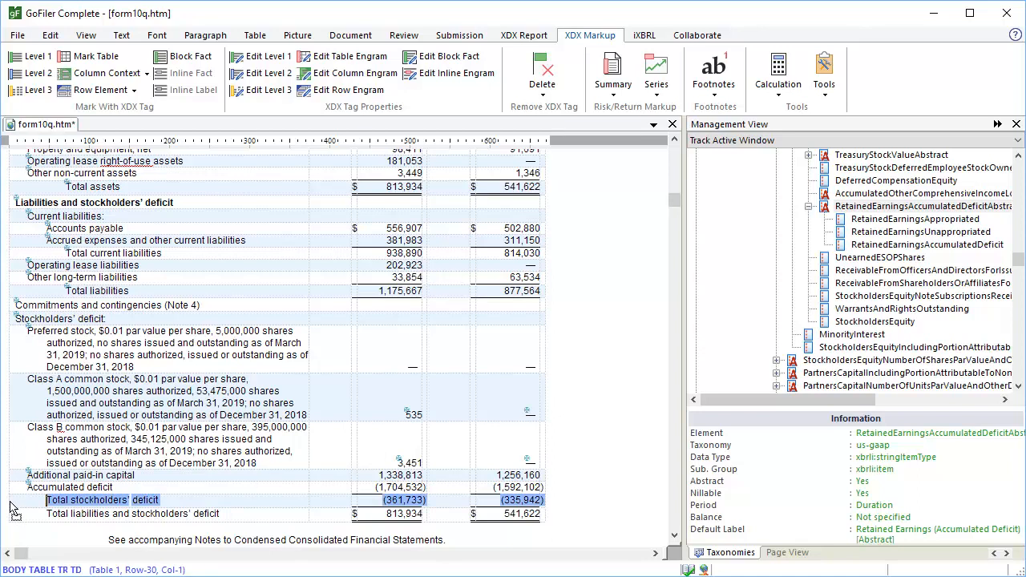
{"action": "left_click", "coordinate": [532, 276]}
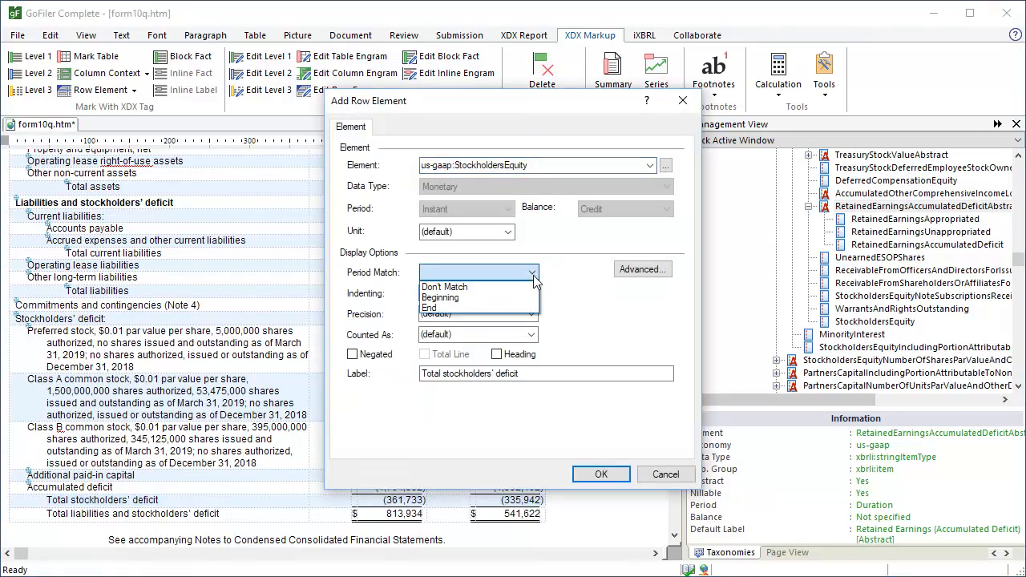
{"action": "left_click", "coordinate": [445, 285]}
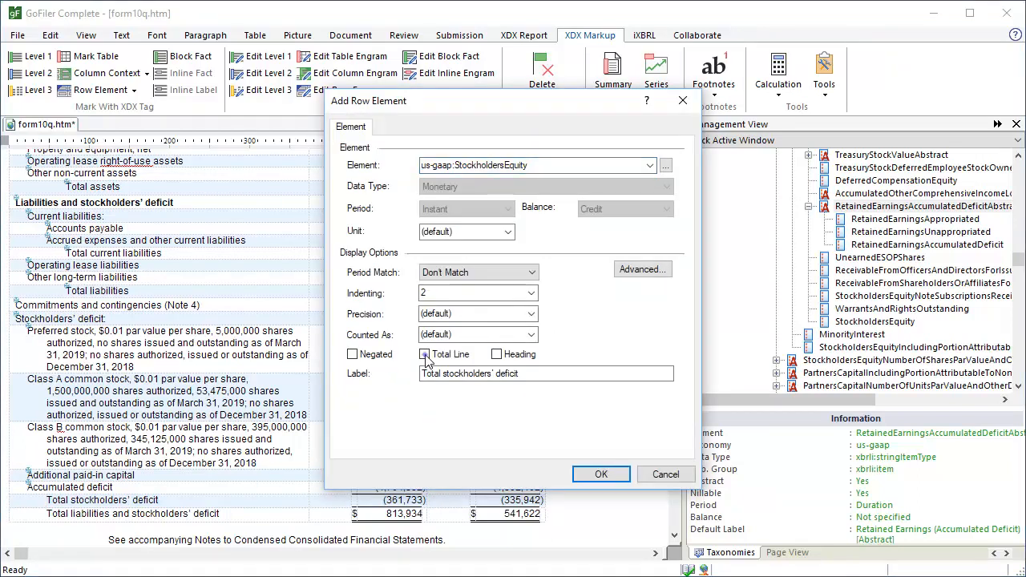
{"action": "left_click", "coordinate": [424, 355]}
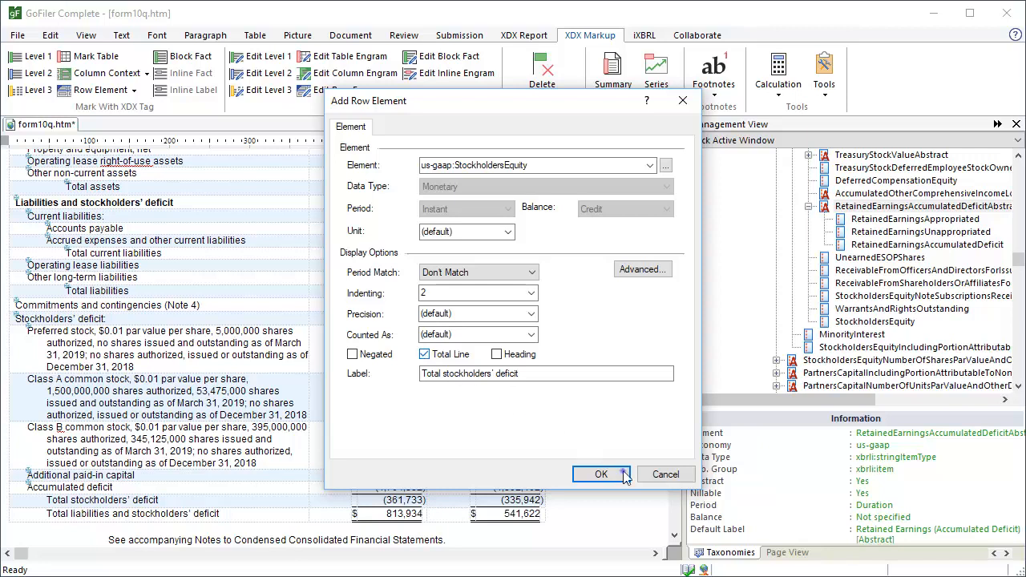
{"action": "left_click", "coordinate": [601, 475]}
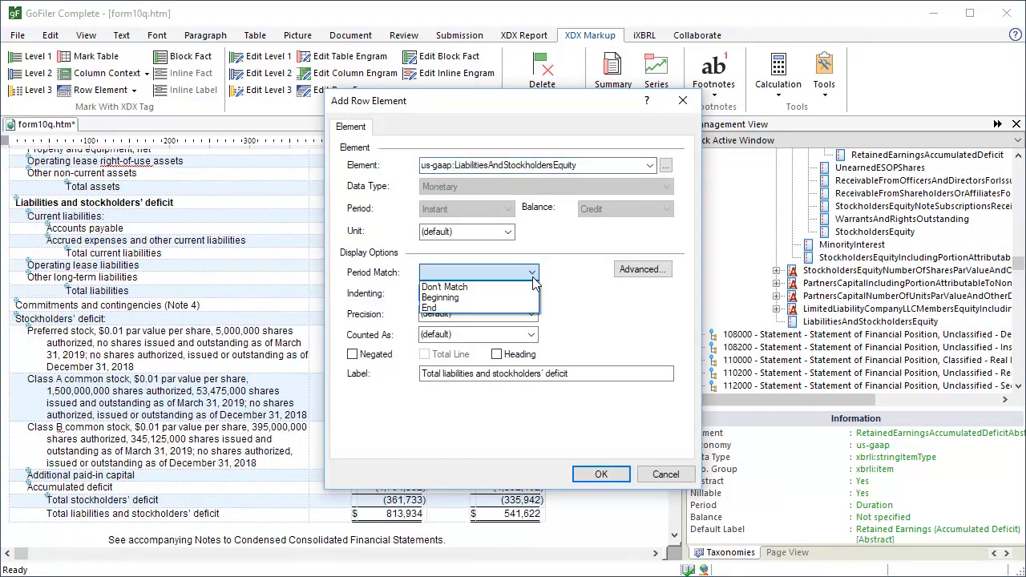
Tag the final total as LiabilitiesAndStockholdersEquity, period Don't Match, with its indenting set.
{"action": "left_click", "coordinate": [444, 285]}
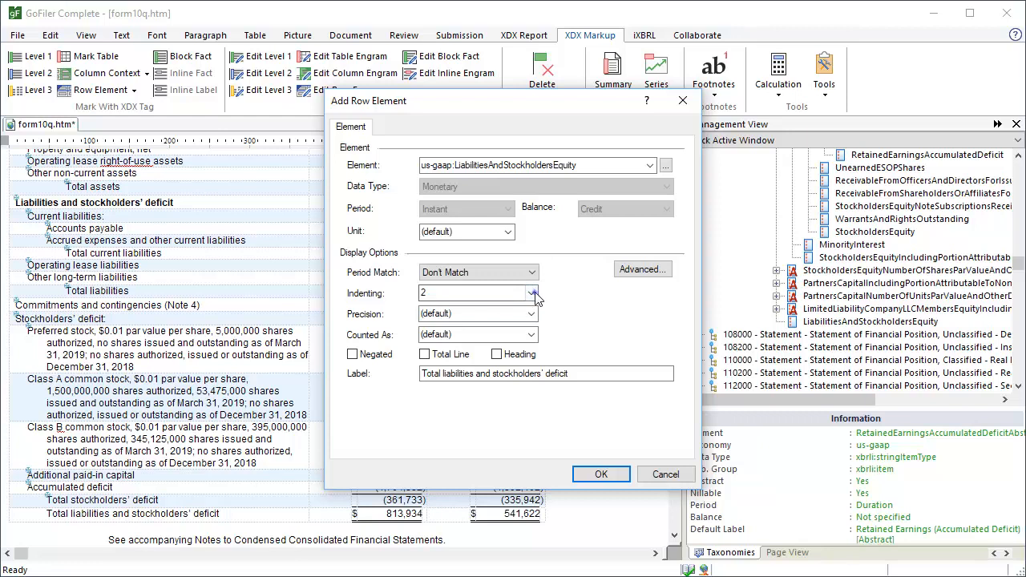
{"action": "left_click", "coordinate": [531, 292]}
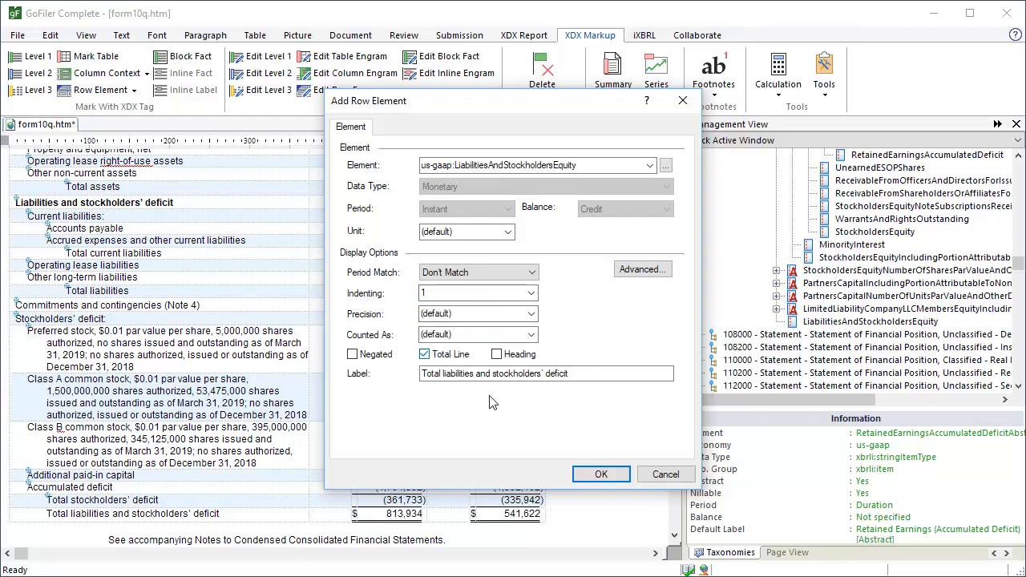
{"action": "left_click", "coordinate": [601, 474]}
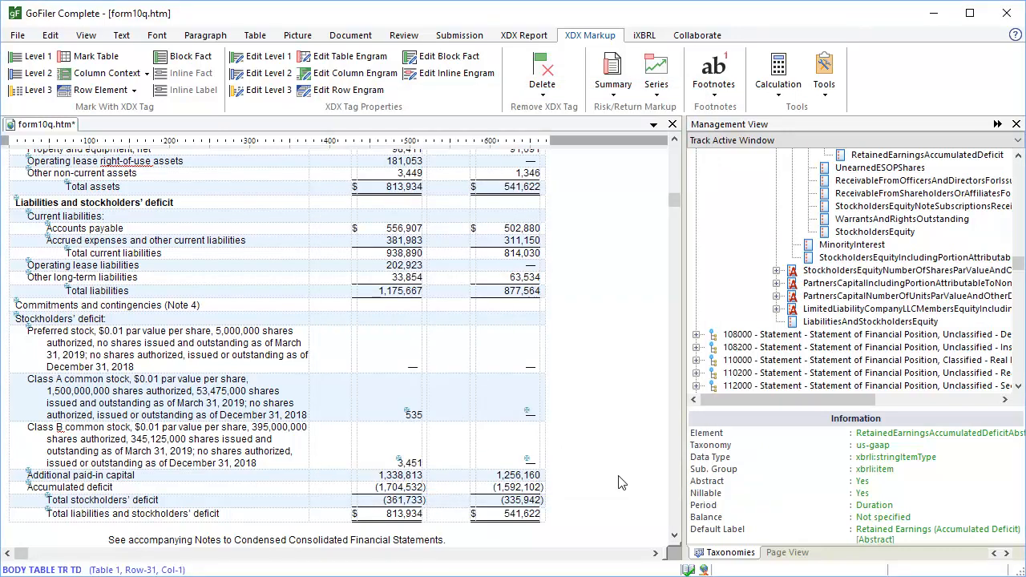